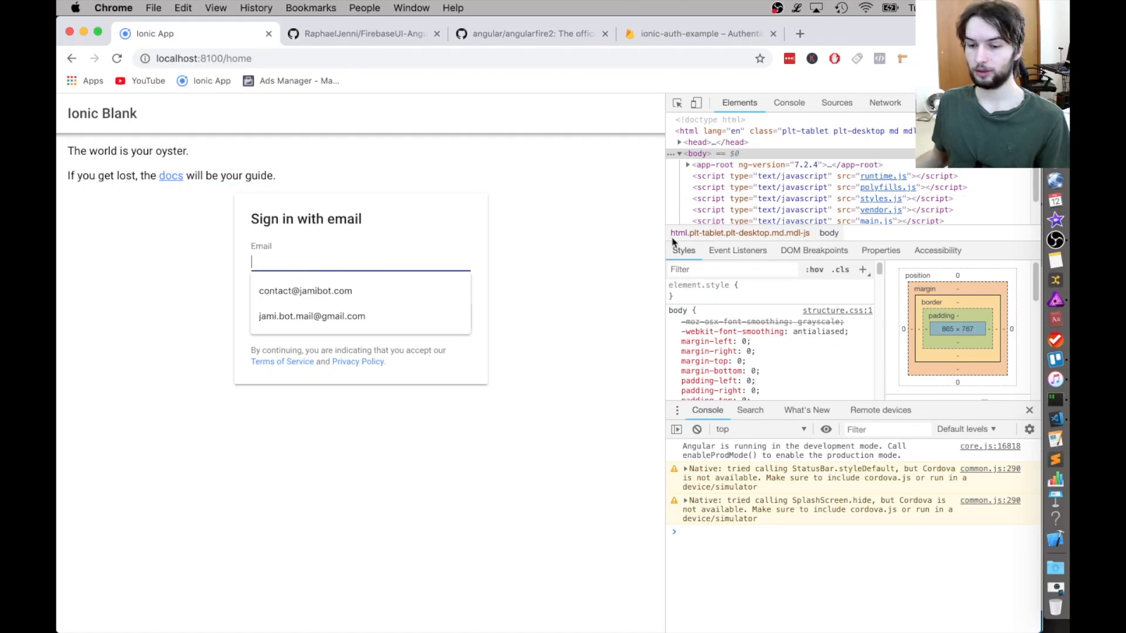
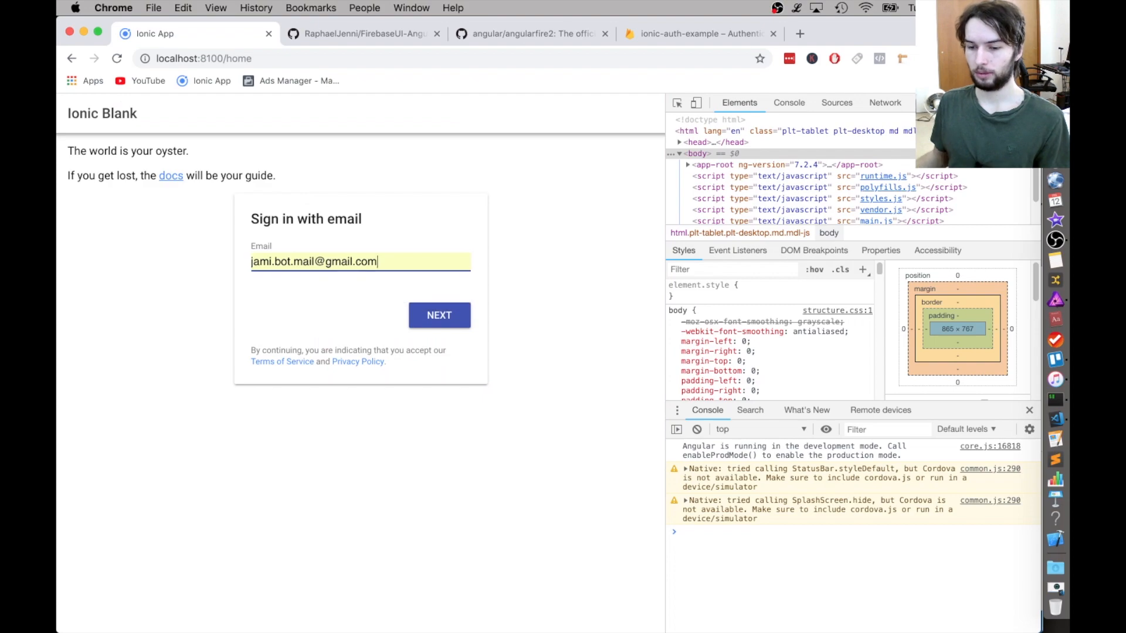
Fill the sign-in form with the saved Gmail address and continue with NEXT
{"action": "left_click", "coordinate": [365, 33]}
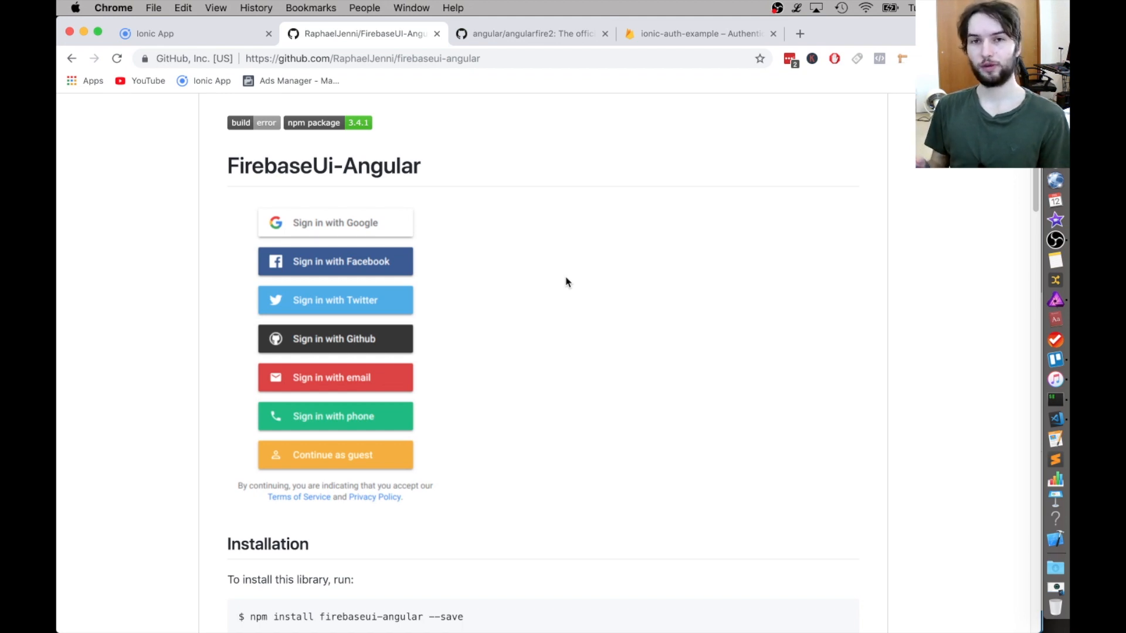
{"action": "mouse_move", "coordinate": [197, 182]}
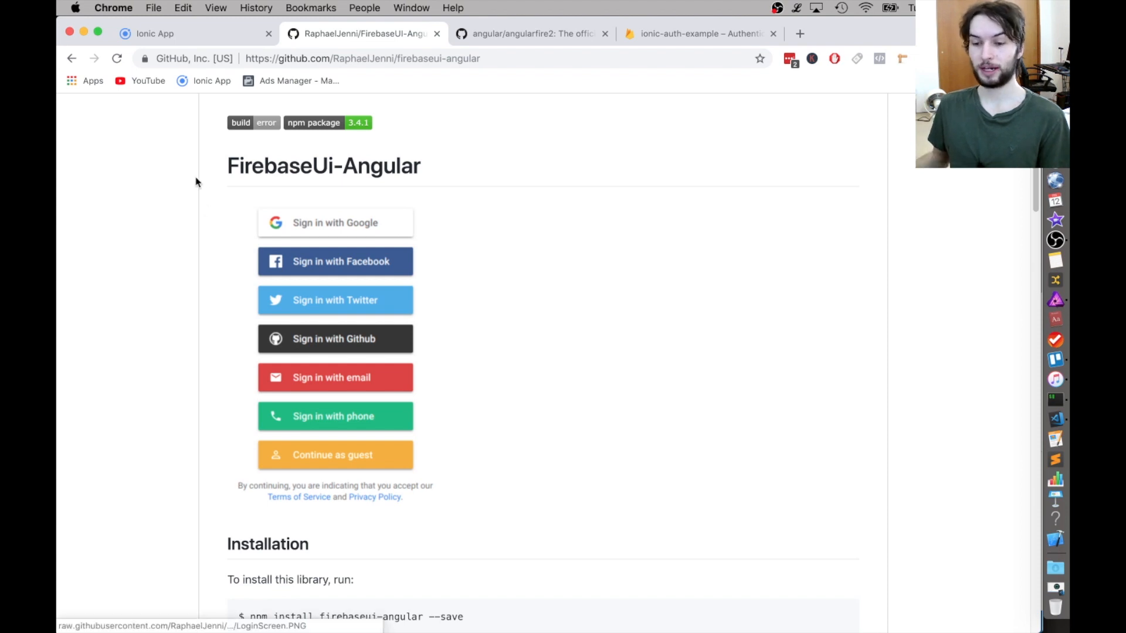
{"action": "mouse_move", "coordinate": [482, 172]}
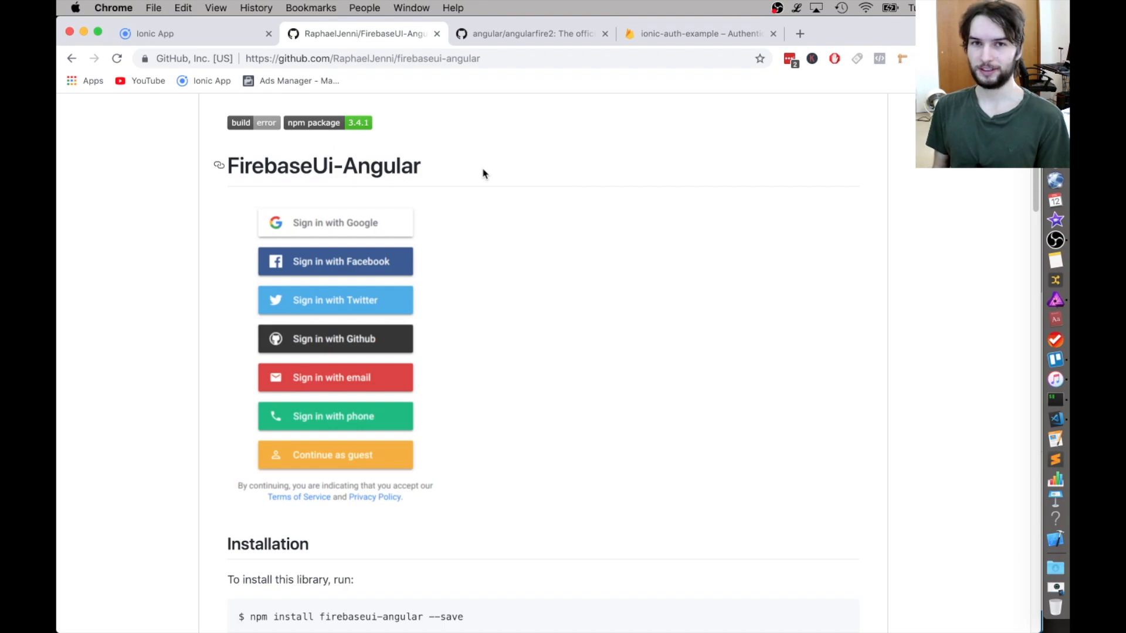
Scroll the FirebaseUI-Angular README down to its Installation section
{"action": "scroll", "scroll_direction": "down", "scroll_amount": 3}
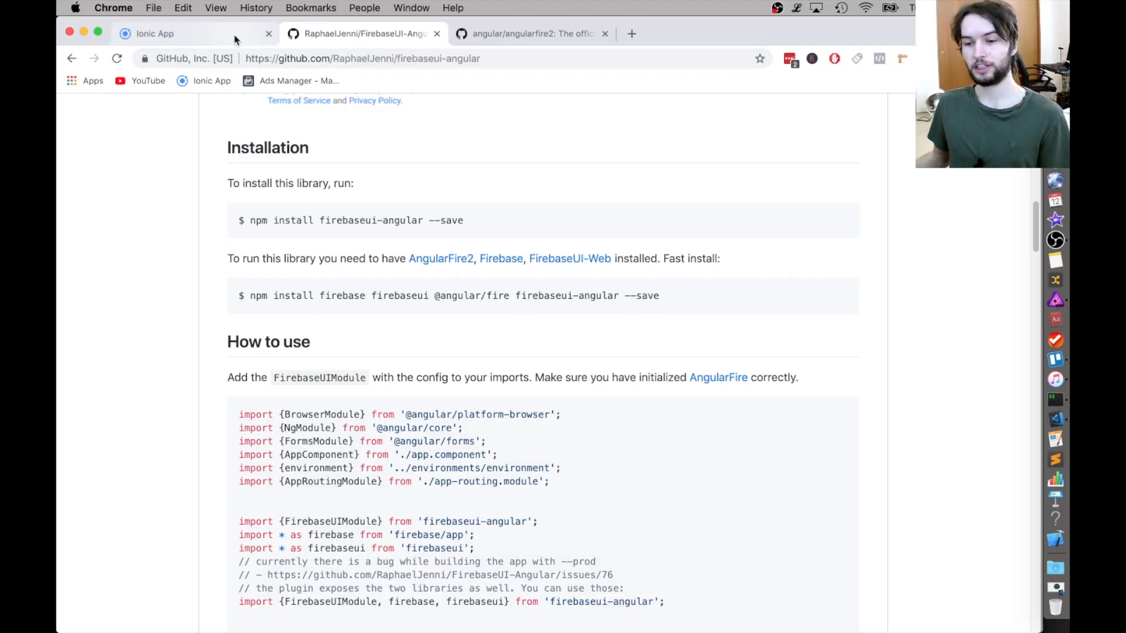
Glance at the Jami Bot Ionic app tab, then return to the FirebaseUI-Angular README
{"action": "left_click", "coordinate": [155, 33]}
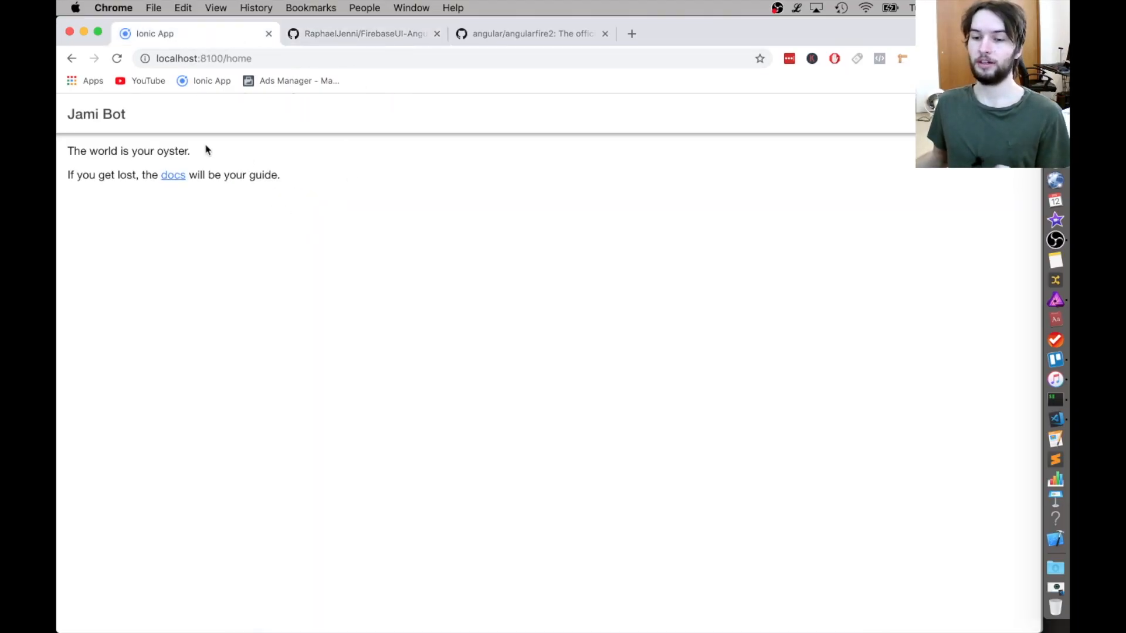
{"action": "mouse_move", "coordinate": [314, 190]}
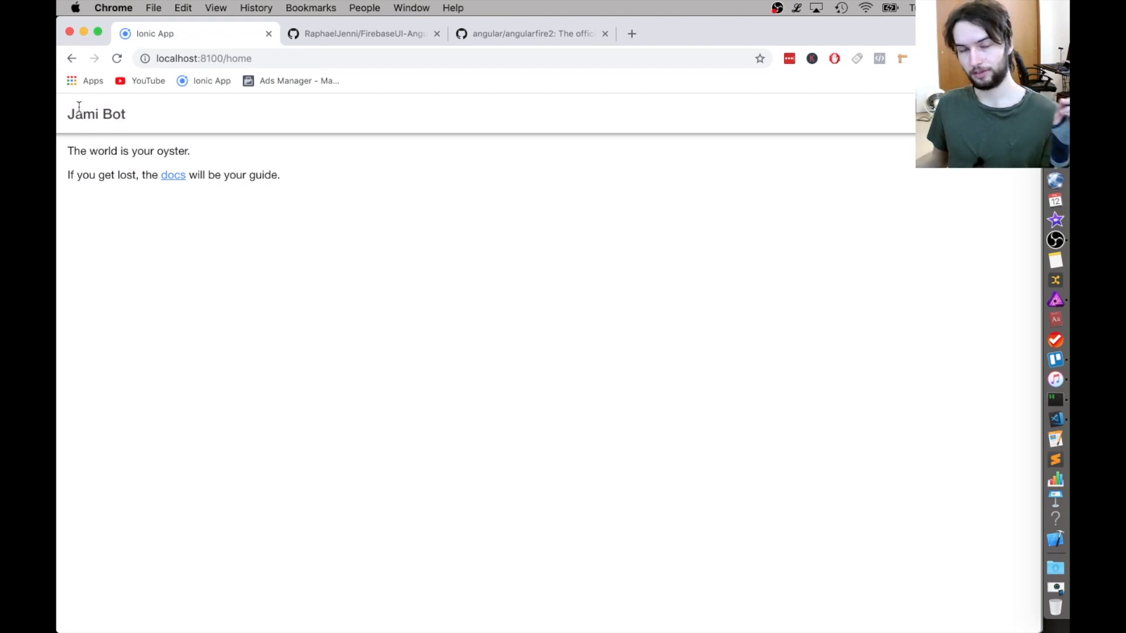
{"action": "left_click", "coordinate": [362, 33]}
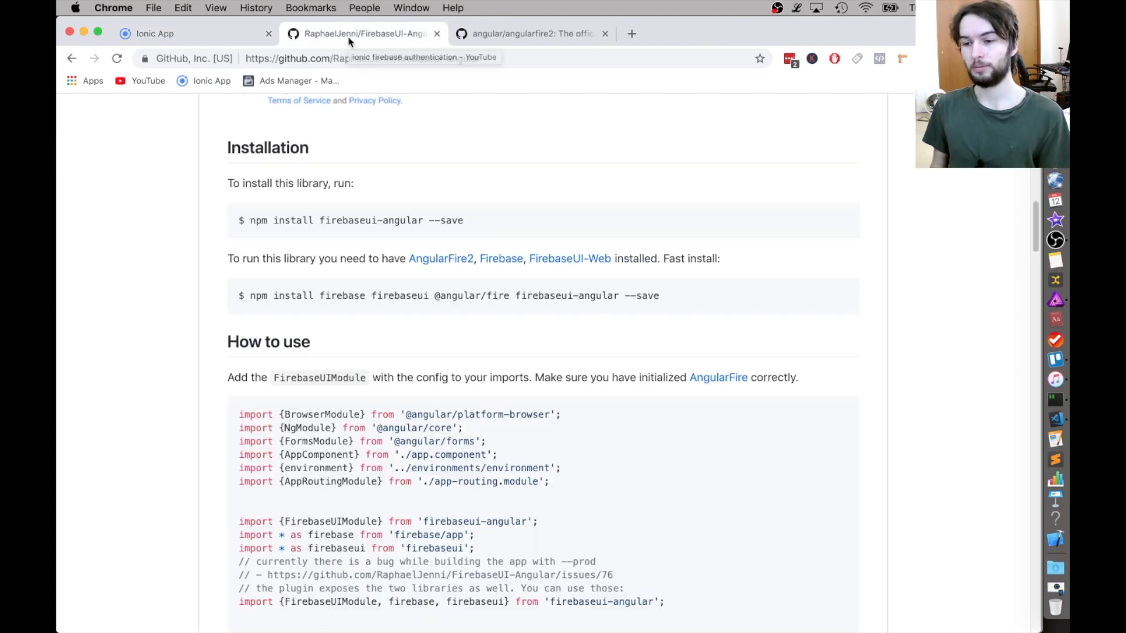
Run 'npm install firebaseui-angular' in the Ionic project's VS Code terminal
{"action": "scroll", "scroll_direction": "down", "scroll_amount": 3}
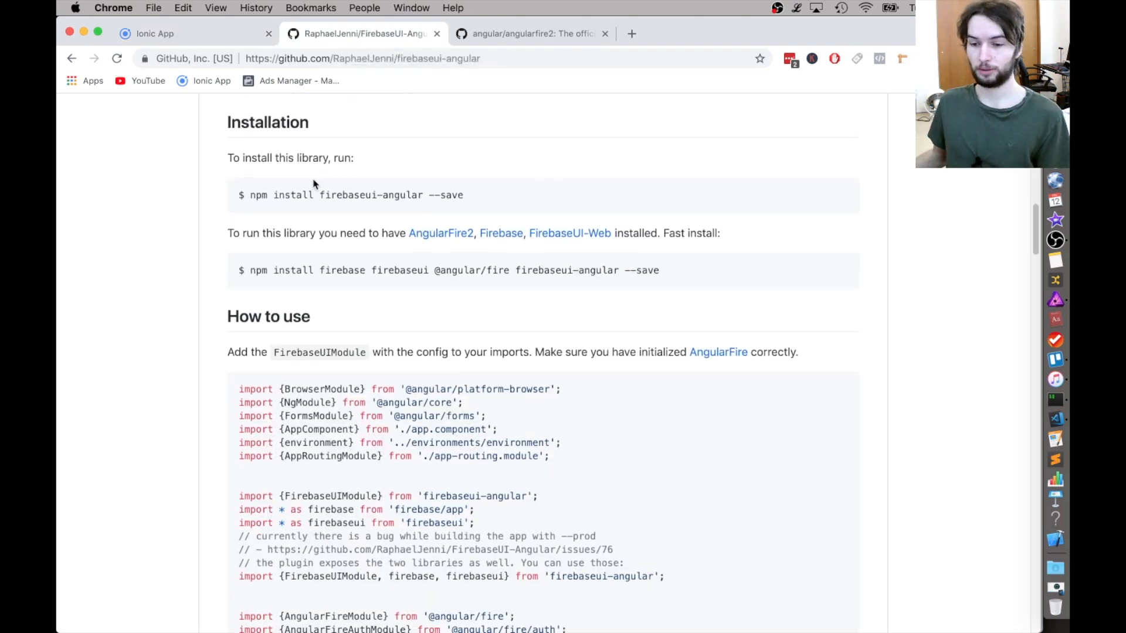
{"action": "mouse_move", "coordinate": [247, 194]}
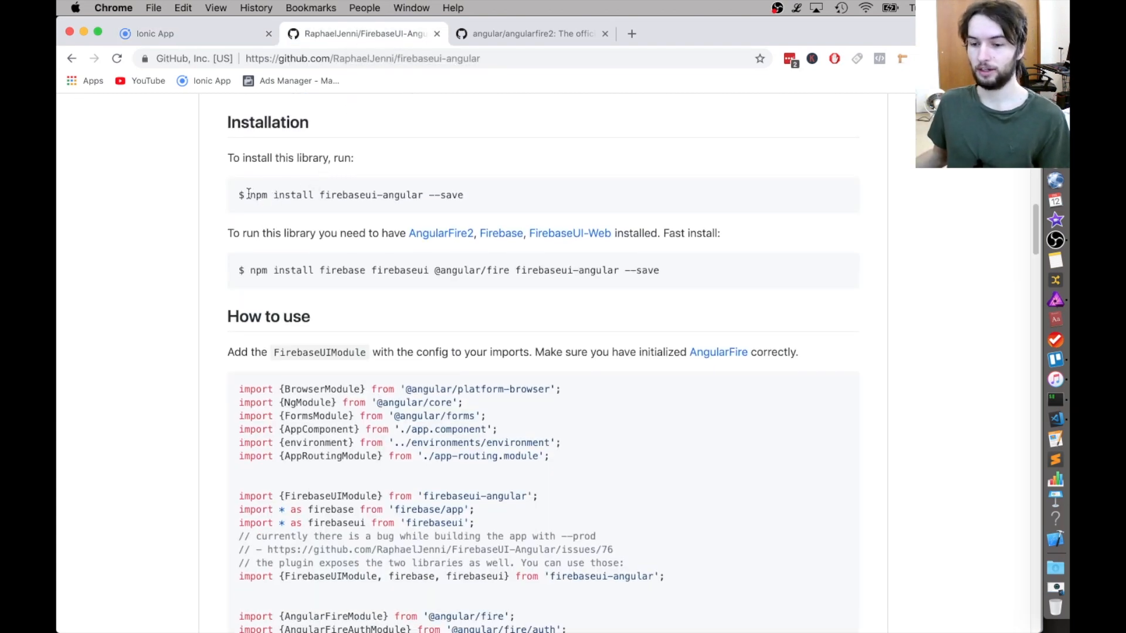
{"action": "scroll", "scroll_direction": "up", "scroll_amount": 3}
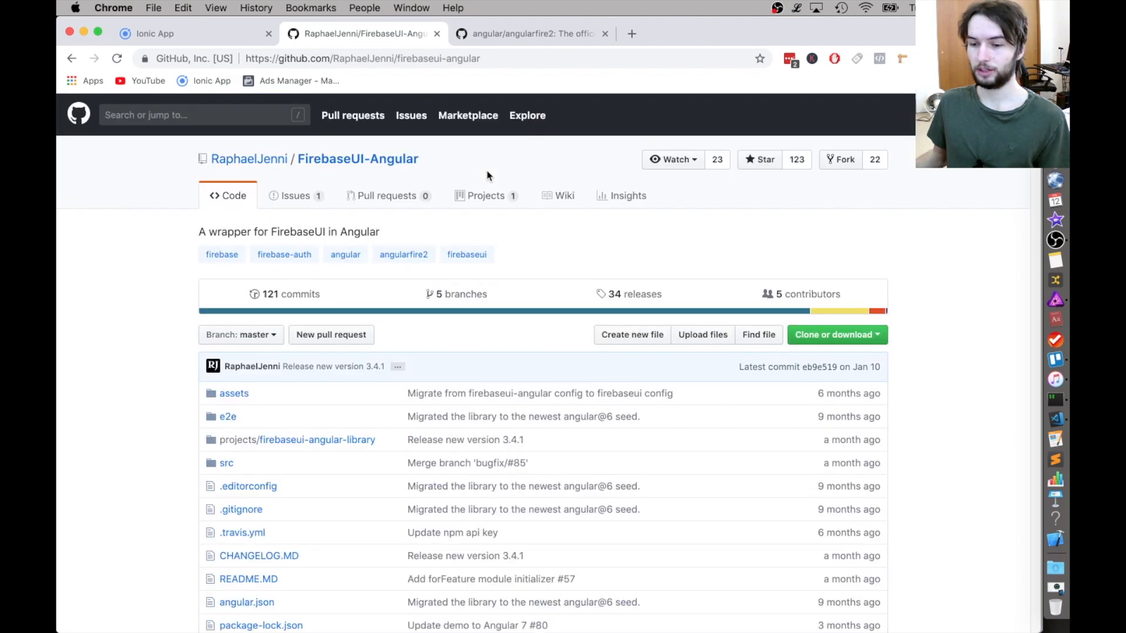
{"action": "scroll", "scroll_direction": "down", "scroll_amount": 3}
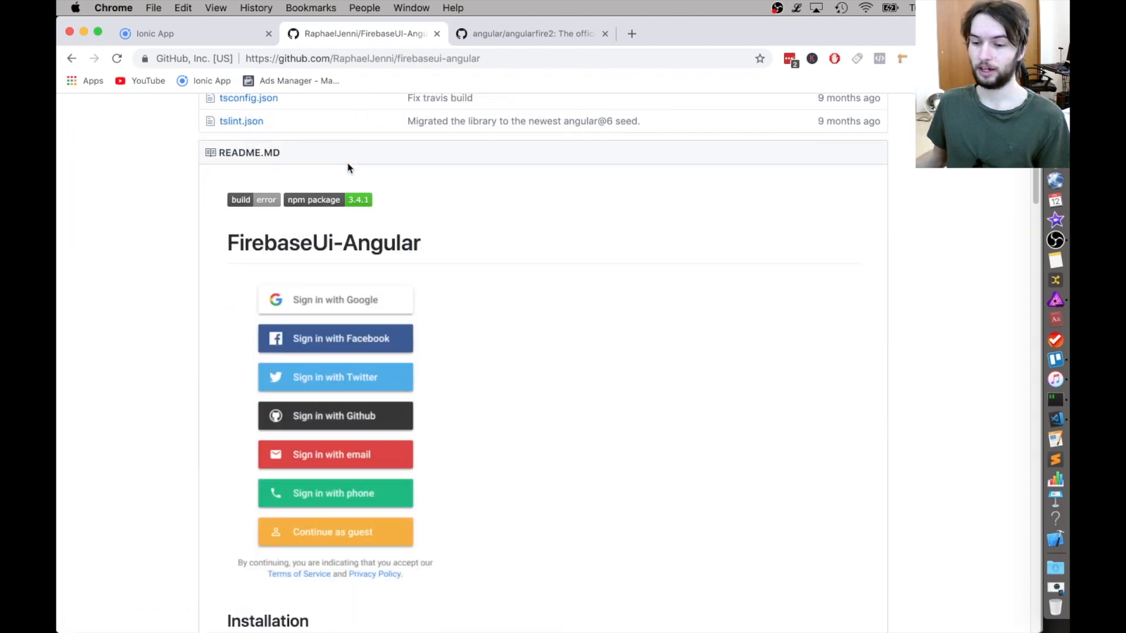
{"action": "scroll", "scroll_direction": "down", "scroll_amount": 3}
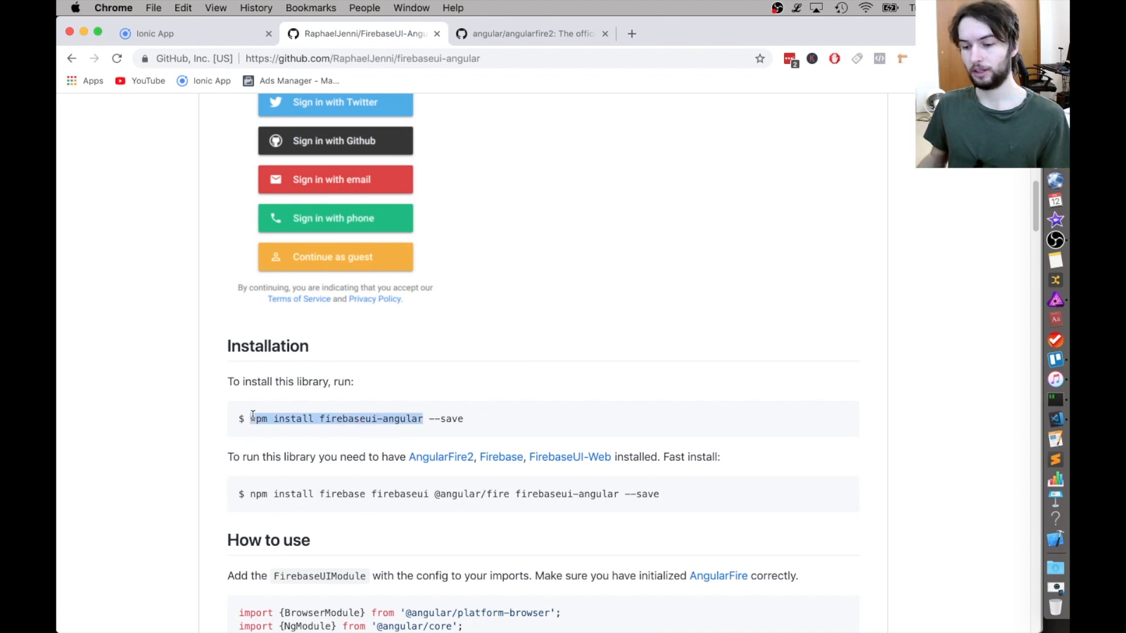
{"action": "mouse_move", "coordinate": [281, 317]}
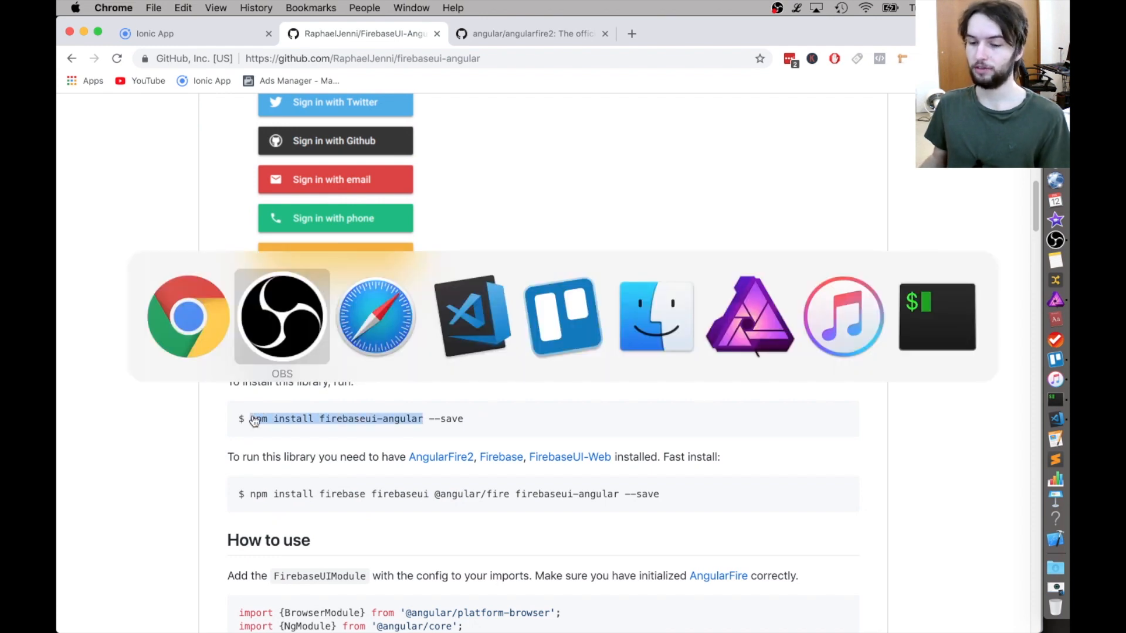
{"action": "left_click", "coordinate": [470, 316]}
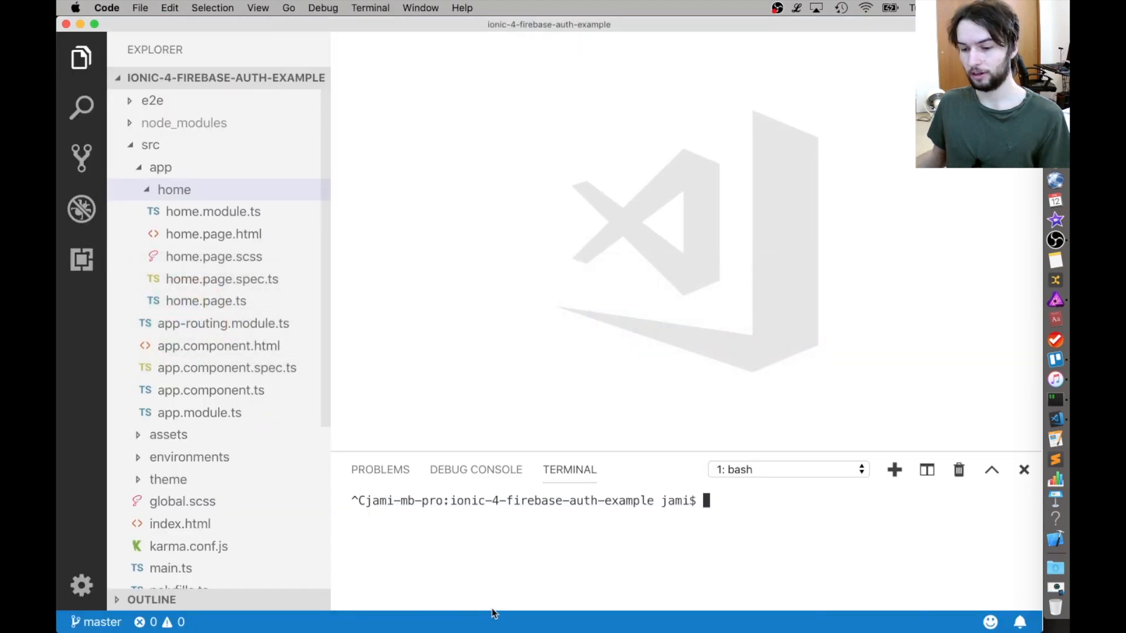
{"action": "type", "text": "npm install firebaseui-angular"}
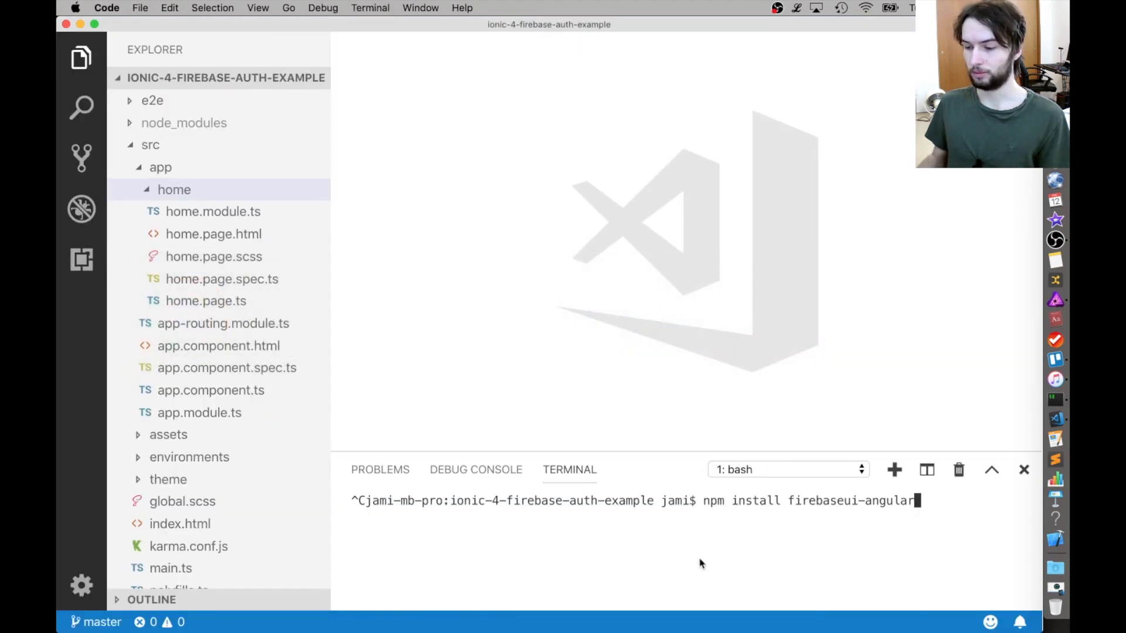
{"action": "key", "text": "Return"}
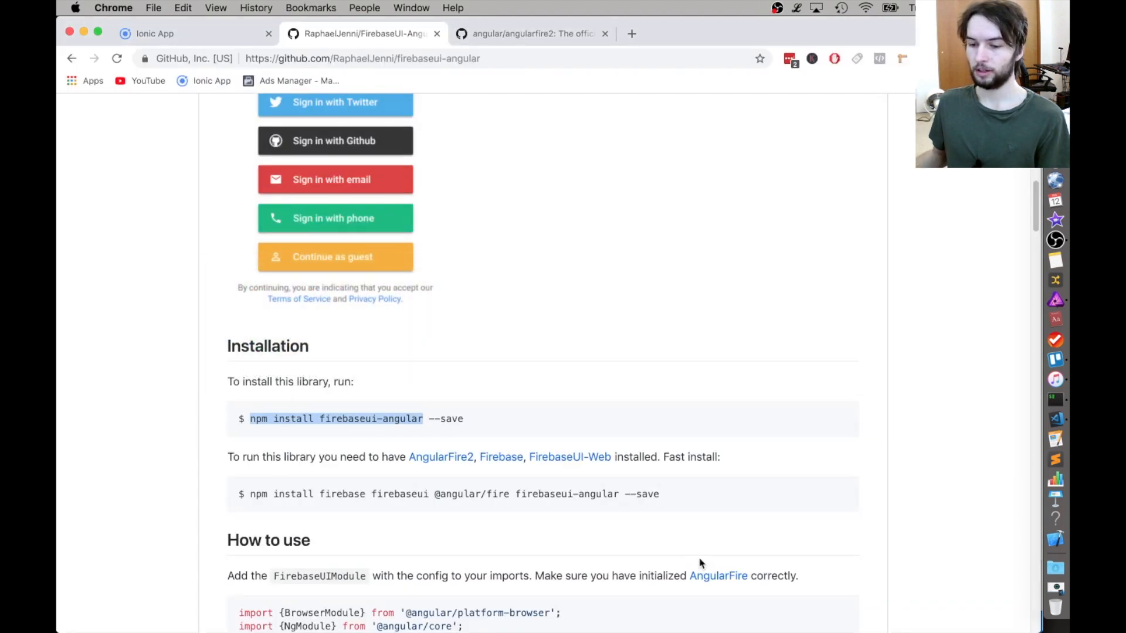
Scroll the README down to the Fast install dependency line
{"action": "scroll", "scroll_direction": "down", "scroll_amount": 3}
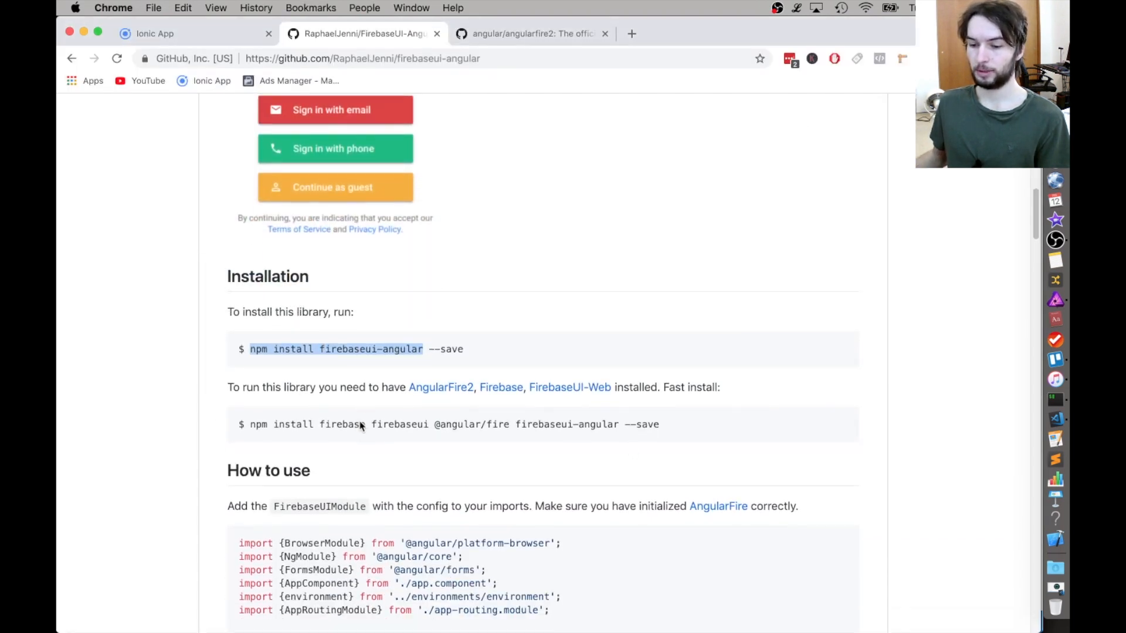
{"action": "scroll", "scroll_direction": "down", "scroll_amount": 3}
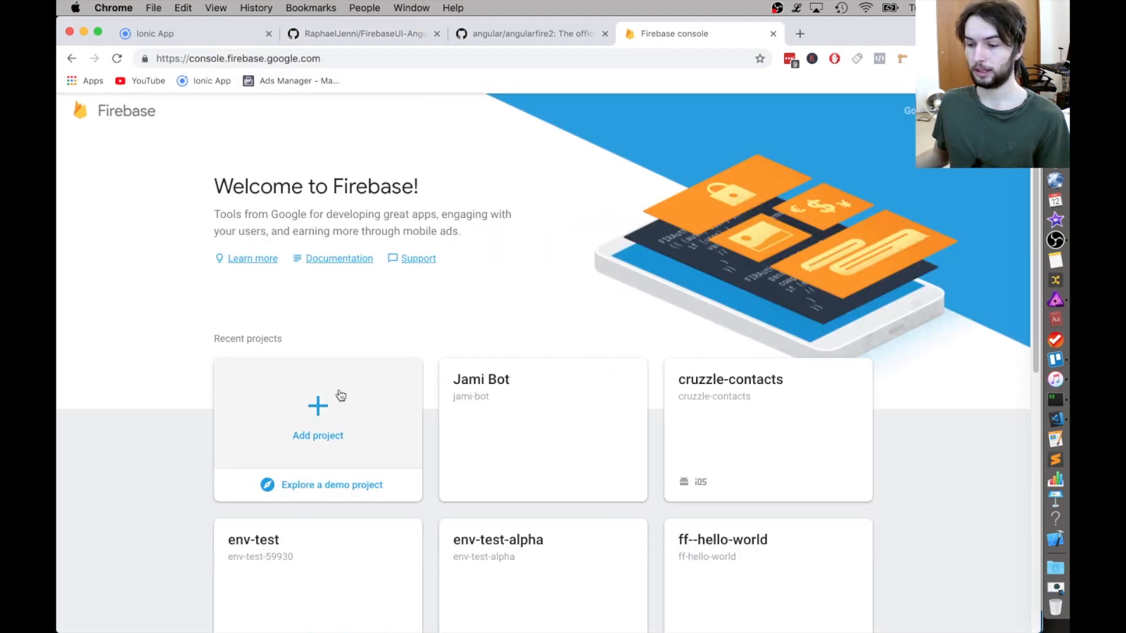
Create Firebase project 'ionic-auth-example', accepting the controller terms
{"action": "left_click", "coordinate": [317, 405]}
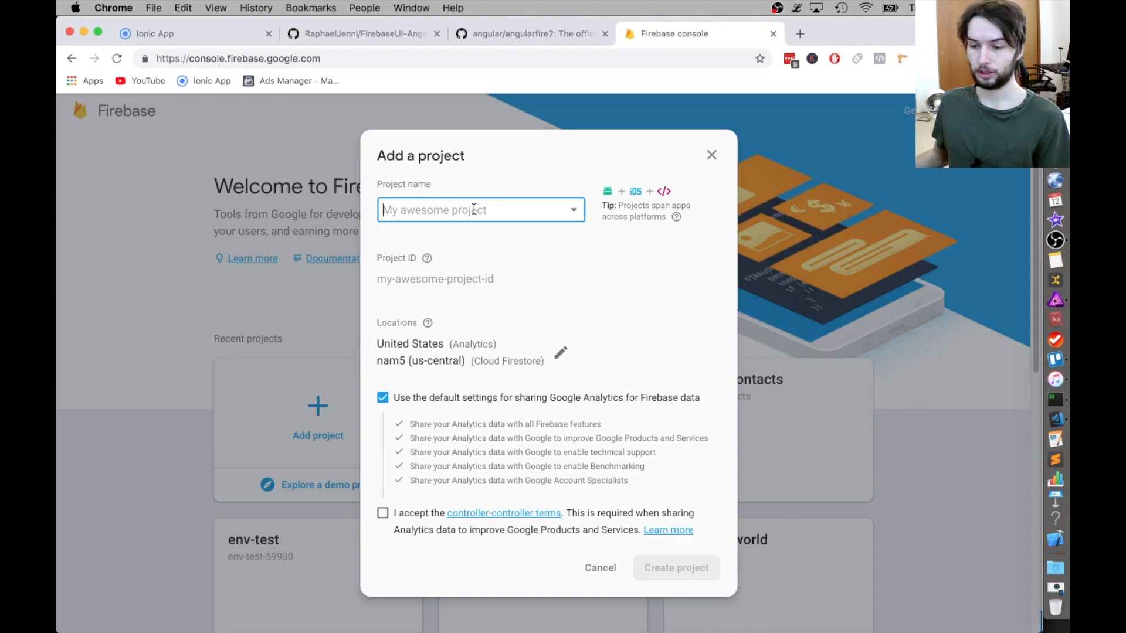
{"action": "type", "text": "ionic-auth-example"}
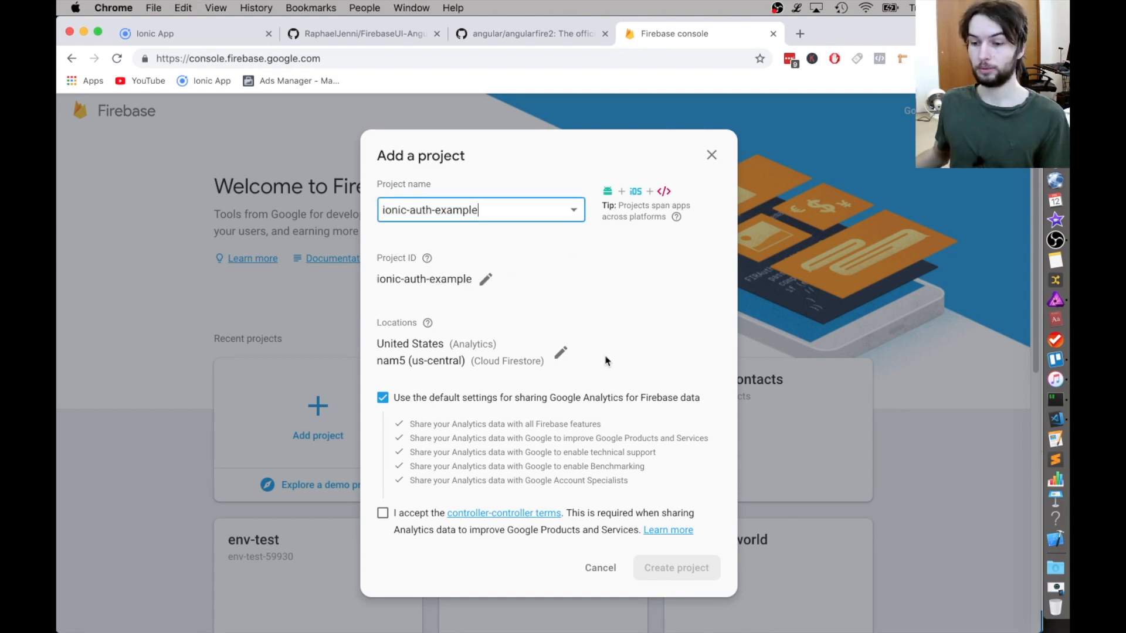
{"action": "left_click", "coordinate": [383, 513]}
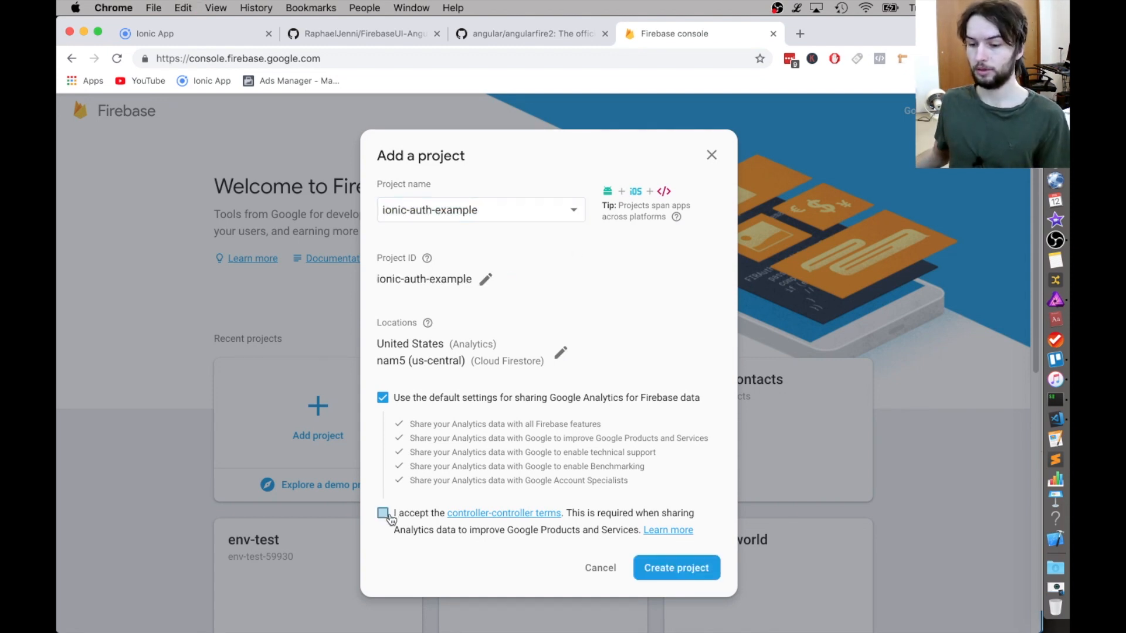
{"action": "left_click", "coordinate": [675, 568]}
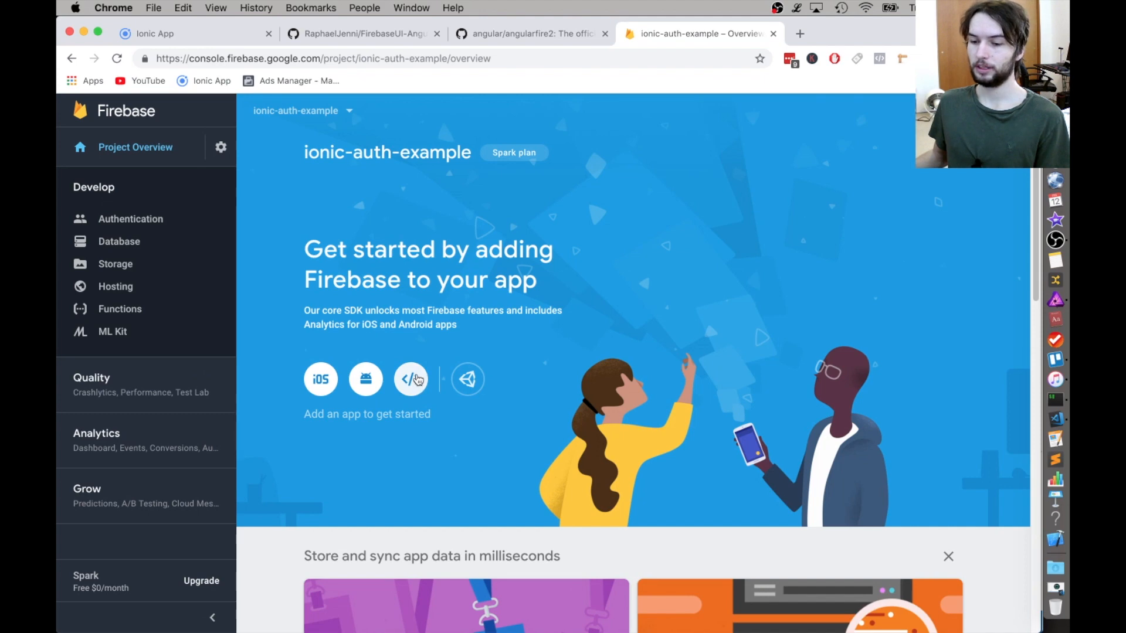
Bring up the web (</>) app setup snippet on the ionic-auth-example overview
{"action": "left_click", "coordinate": [410, 379]}
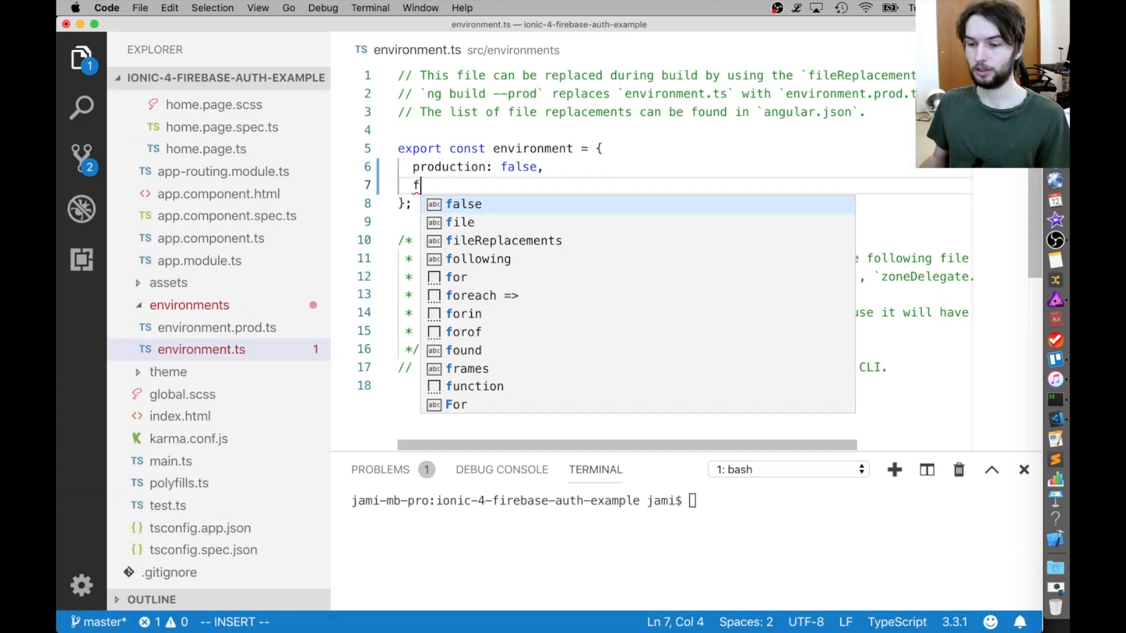
Type a 'firebase: {' entry below production: false in environment.ts
{"action": "type", "text": "irebase"}
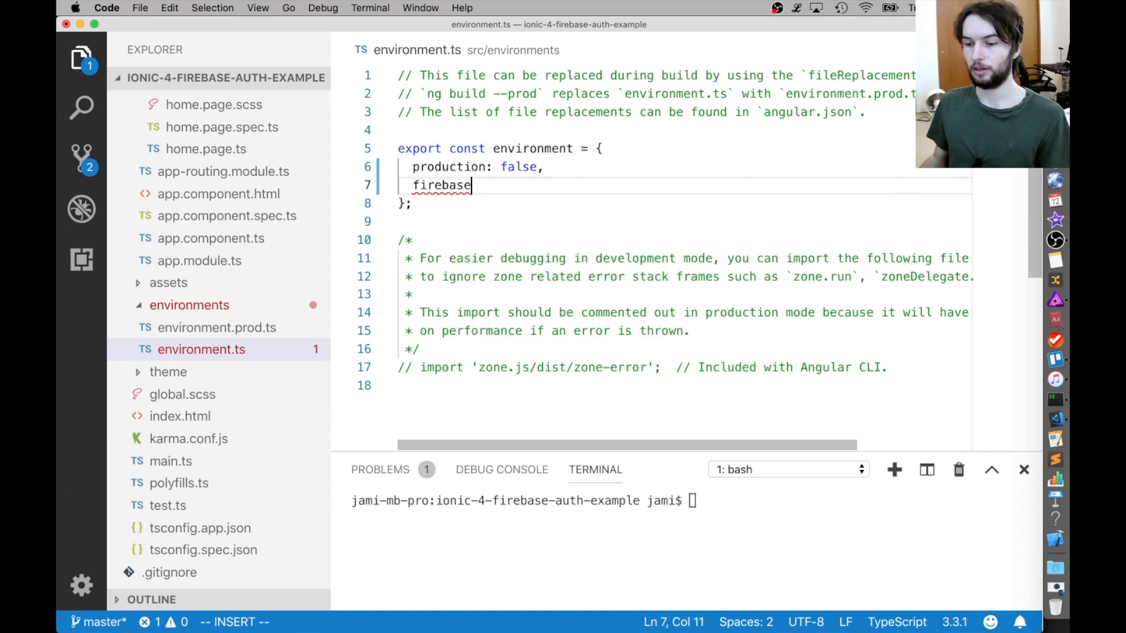
{"action": "type", "text": ": {"}
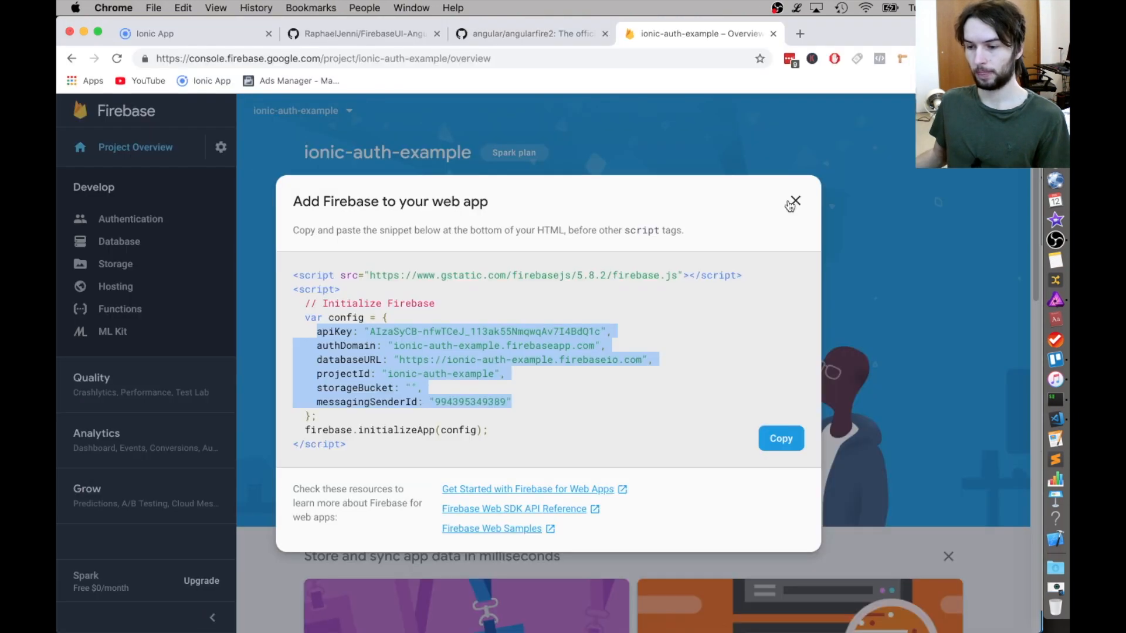
Turn on the Email/Password provider under Authentication > Sign-in method and save it
{"action": "left_click", "coordinate": [795, 202]}
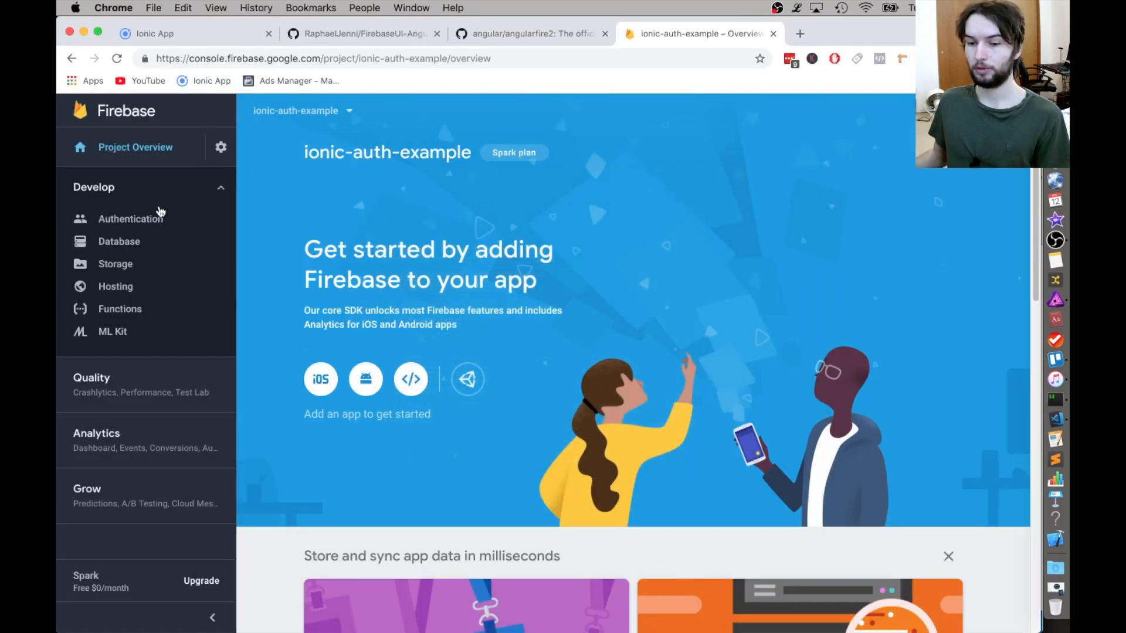
{"action": "left_click", "coordinate": [130, 219]}
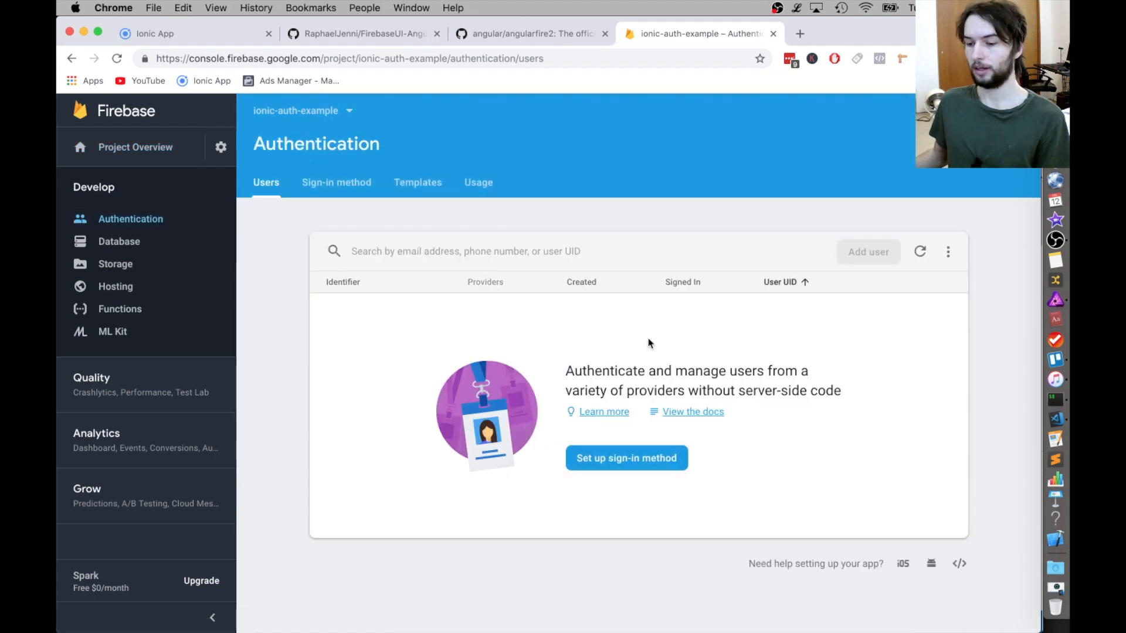
{"action": "left_click", "coordinate": [626, 458]}
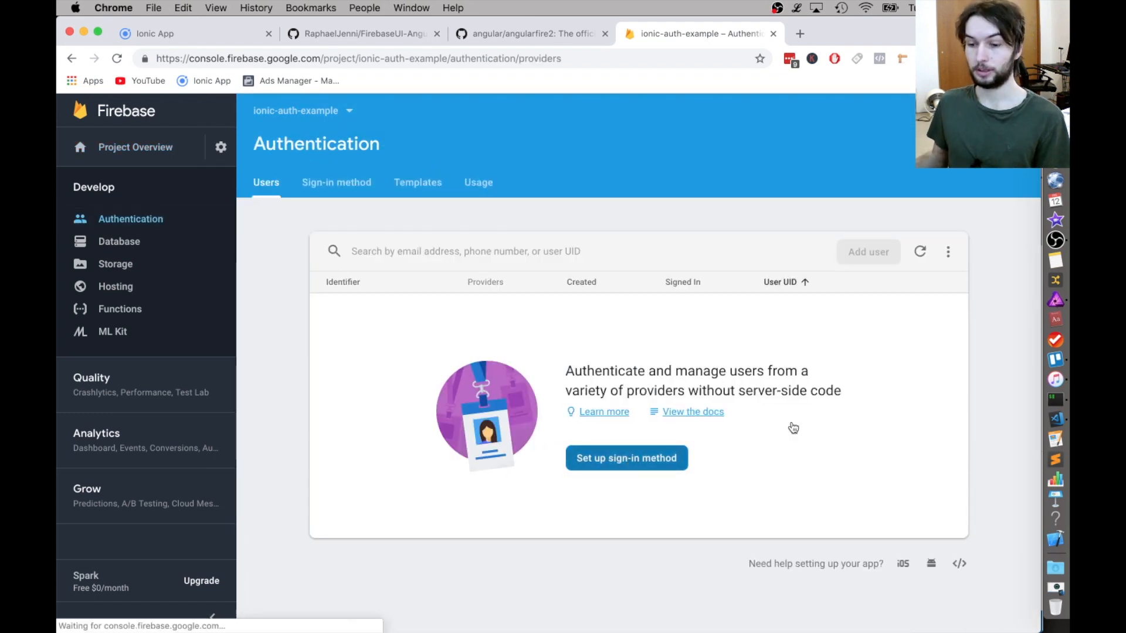
{"action": "left_click", "coordinate": [336, 182]}
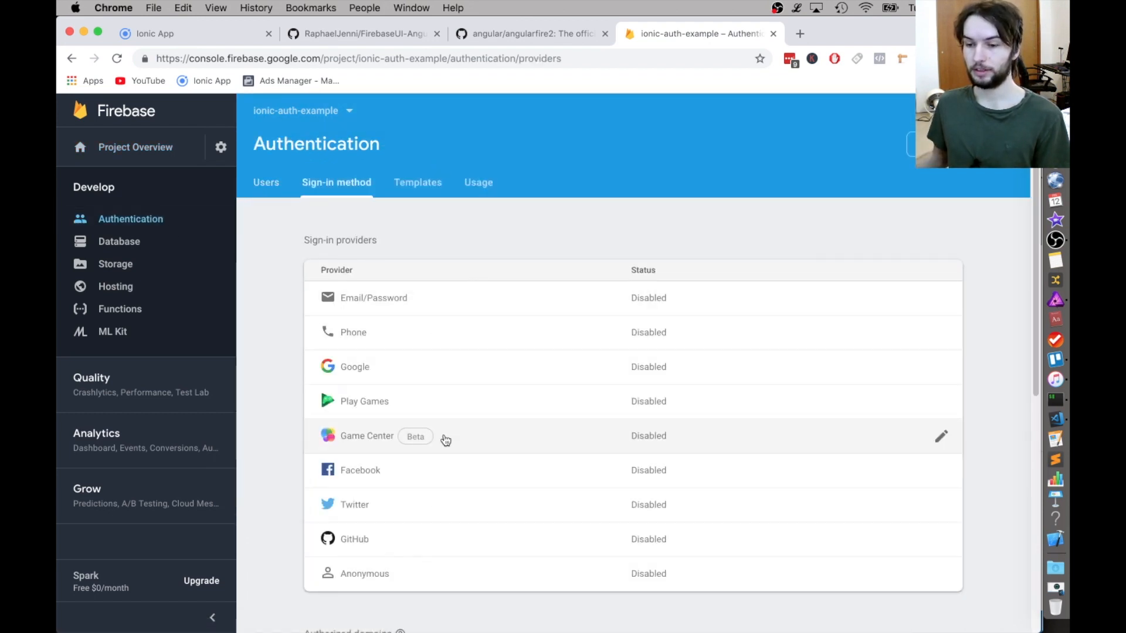
{"action": "left_click", "coordinate": [362, 33]}
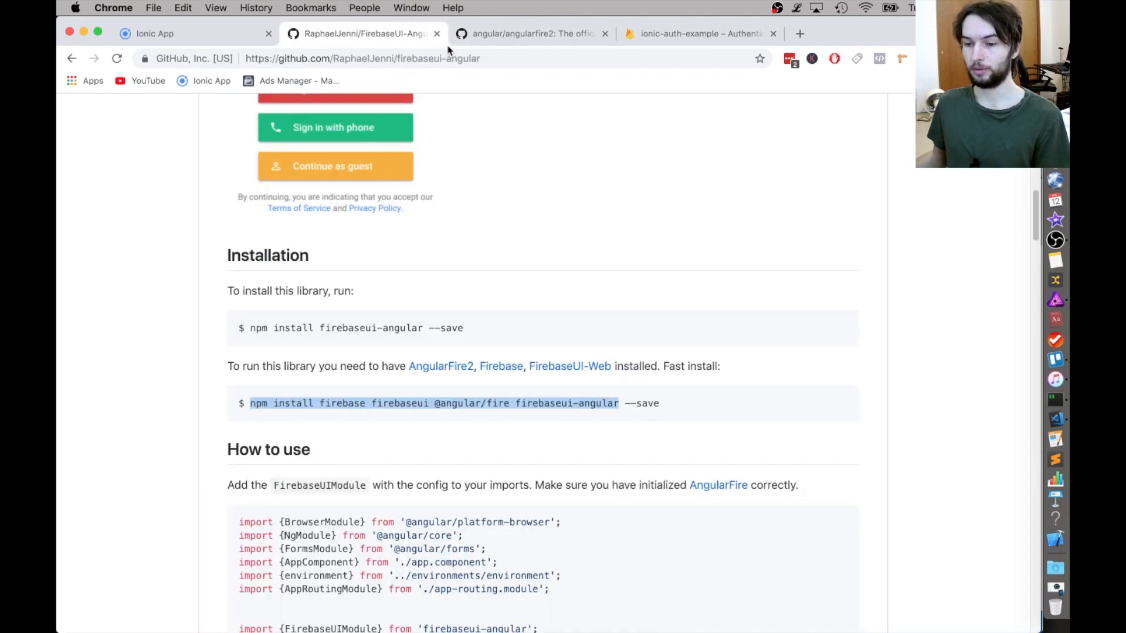
{"action": "left_click", "coordinate": [696, 33]}
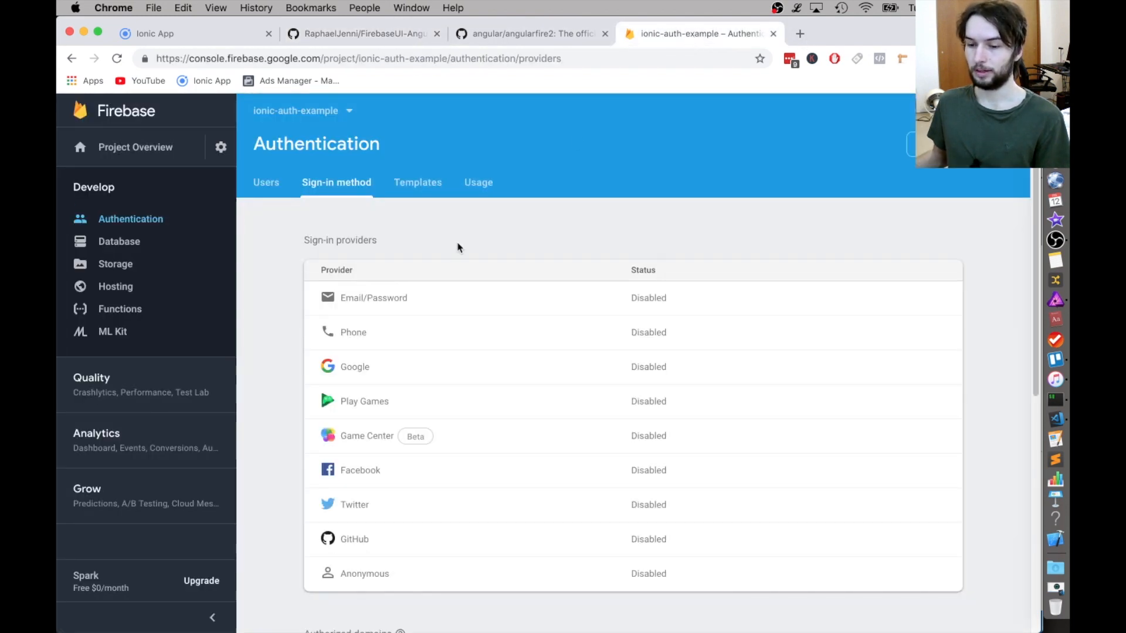
{"action": "mouse_move", "coordinate": [479, 297]}
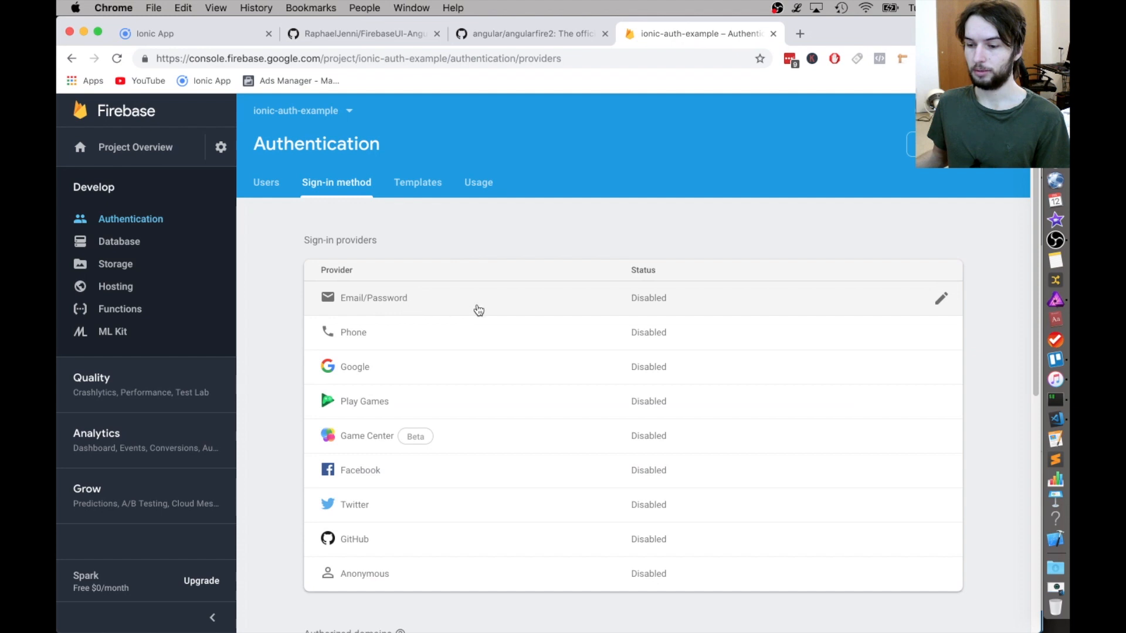
{"action": "left_click", "coordinate": [941, 298]}
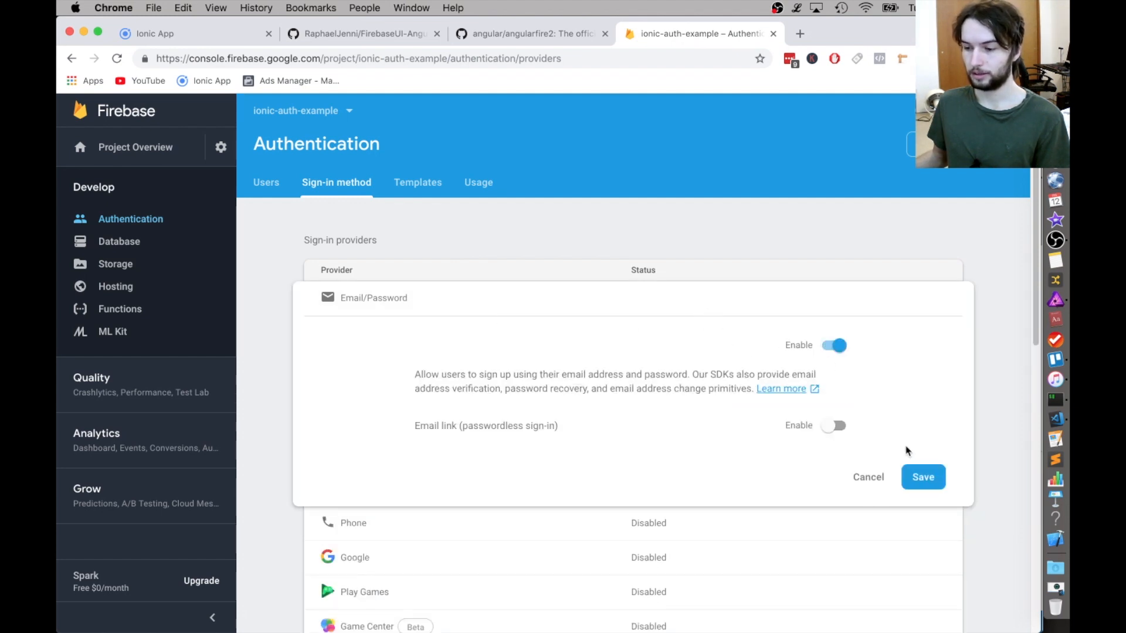
{"action": "mouse_move", "coordinate": [913, 415]}
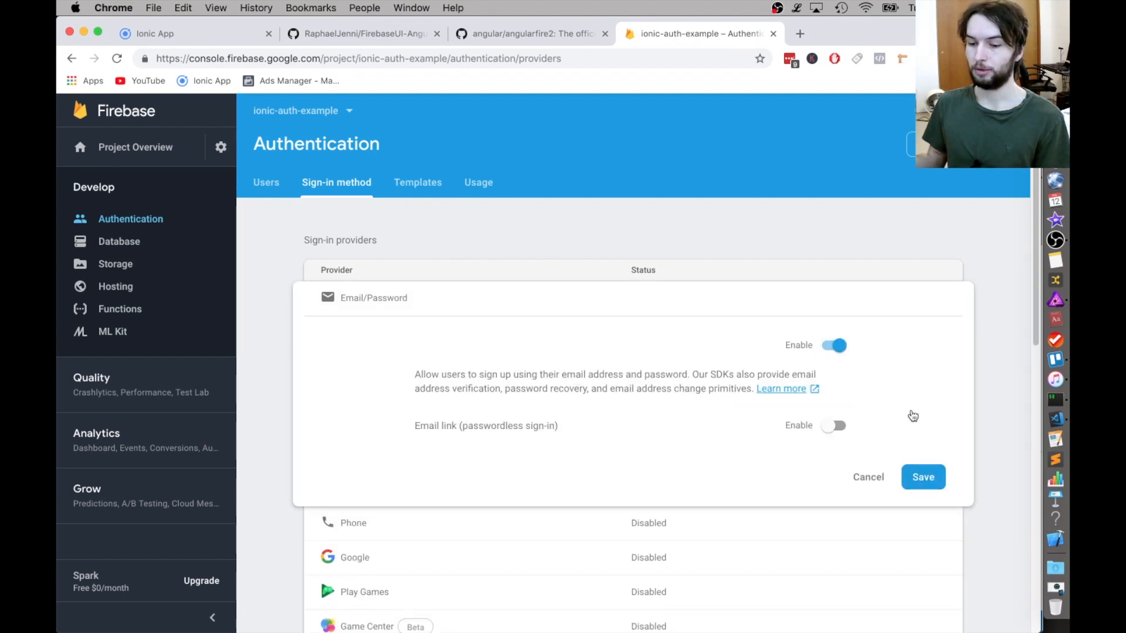
{"action": "left_click", "coordinate": [922, 477]}
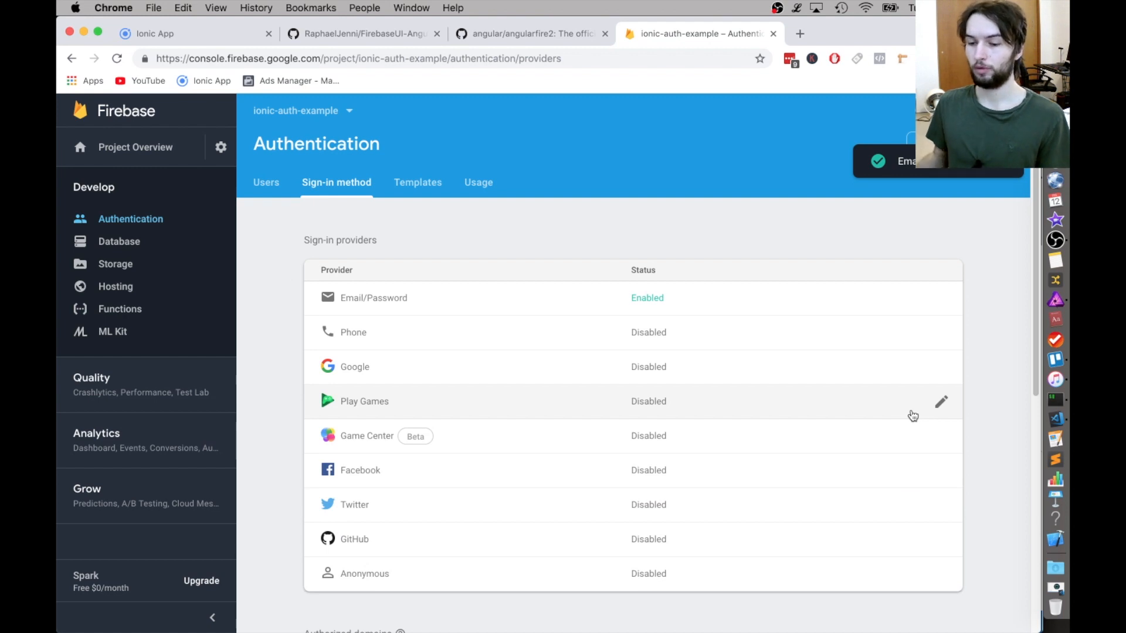
Open Database from the sidebar to view the empty Cloud Firestore data
{"action": "left_click", "coordinate": [119, 241]}
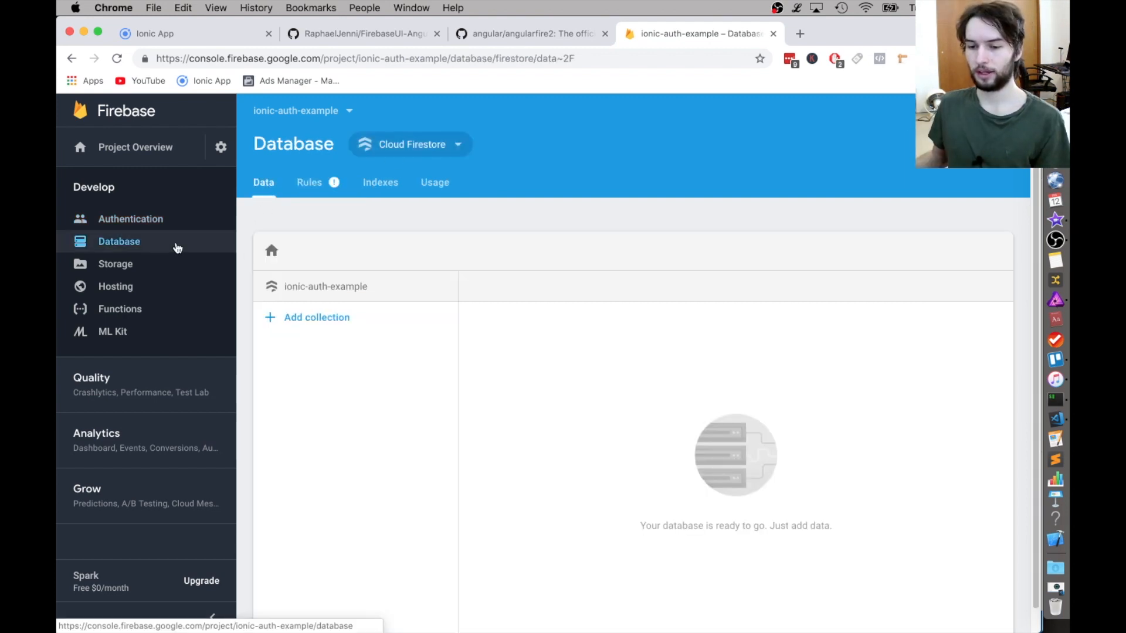
{"action": "mouse_move", "coordinate": [163, 246]}
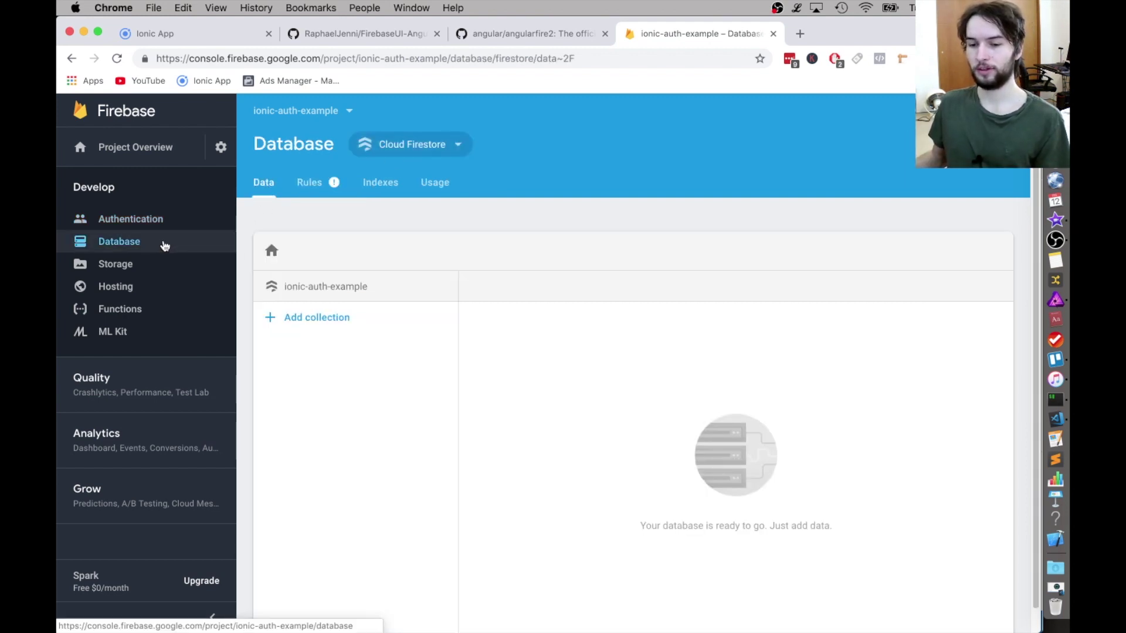
{"action": "mouse_move", "coordinate": [352, 252]}
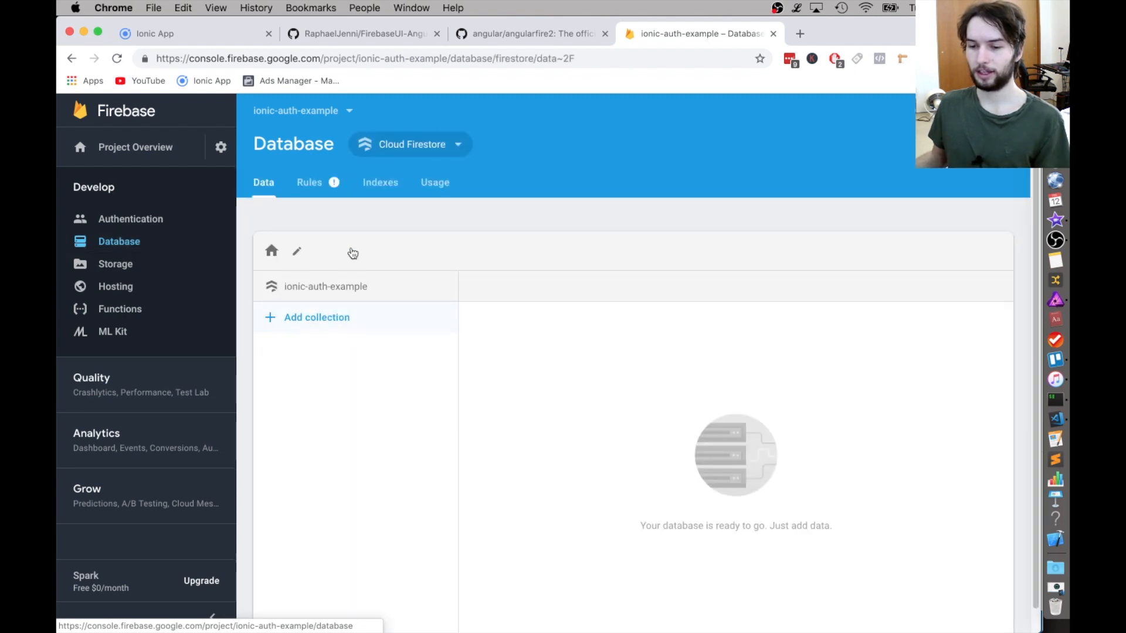
{"action": "mouse_move", "coordinate": [373, 236]}
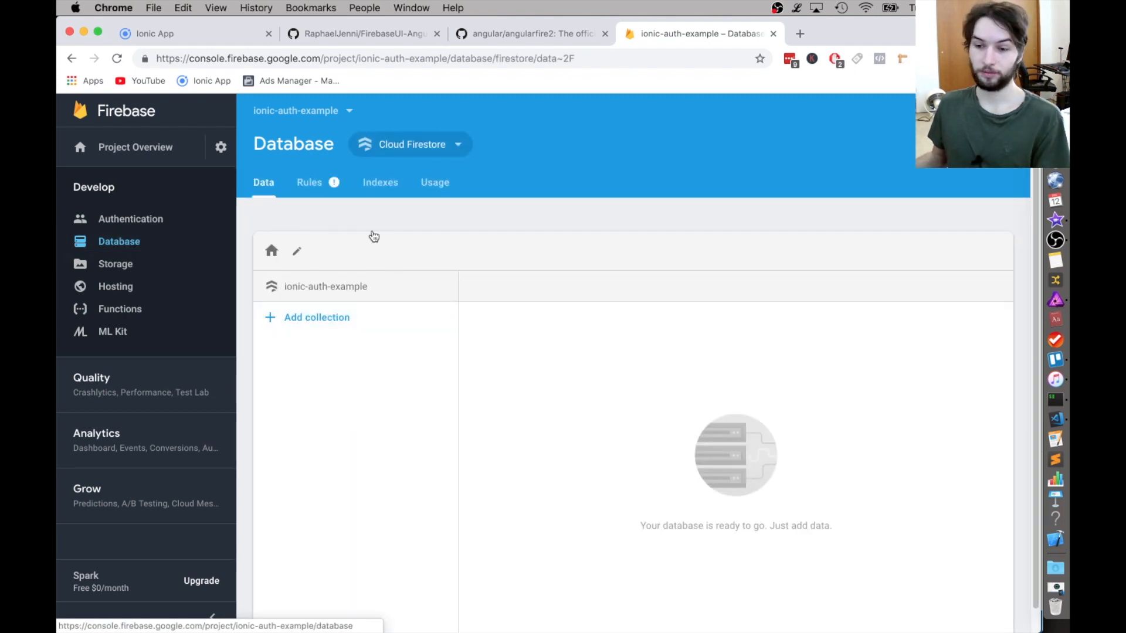
{"action": "mouse_move", "coordinate": [390, 273]}
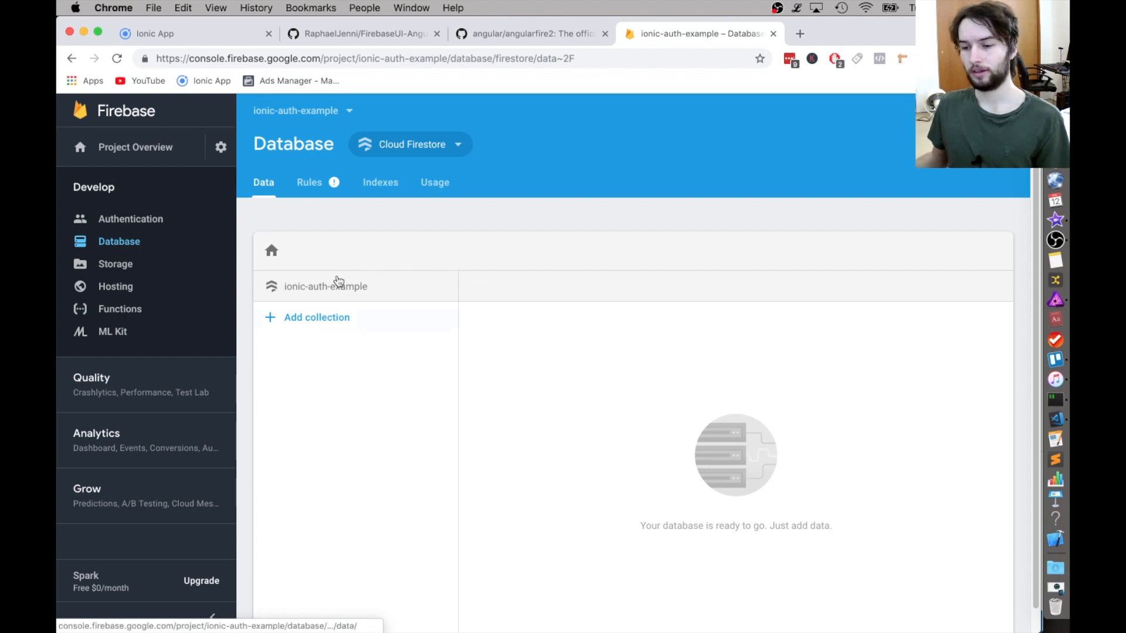
{"action": "mouse_move", "coordinate": [437, 268]}
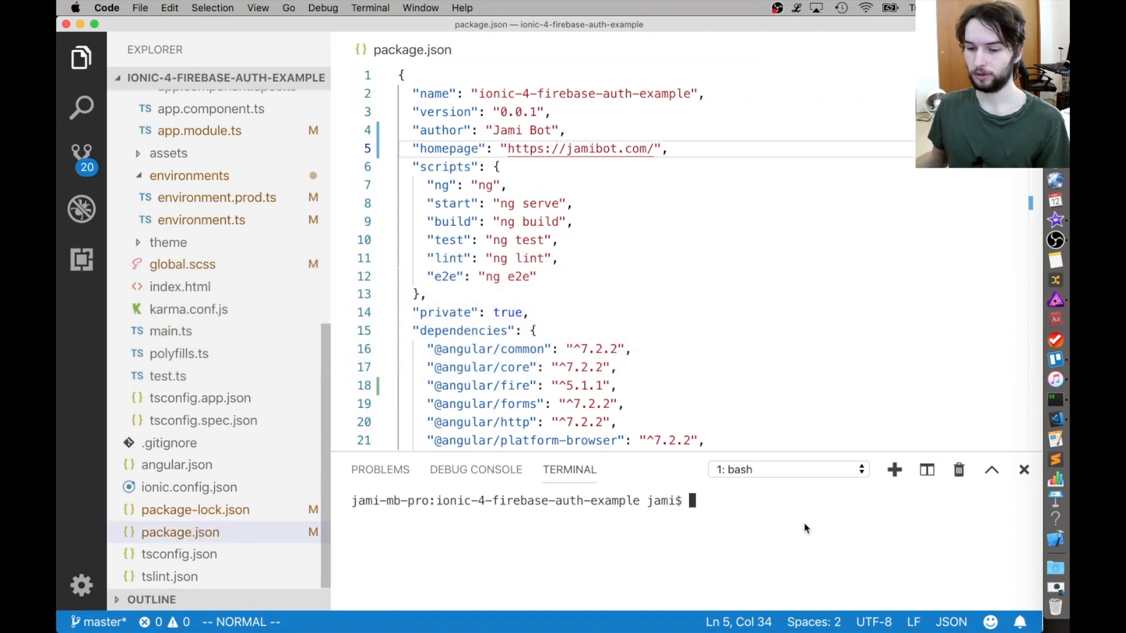
{"action": "mouse_move", "coordinate": [749, 500]}
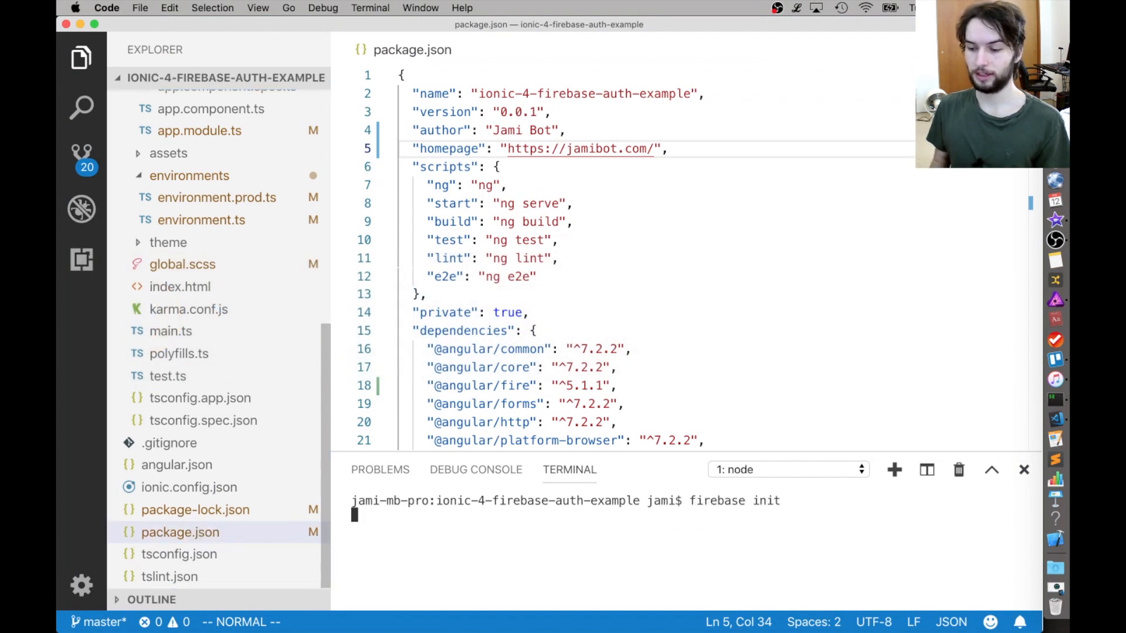
Run firebase init with Firestore, creating the default rules and indexes files
{"action": "key", "text": "Return"}
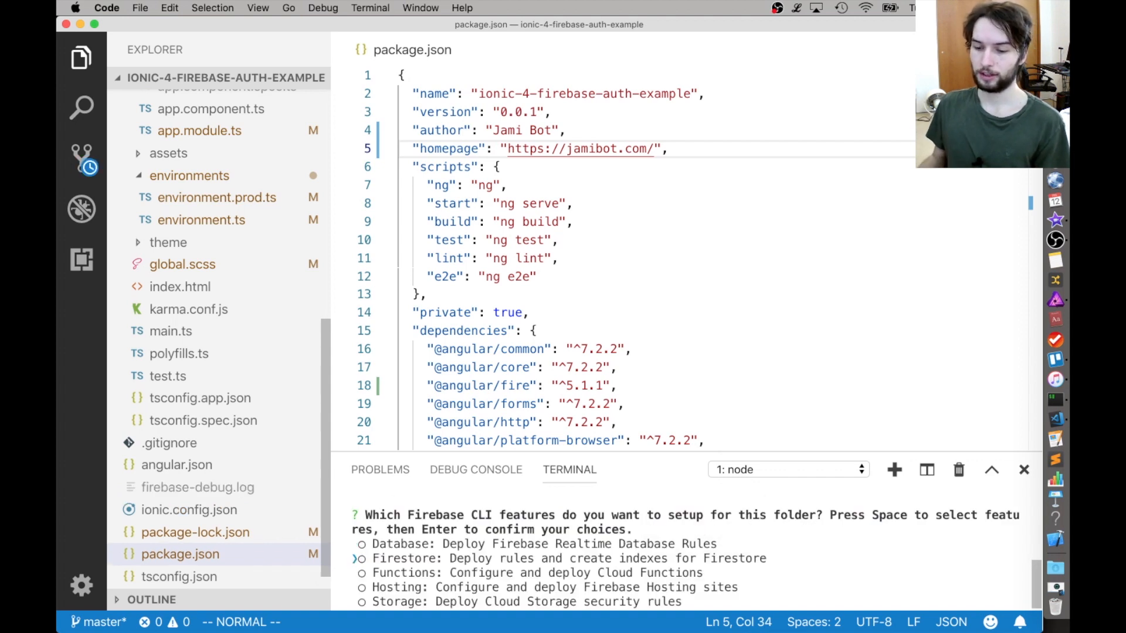
{"action": "key", "text": "space"}
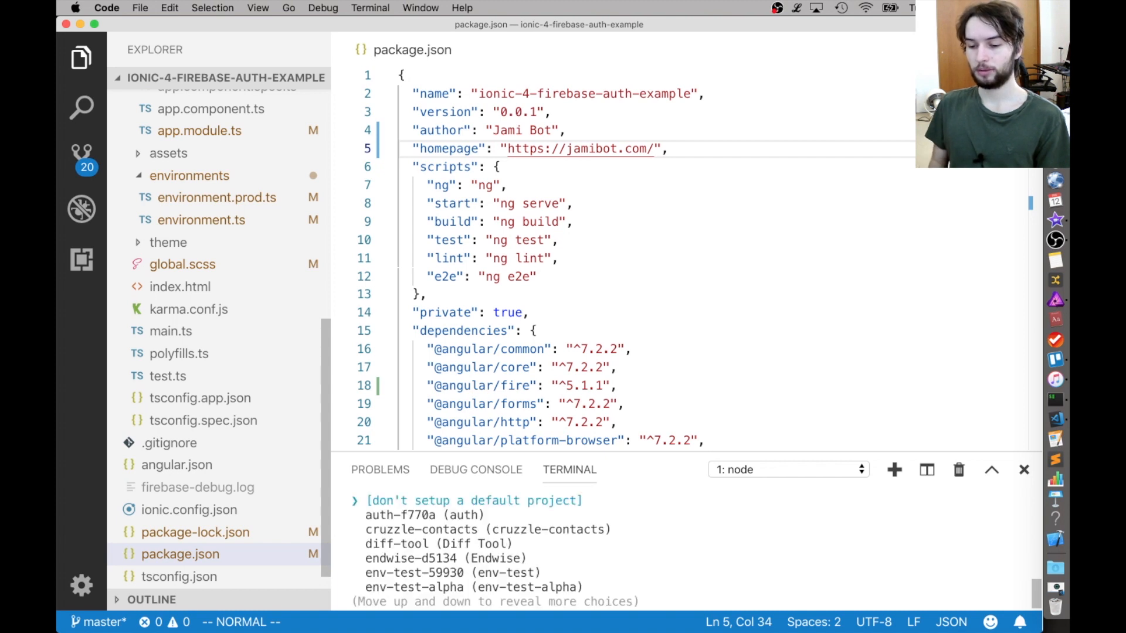
{"action": "scroll", "scroll_direction": "down", "scroll_amount": 3}
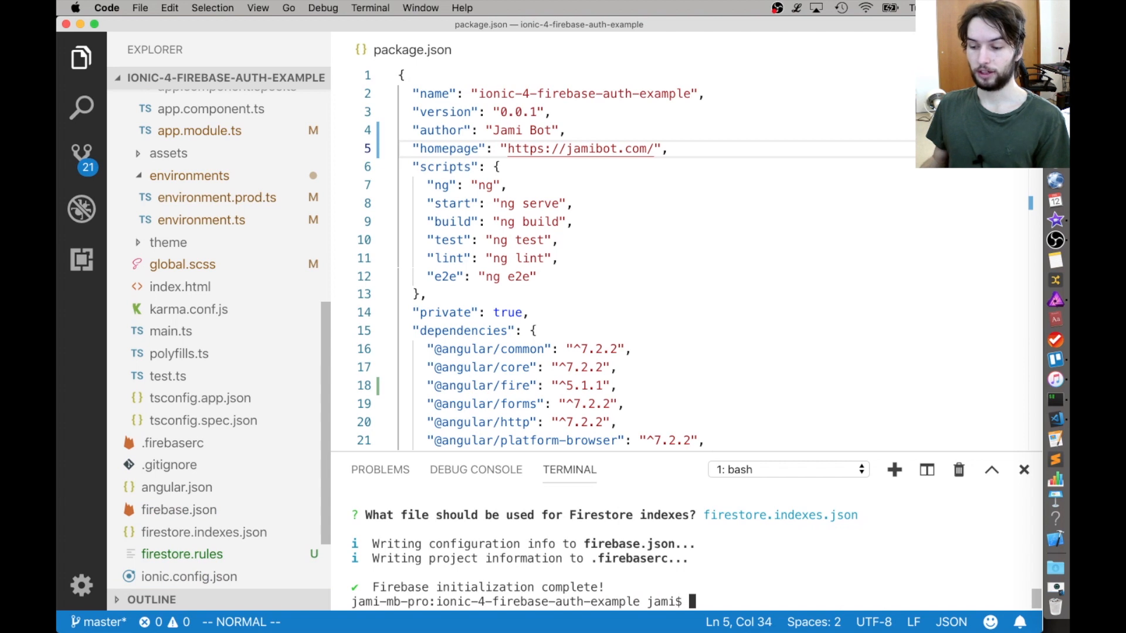
{"action": "mouse_move", "coordinate": [648, 517]}
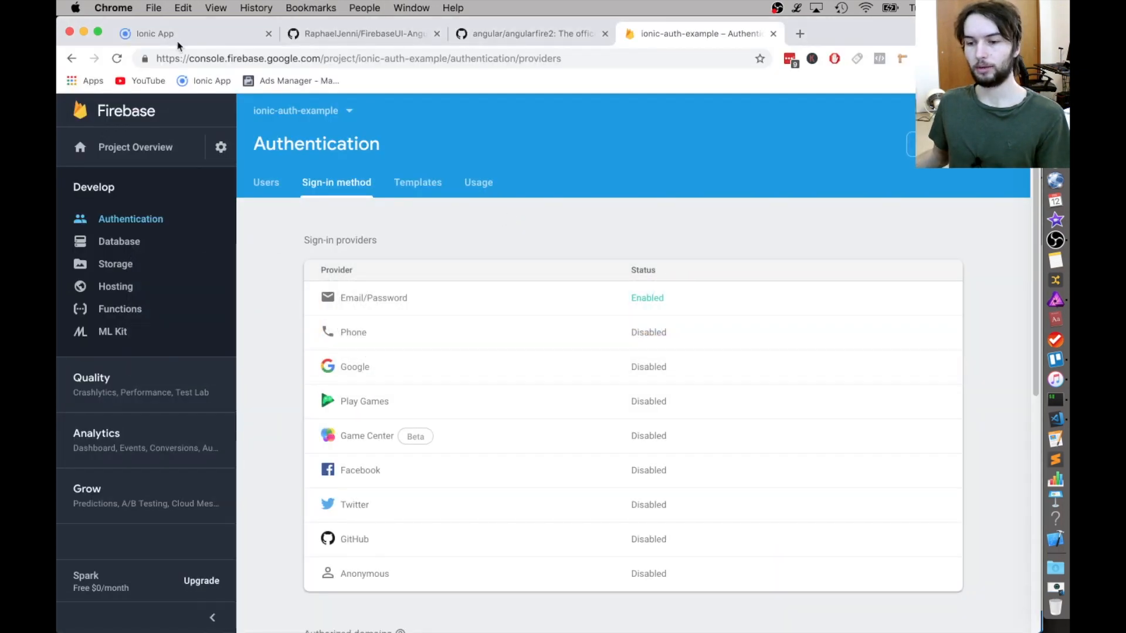
Scroll the firebaseui-angular README on GitHub to its Installation and usage instructions
{"action": "left_click", "coordinate": [362, 32]}
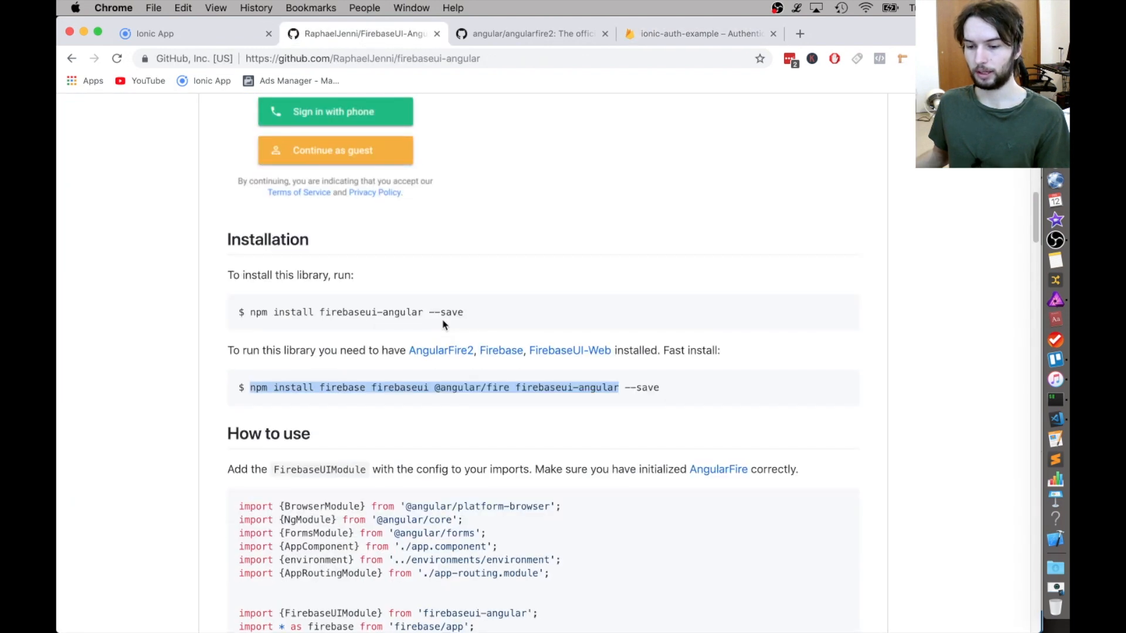
{"action": "scroll", "scroll_direction": "down", "scroll_amount": 3}
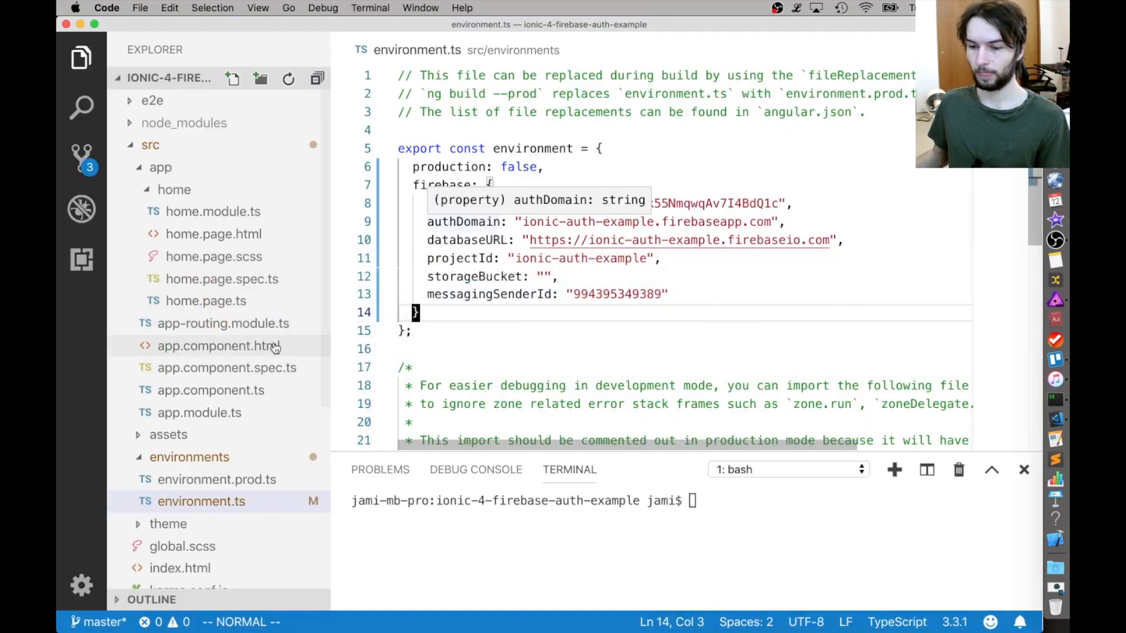
Add "import {FirebaseUIModule, firebase, firebaseui} from 'firebaseui-angular';" to app.module.ts
{"action": "type", "text": "m"}
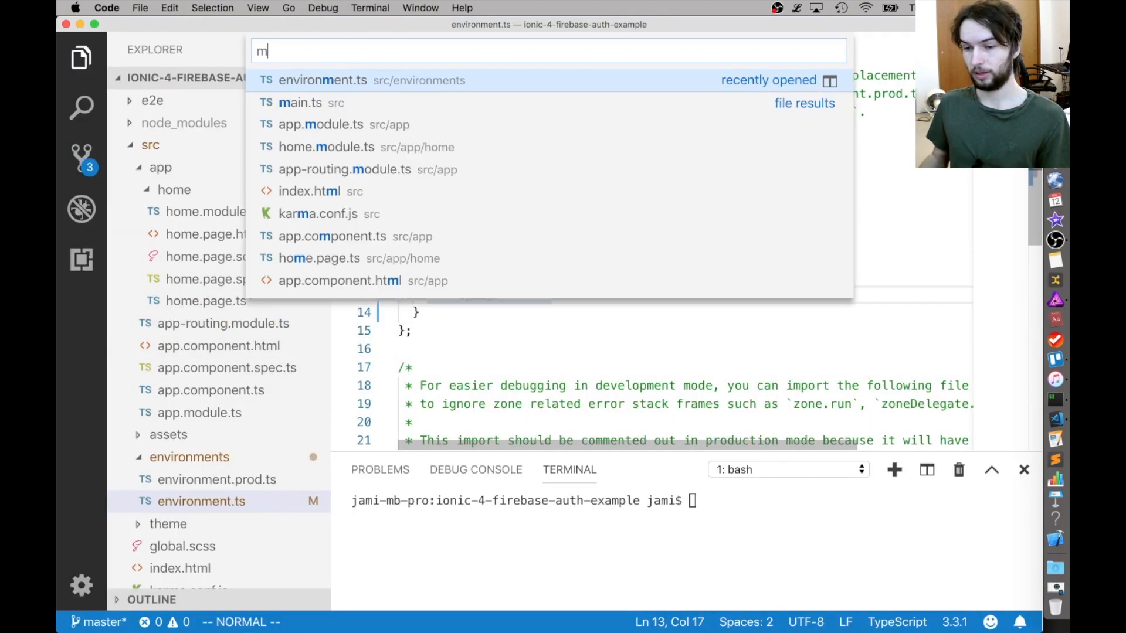
{"action": "left_click", "coordinate": [320, 125]}
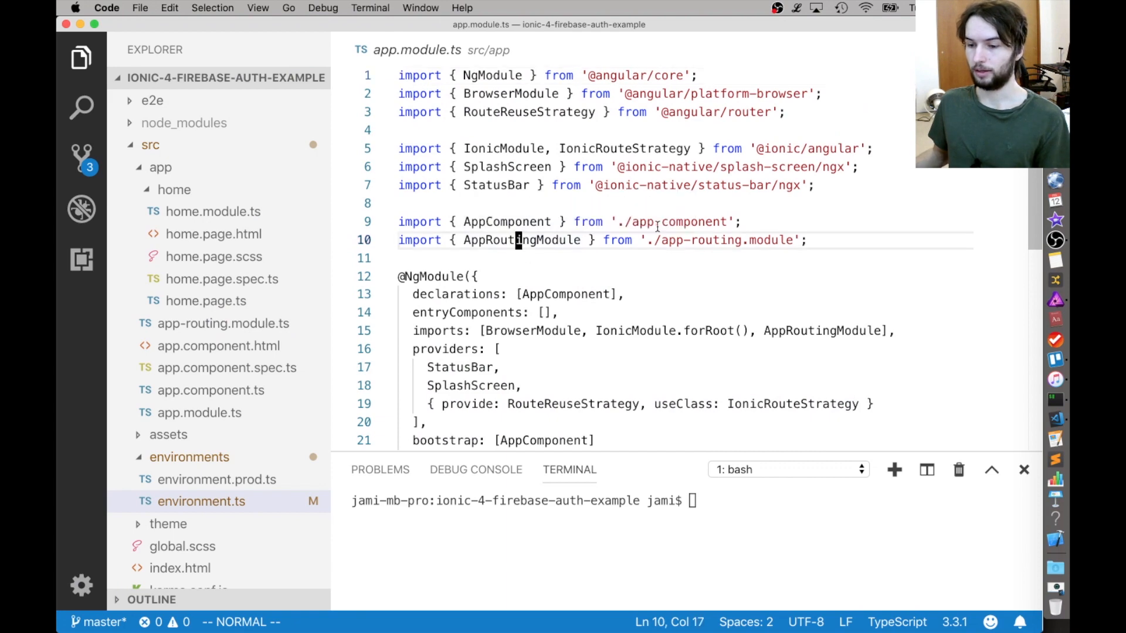
{"action": "type", "text": "import {FirebaseUIModule, firebase, firebaseui} from 'firebaseui-angular';"}
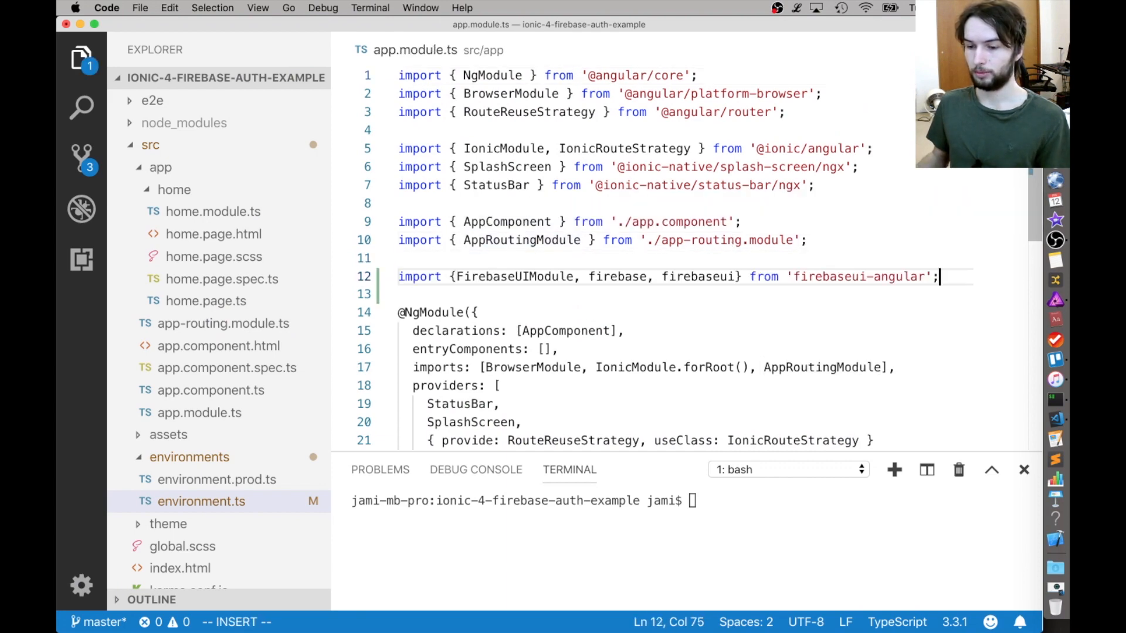
{"action": "key", "text": "Escape"}
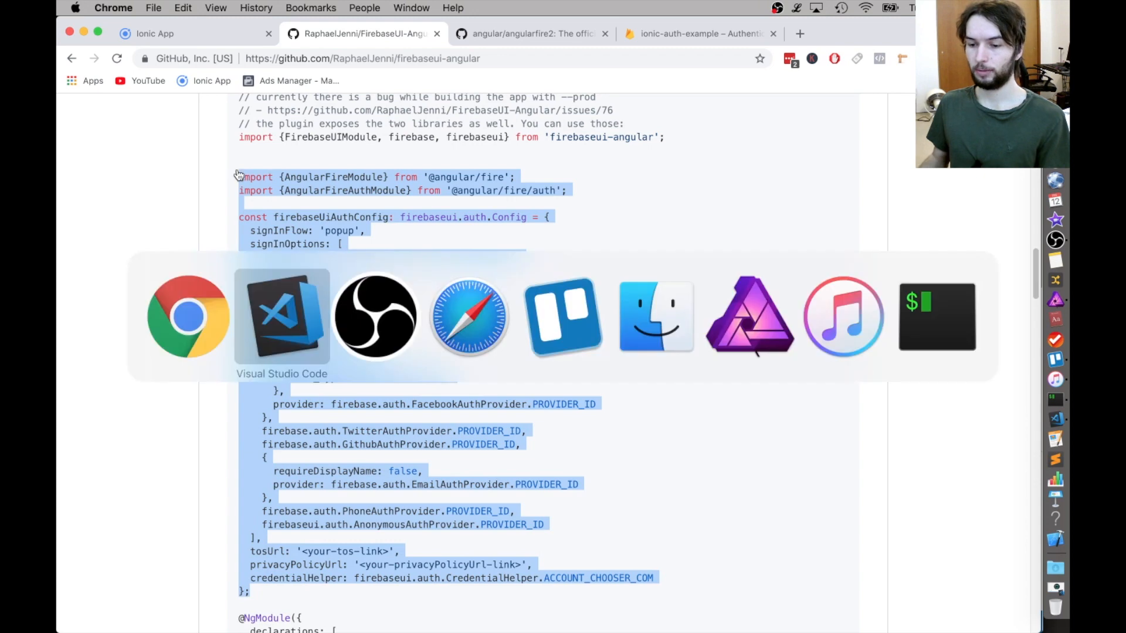
Paste the README's AngularFire imports and firebaseUiAuthConfig, keeping only EmailAuthProvider sign-in
{"action": "left_click", "coordinate": [281, 316]}
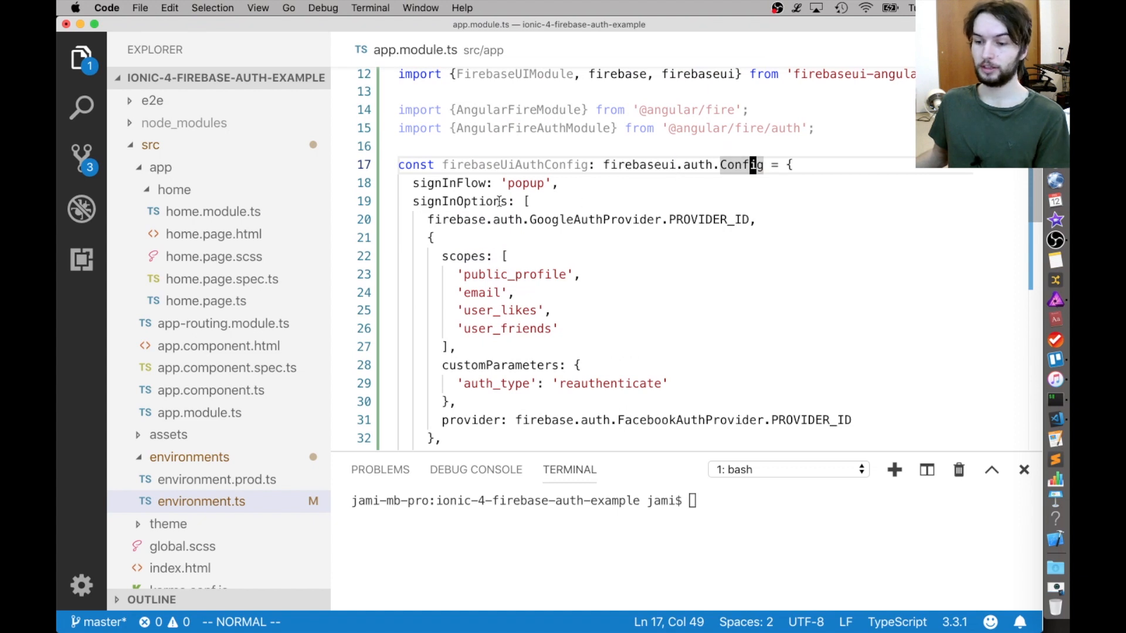
{"action": "mouse_move", "coordinate": [460, 201]}
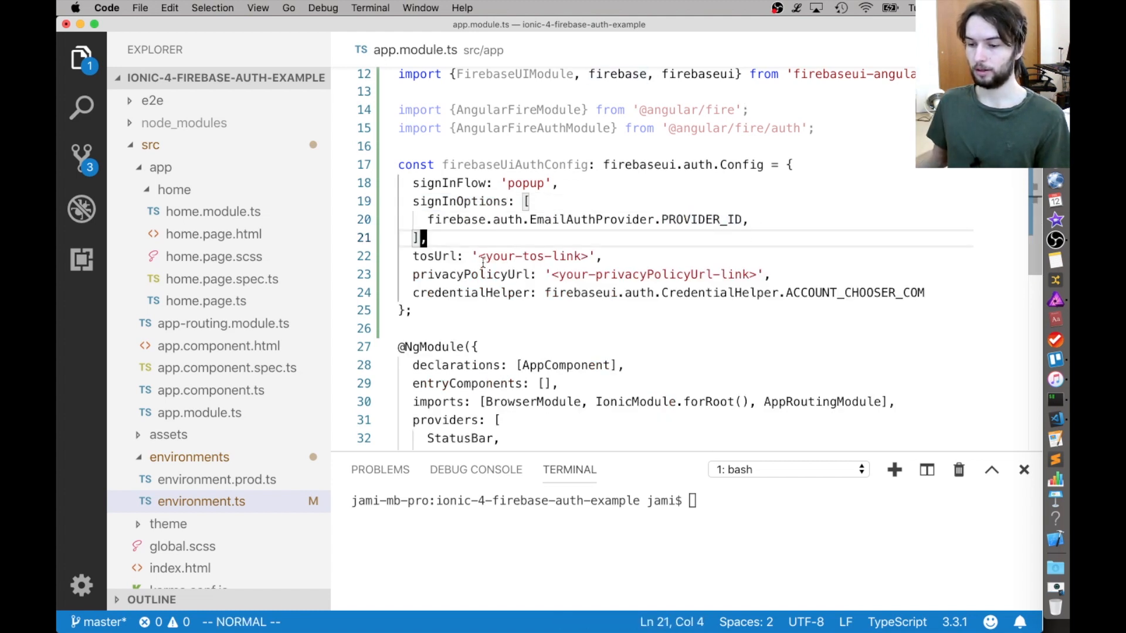
{"action": "left_click", "coordinate": [582, 256]}
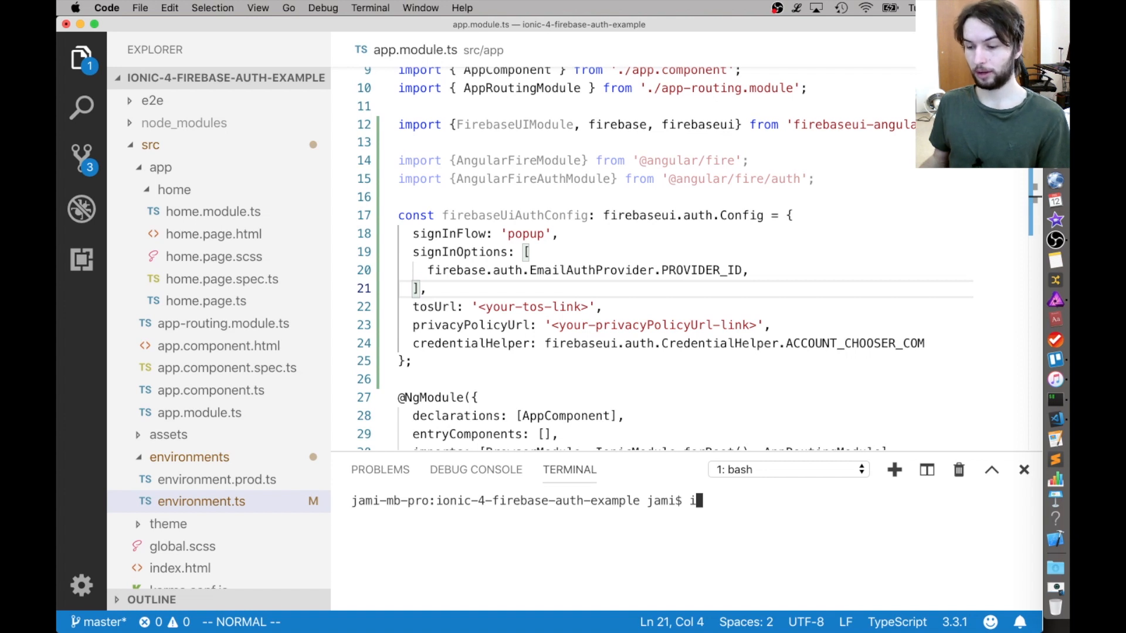
Generate a terms page with 'ionic g page terms' in the terminal
{"action": "type", "text": "onic g"}
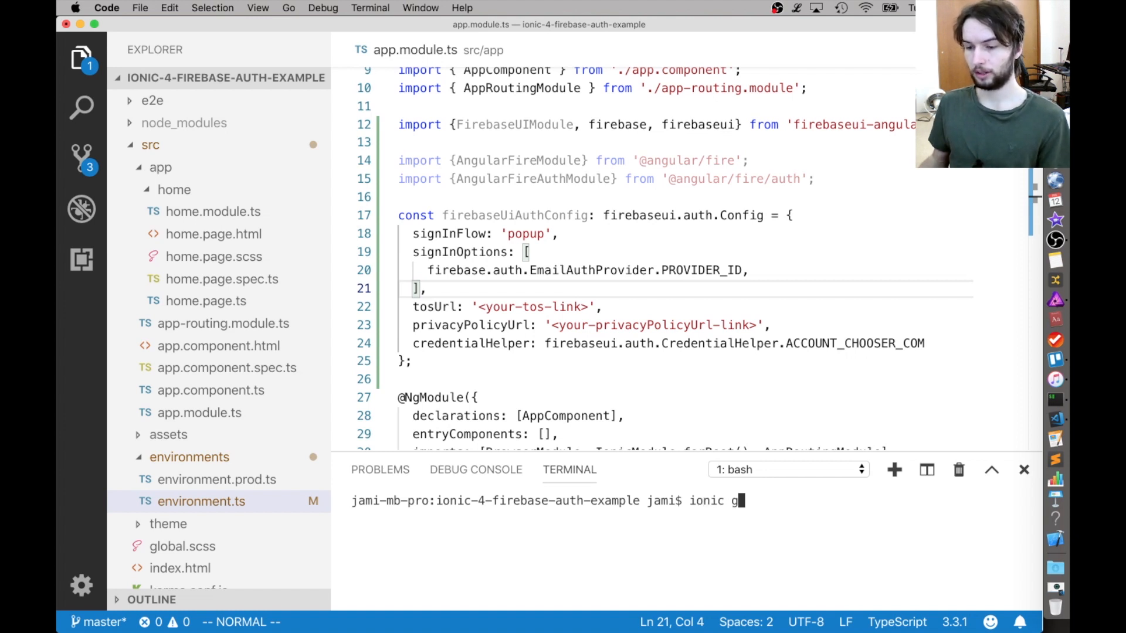
{"action": "type", "text": "page"}
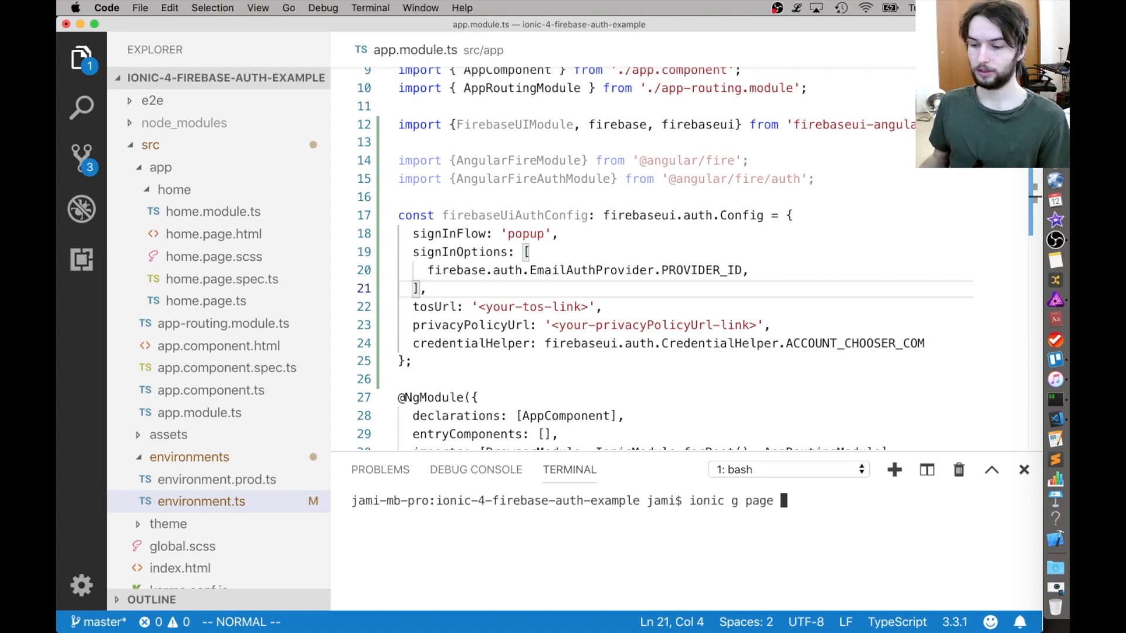
{"action": "type", "text": "ter"}
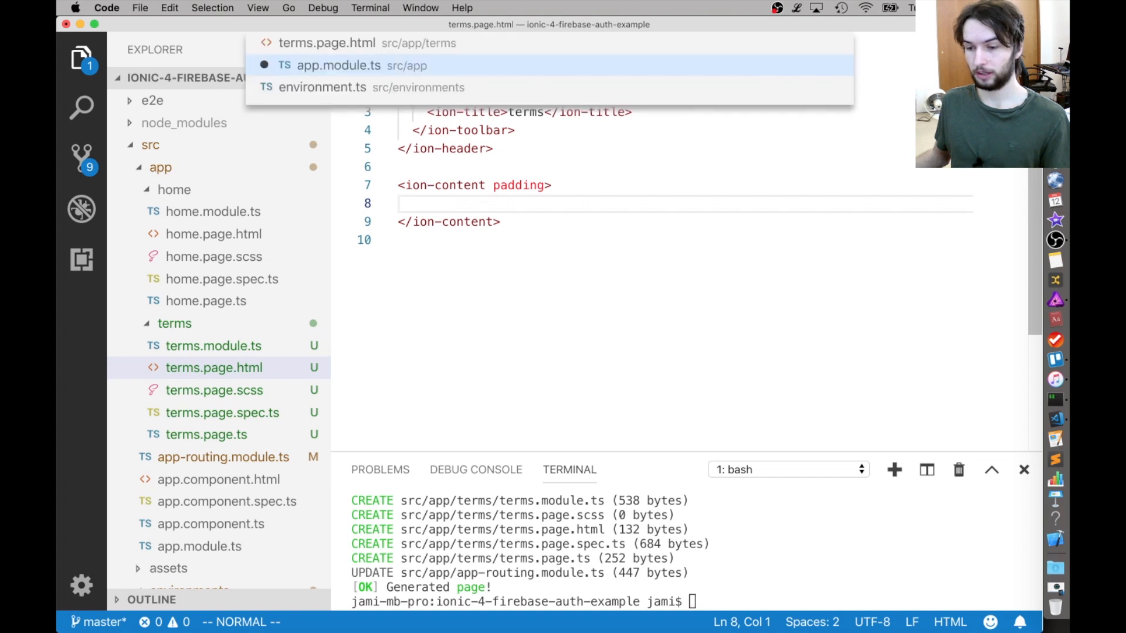
Set tosUrl to '/terms' in app.module.ts's sign-in config
{"action": "left_click", "coordinate": [339, 65]}
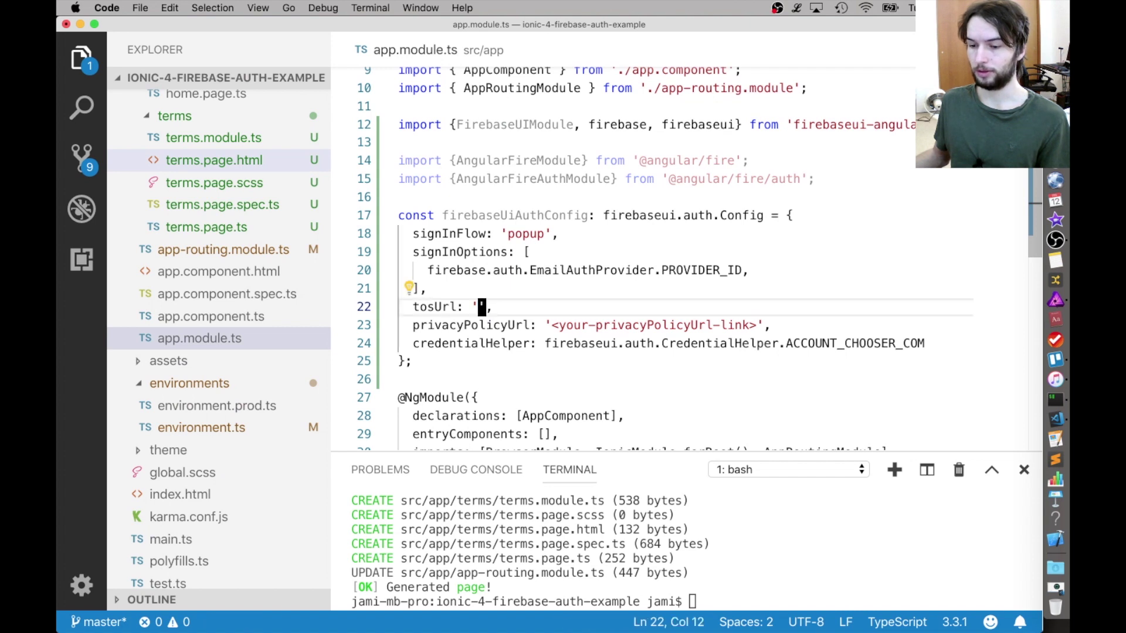
{"action": "type", "text": "/"}
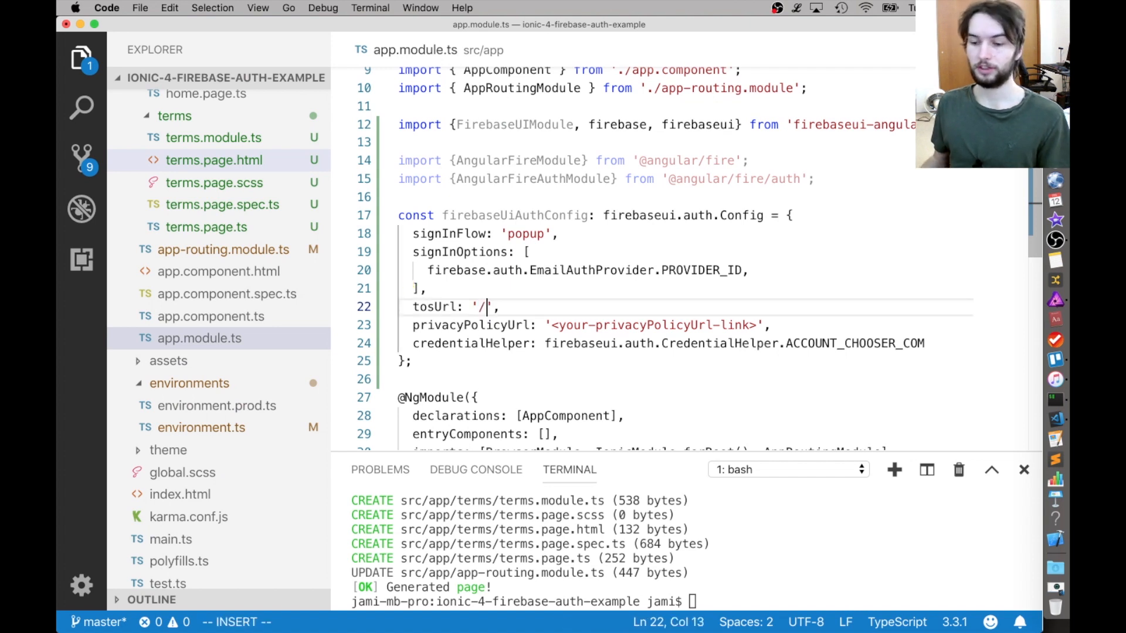
{"action": "type", "text": "ter"}
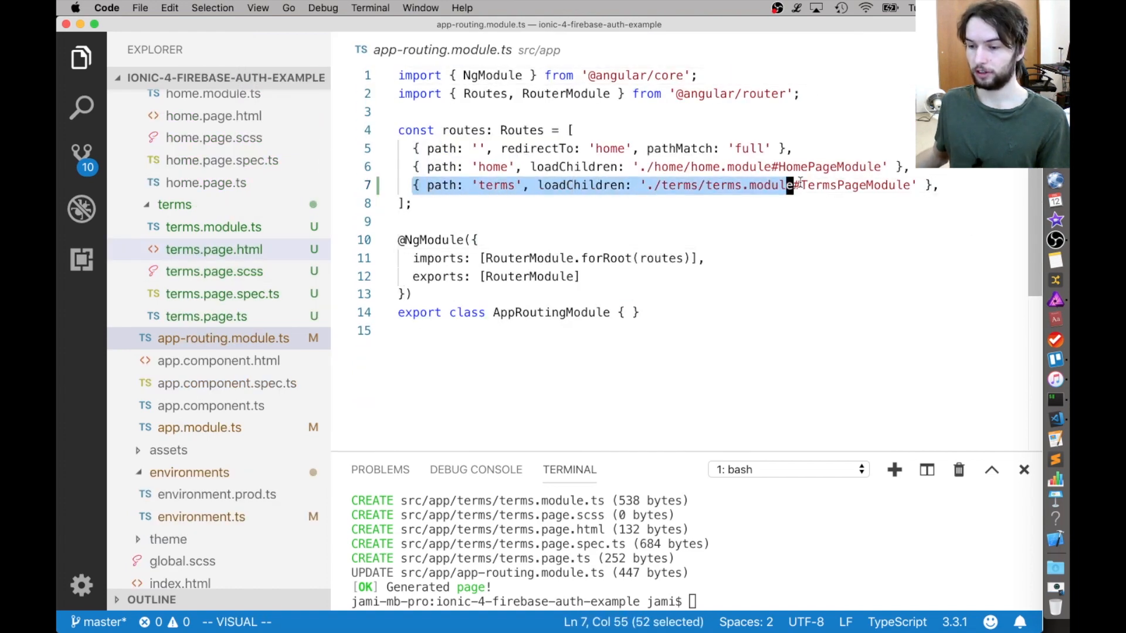
{"action": "key", "text": "Escape"}
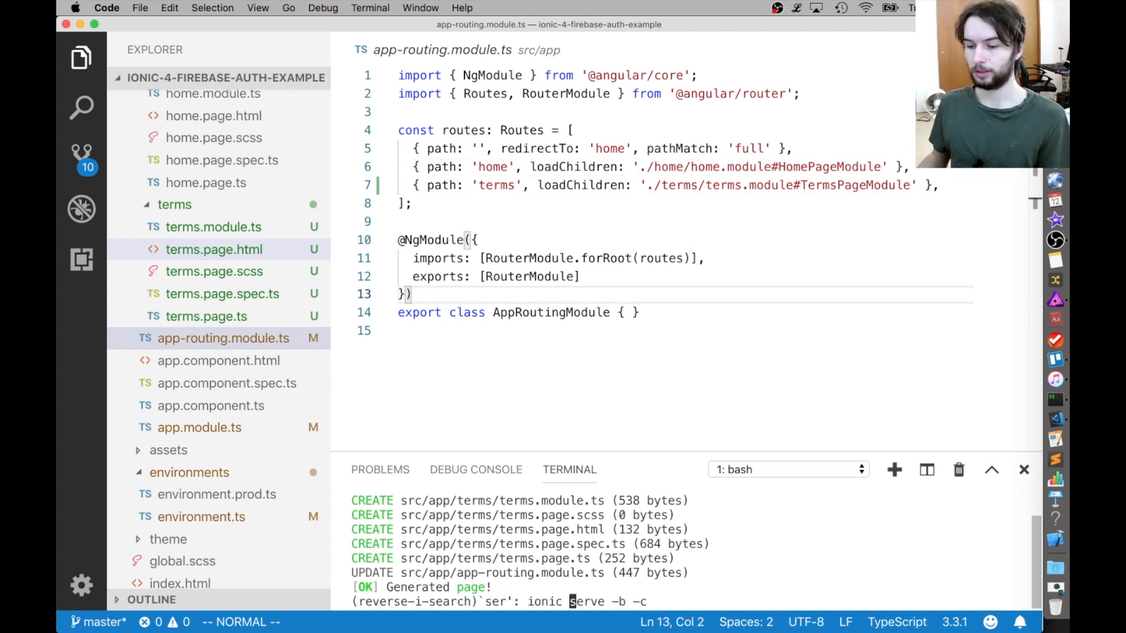
Restart ionic serve and load localhost:8100/terms in Chrome
{"action": "key", "text": "Return"}
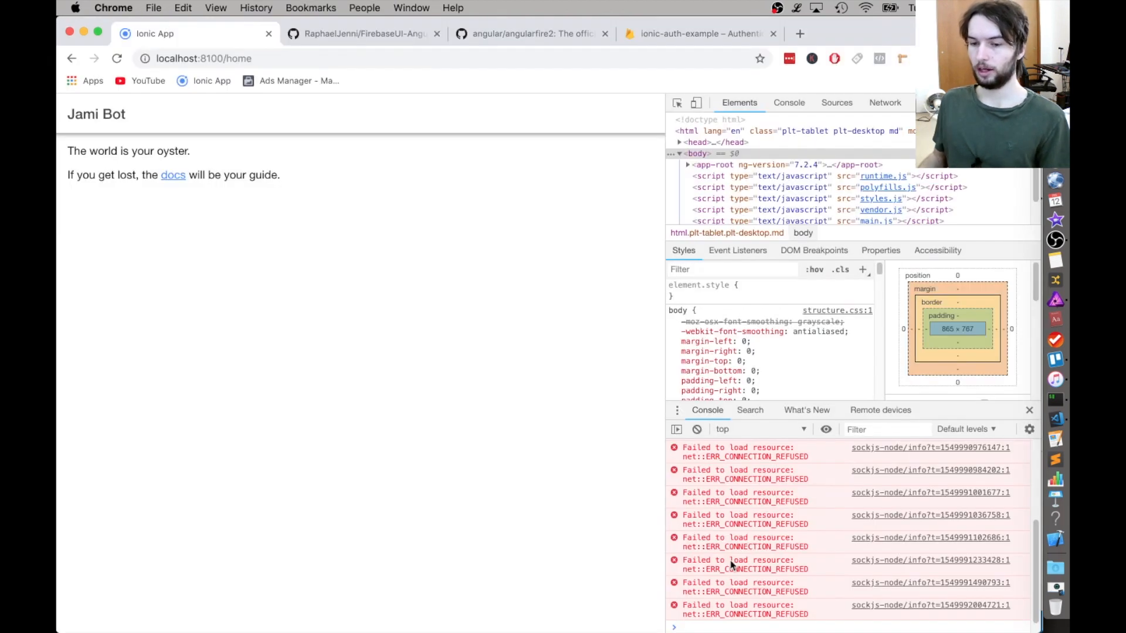
{"action": "left_click", "coordinate": [117, 58]}
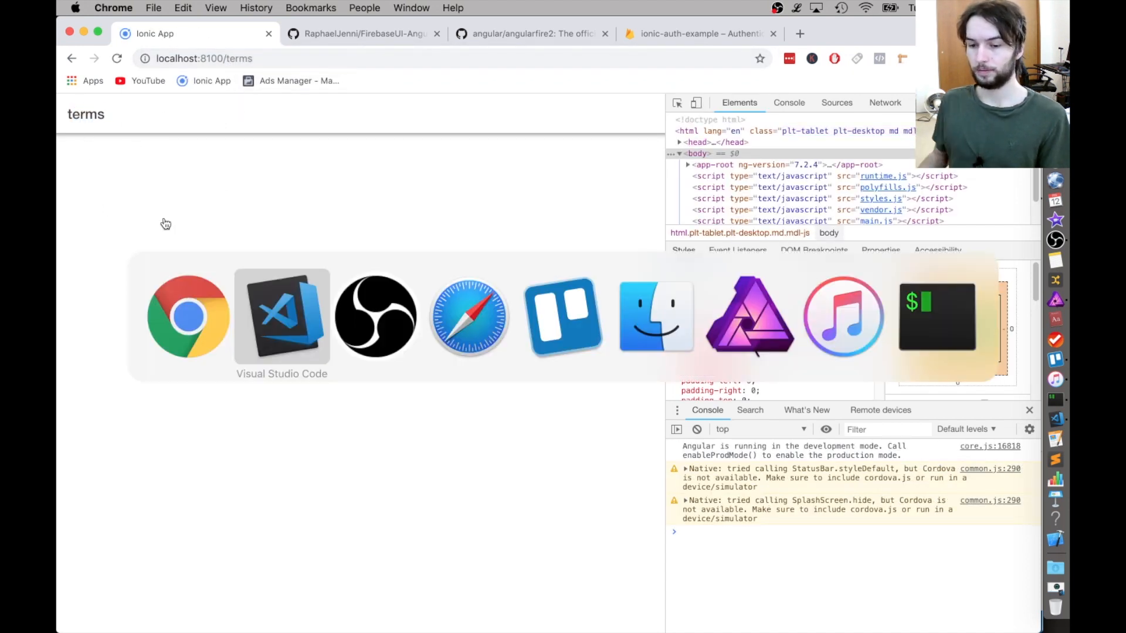
{"action": "mouse_move", "coordinate": [189, 160]}
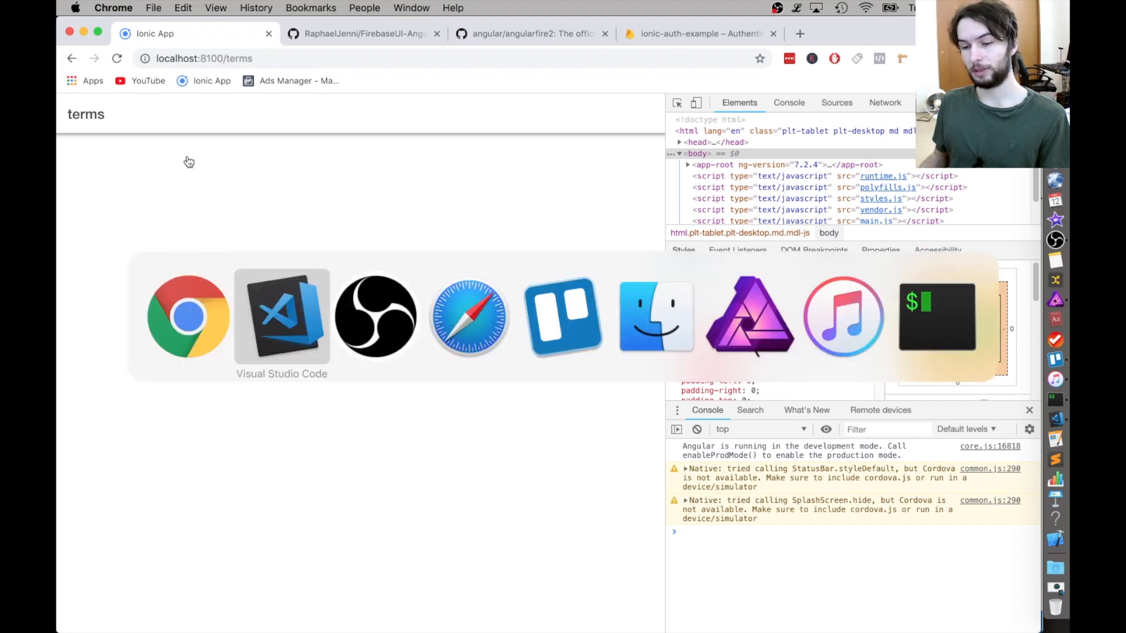
Review terms.page.html, then set privacyPolicyUrl to '/privacy' in app.module.ts
{"action": "left_click", "coordinate": [281, 316]}
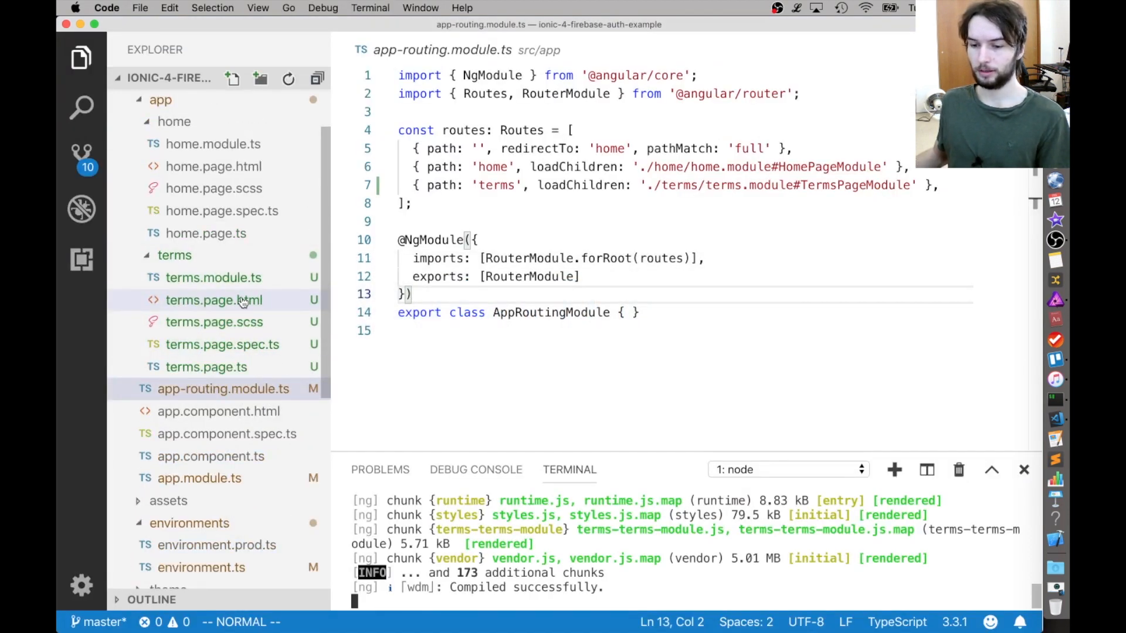
{"action": "left_click", "coordinate": [213, 300]}
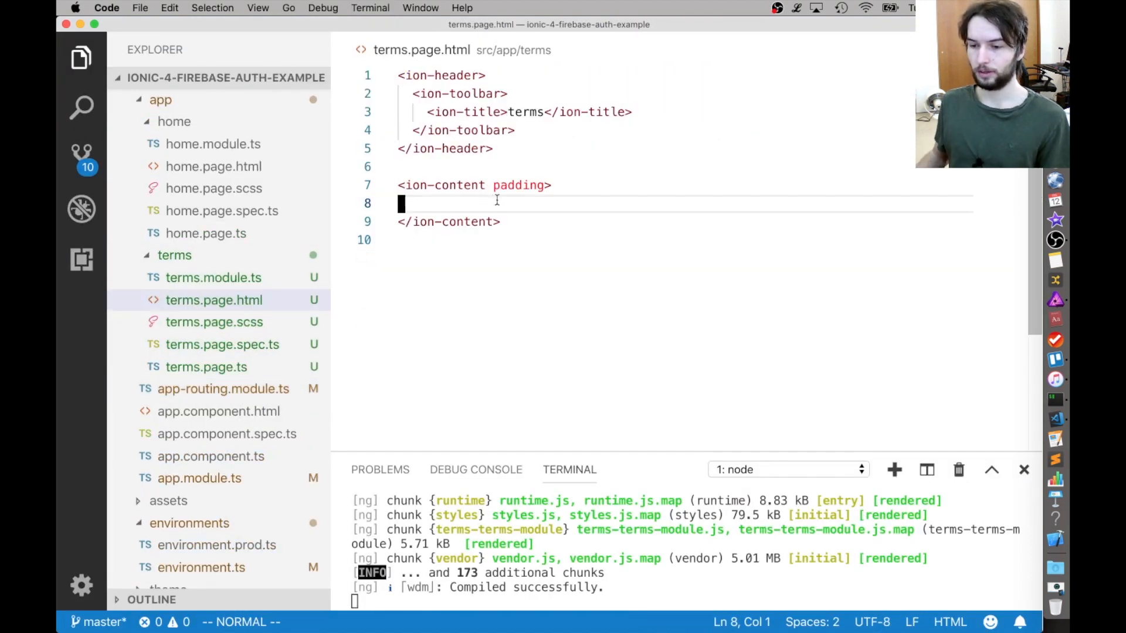
{"action": "key", "text": "i"}
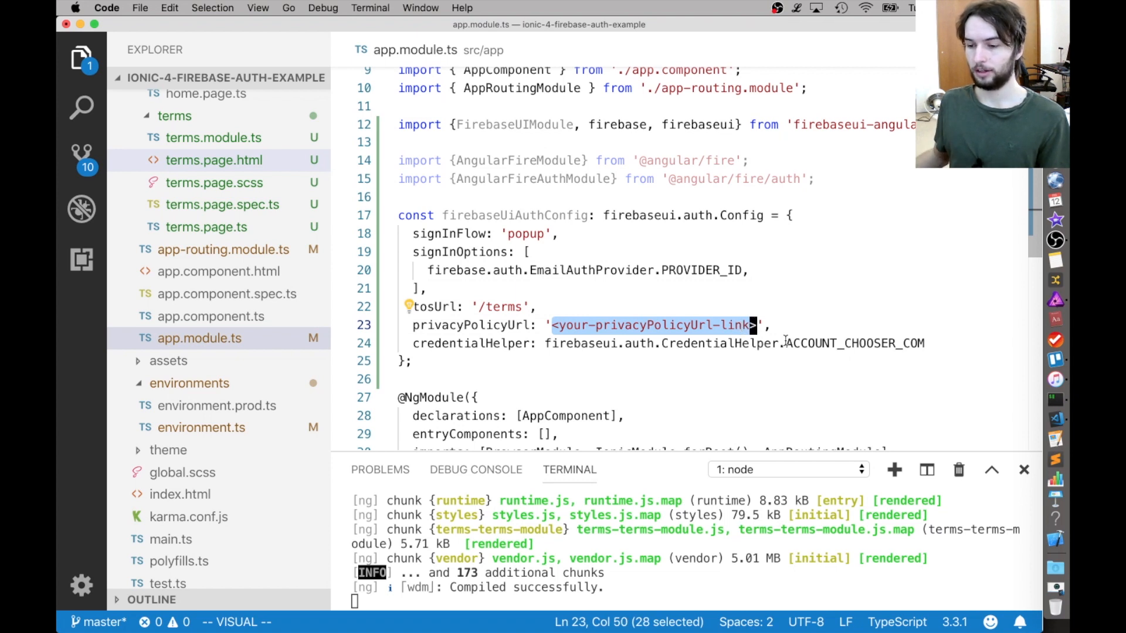
{"action": "type", "text": "/"}
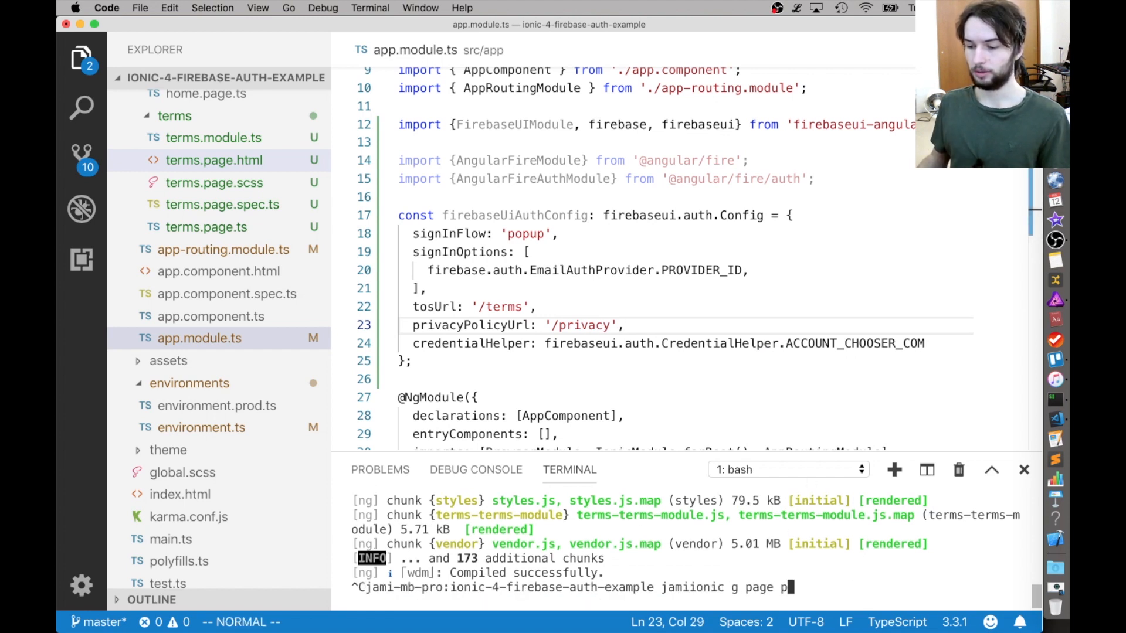
{"action": "type", "text": "rivacy"}
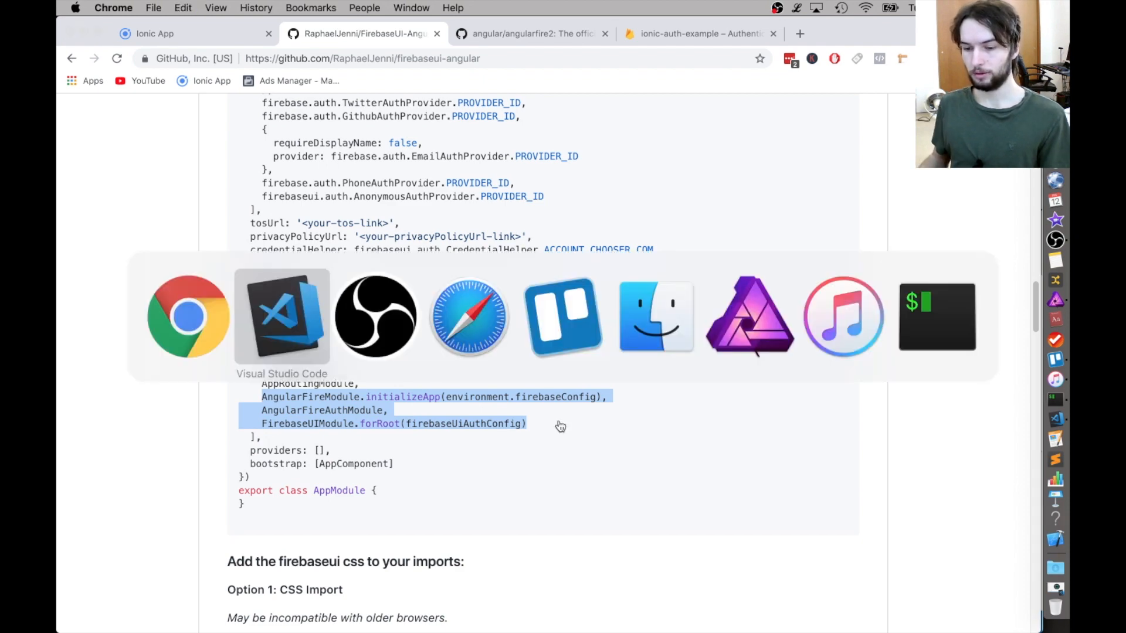
Add AngularFireModule with environment.firebase, AngularFireAuthModule and FirebaseUIModule to NgModule imports
{"action": "left_click", "coordinate": [281, 316]}
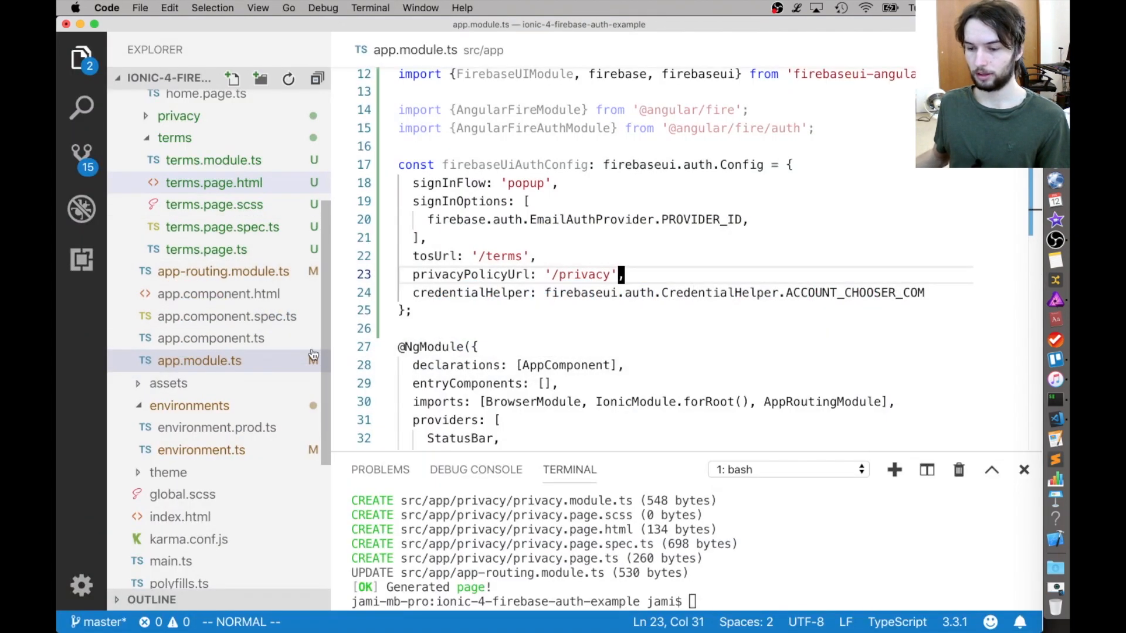
{"action": "scroll", "scroll_direction": "down", "scroll_amount": 3}
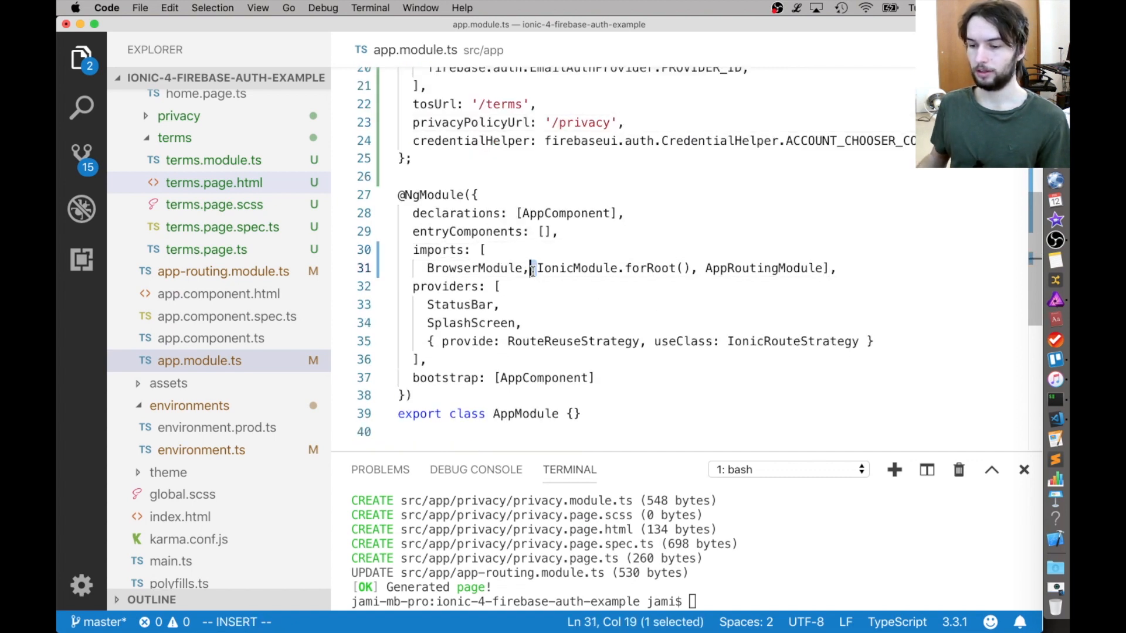
{"action": "key", "text": "enter"}
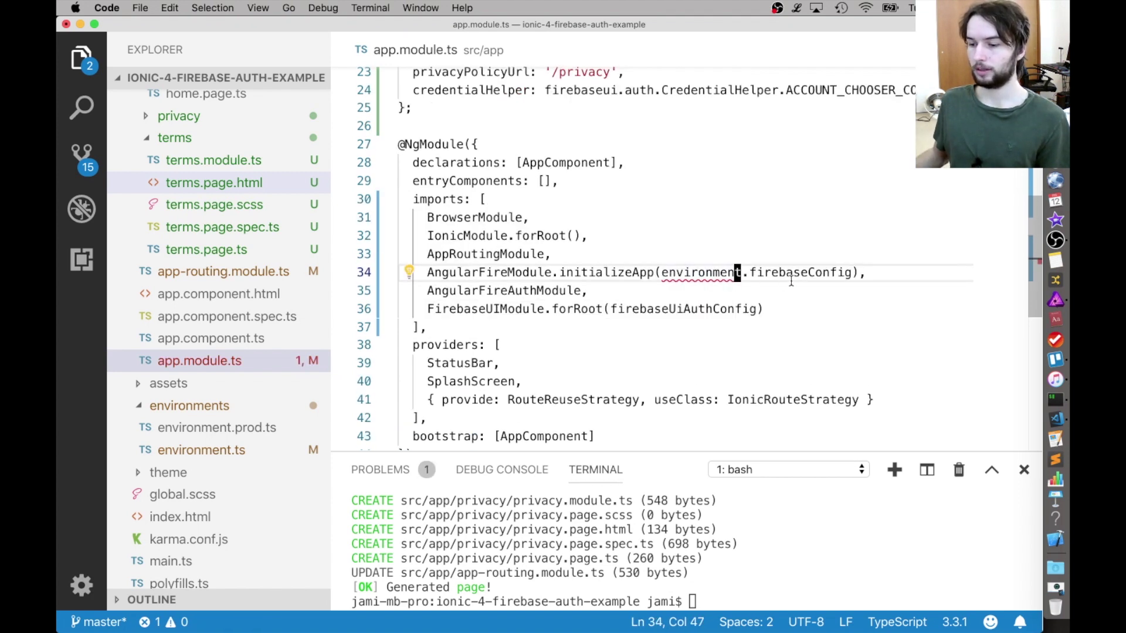
{"action": "double_click", "coordinate": [799, 272]}
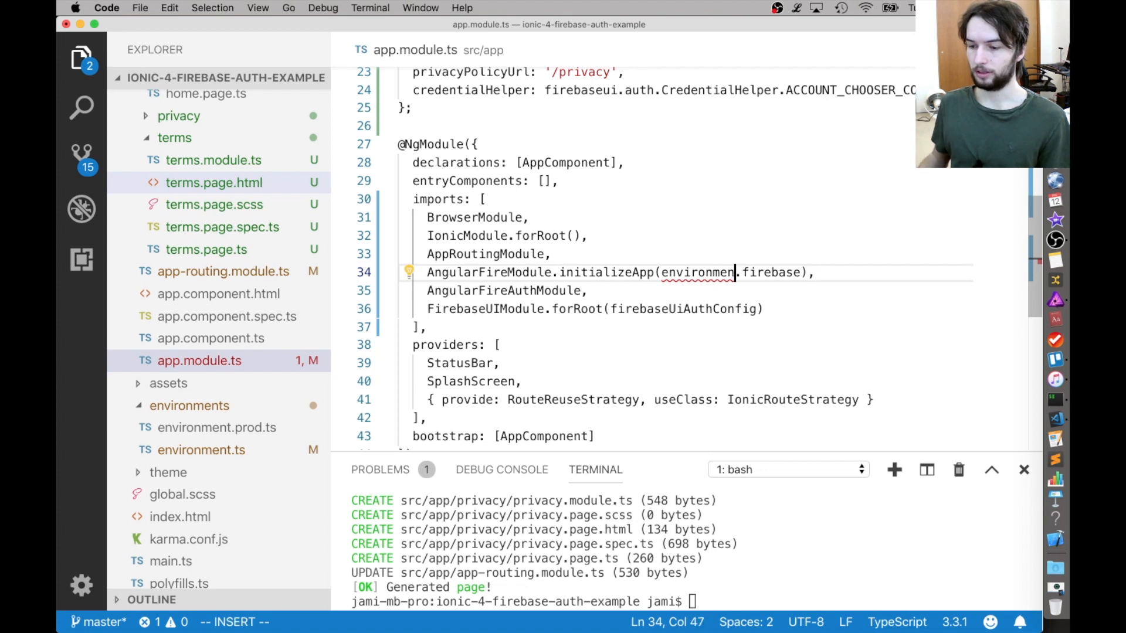
{"action": "type", "text": "t"}
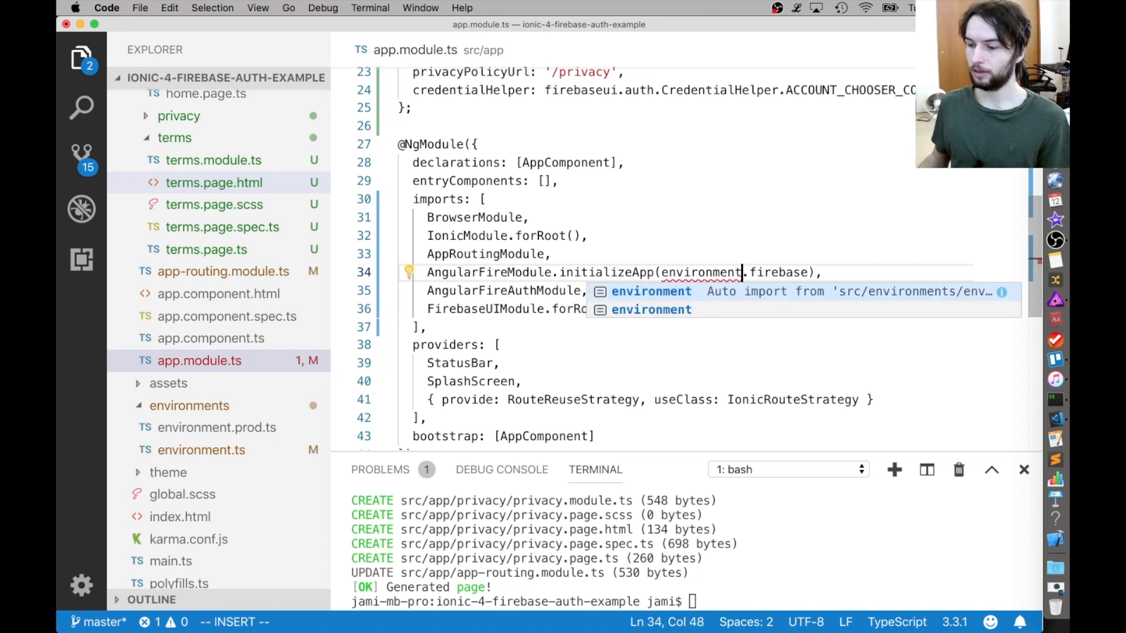
{"action": "key", "text": "Escape"}
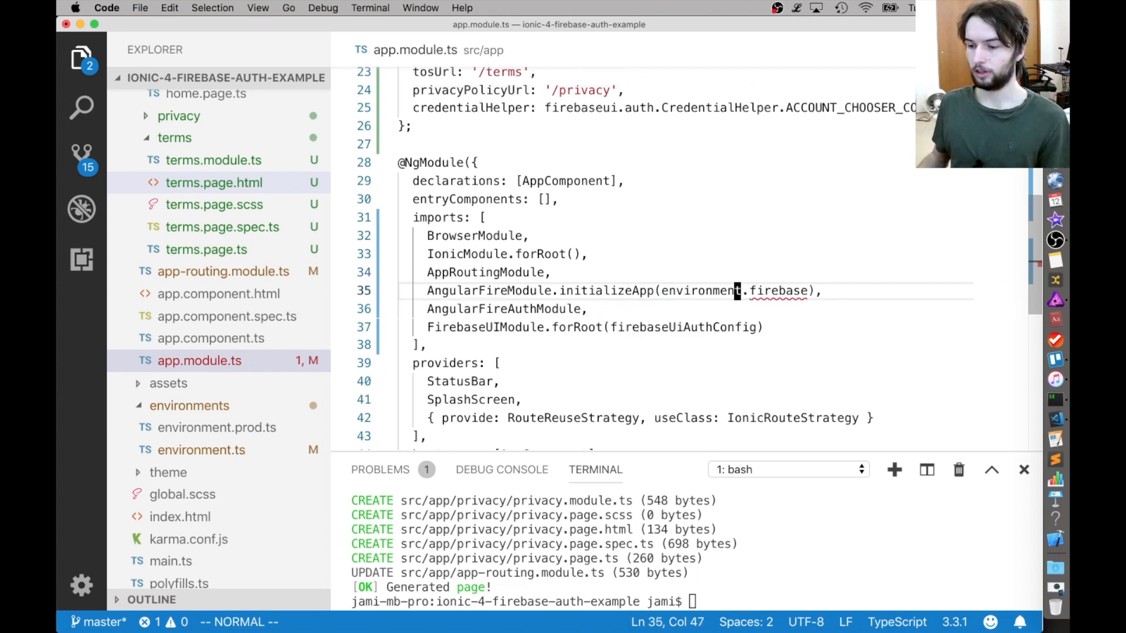
Change the environment import path from 'src/environments/environment.prod' to 'src/environments/environment'
{"action": "scroll", "scroll_direction": "up", "scroll_amount": 3}
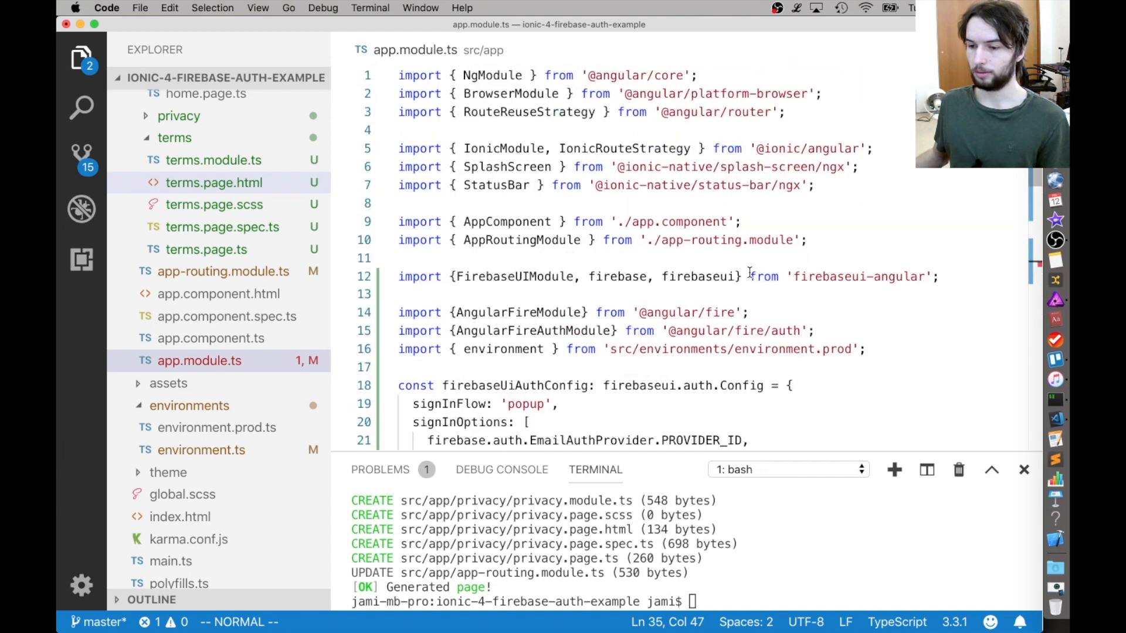
{"action": "scroll", "scroll_direction": "down", "scroll_amount": 3}
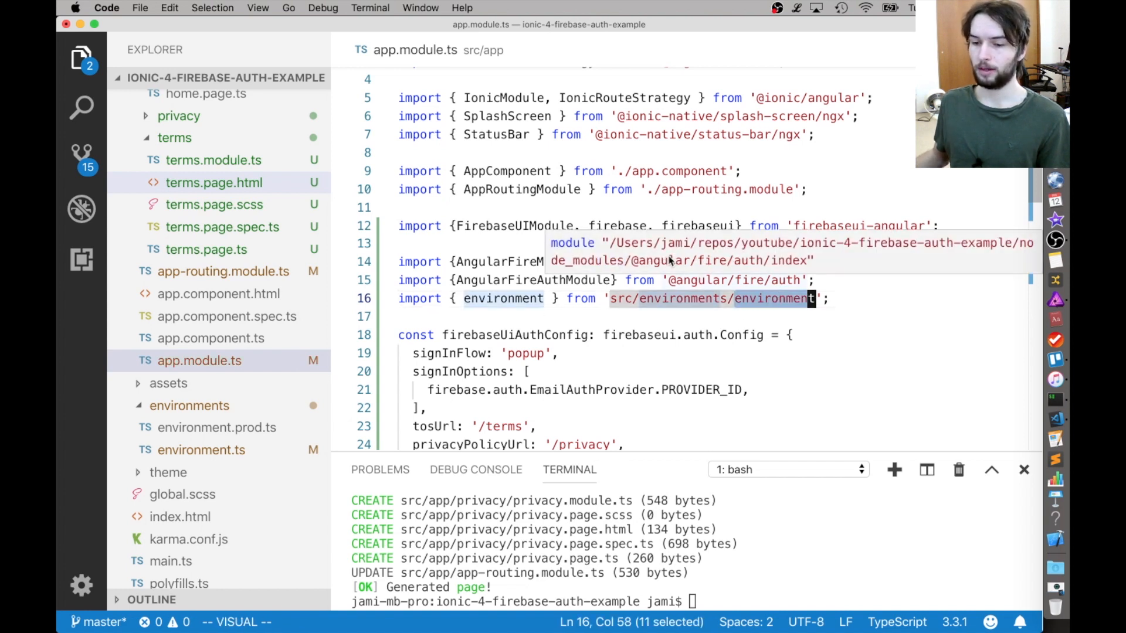
{"action": "key", "text": "Escape"}
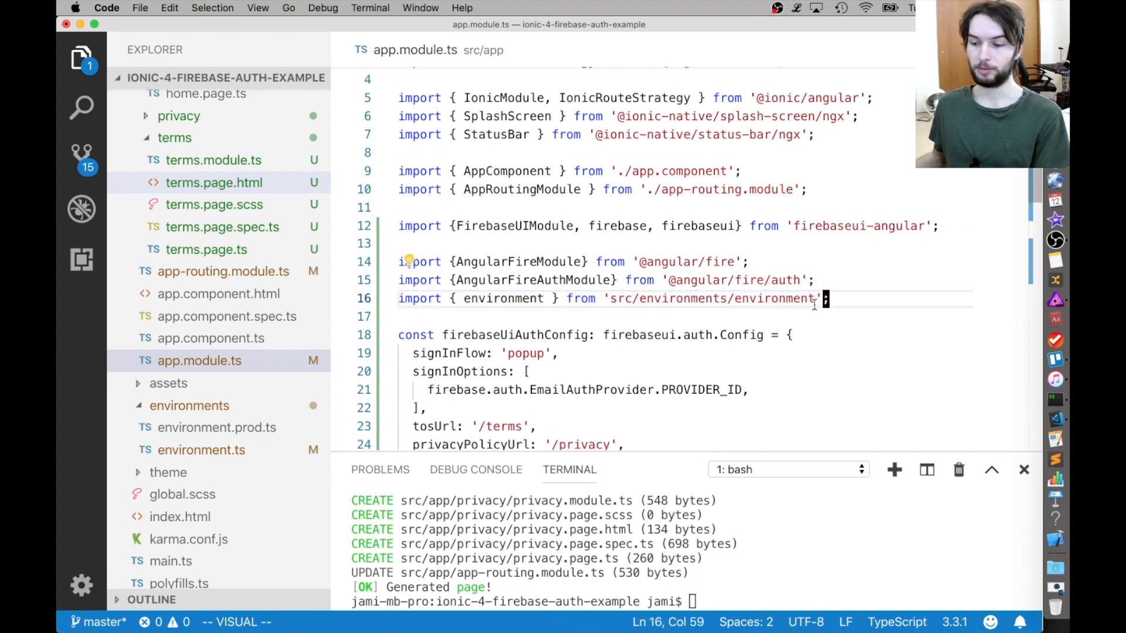
{"action": "left_click", "coordinate": [201, 450]}
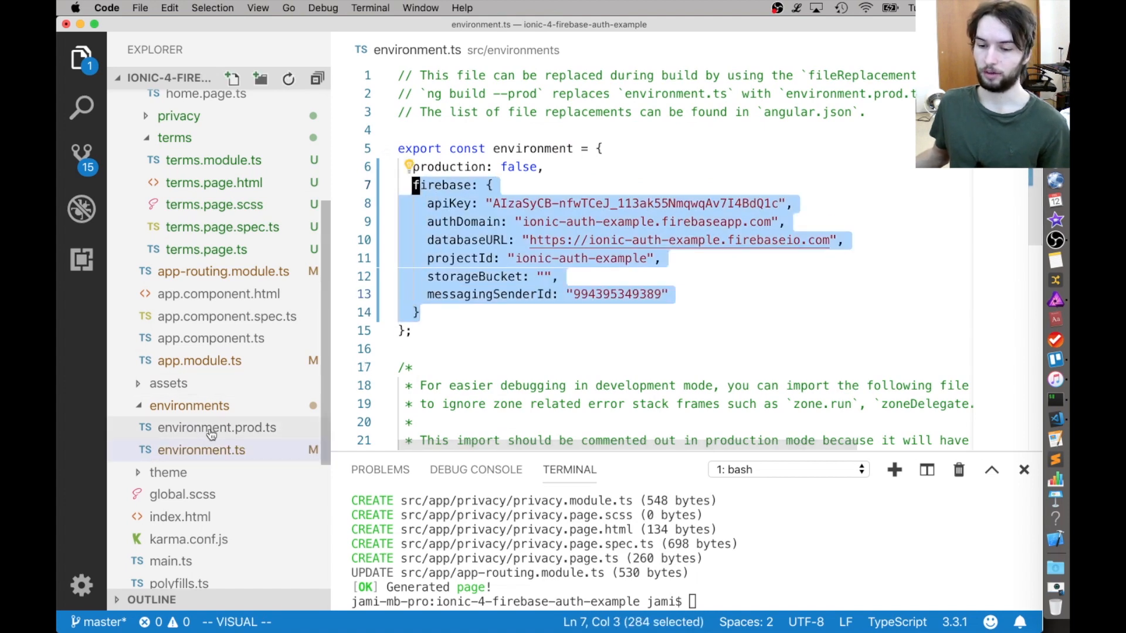
Open environment.ts from the Explorer and select its firebase config block
{"action": "left_click", "coordinate": [201, 450]}
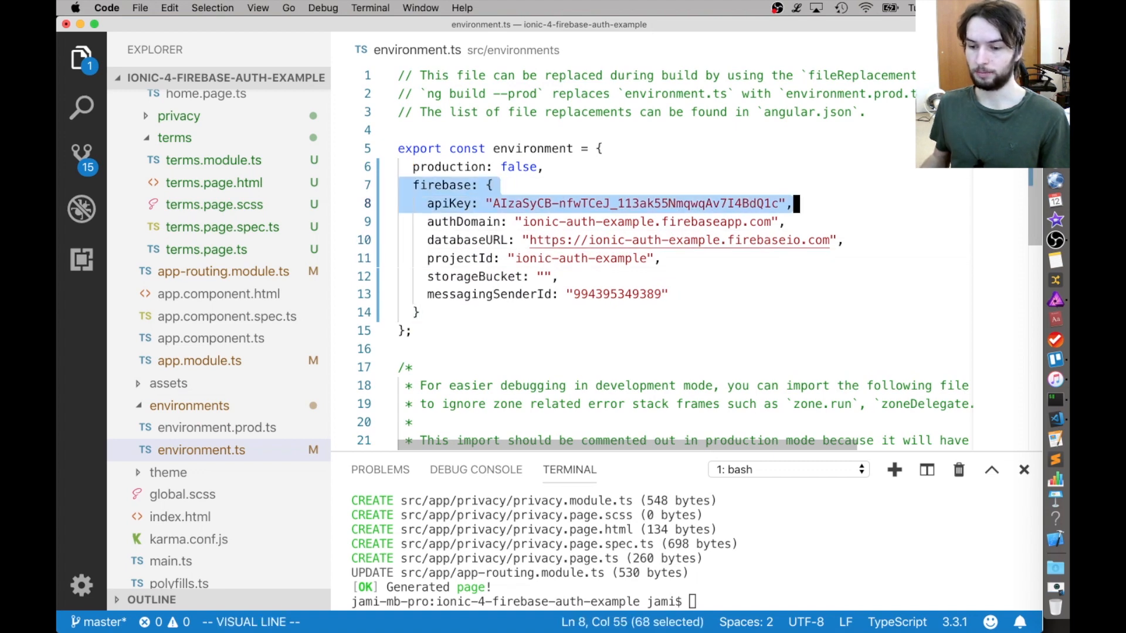
{"action": "left_click", "coordinate": [216, 428]}
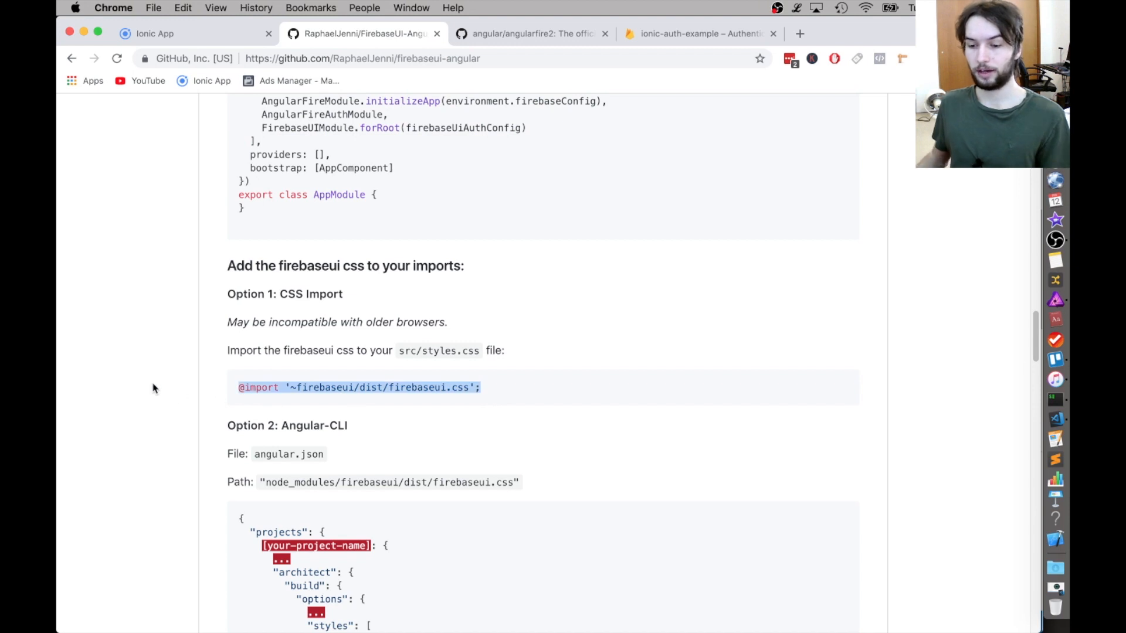
{"action": "mouse_move", "coordinate": [345, 289]}
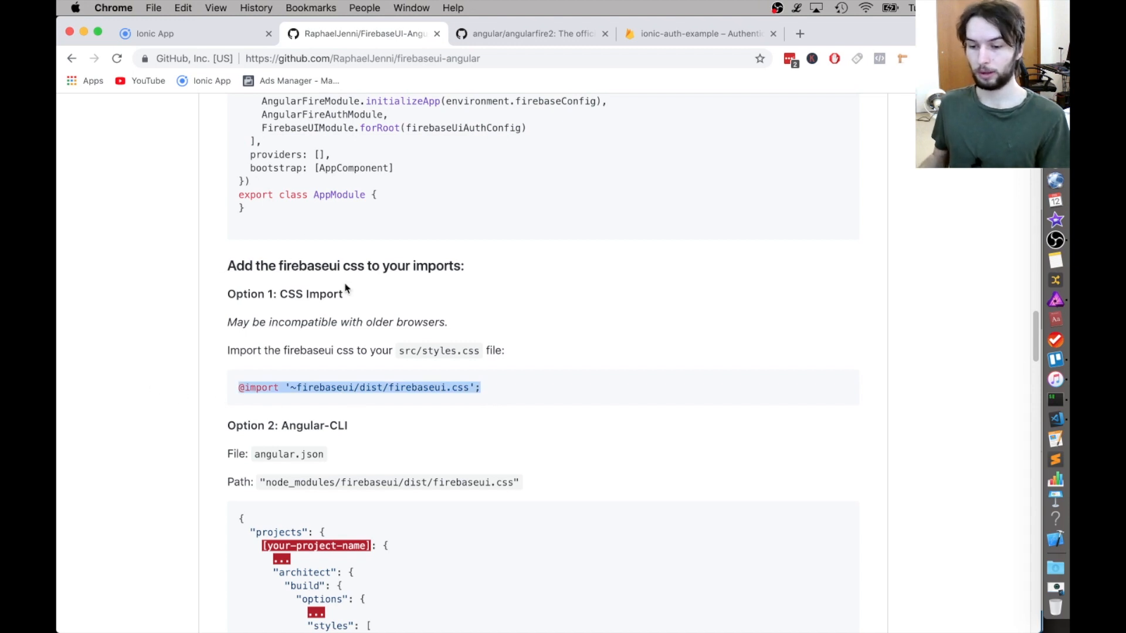
{"action": "mouse_move", "coordinate": [494, 394]}
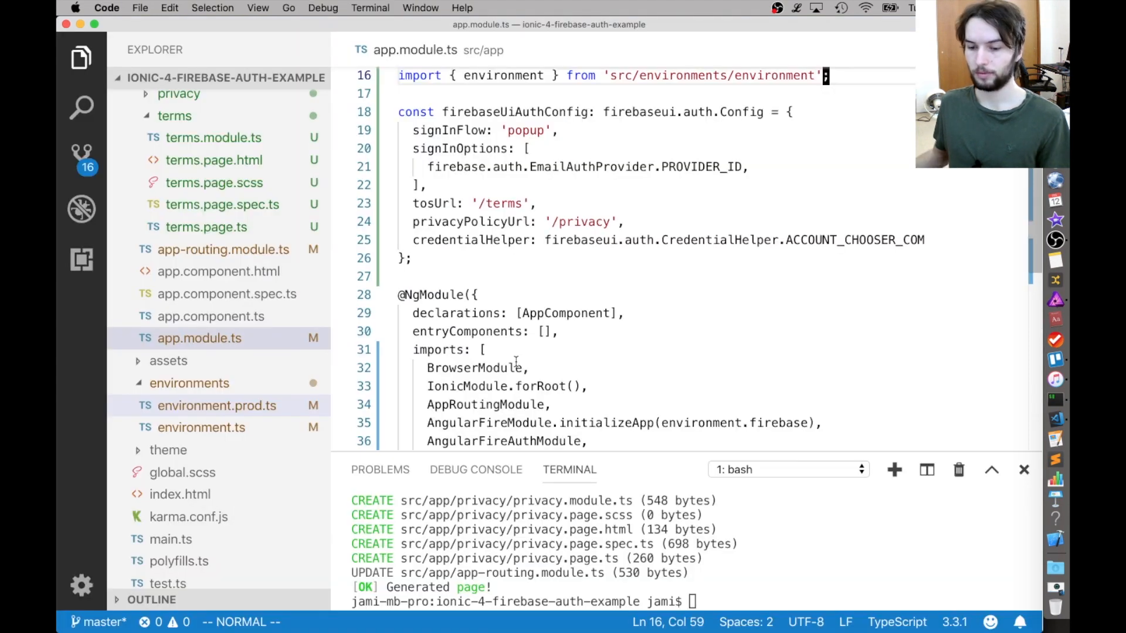
{"action": "left_click", "coordinate": [181, 473]}
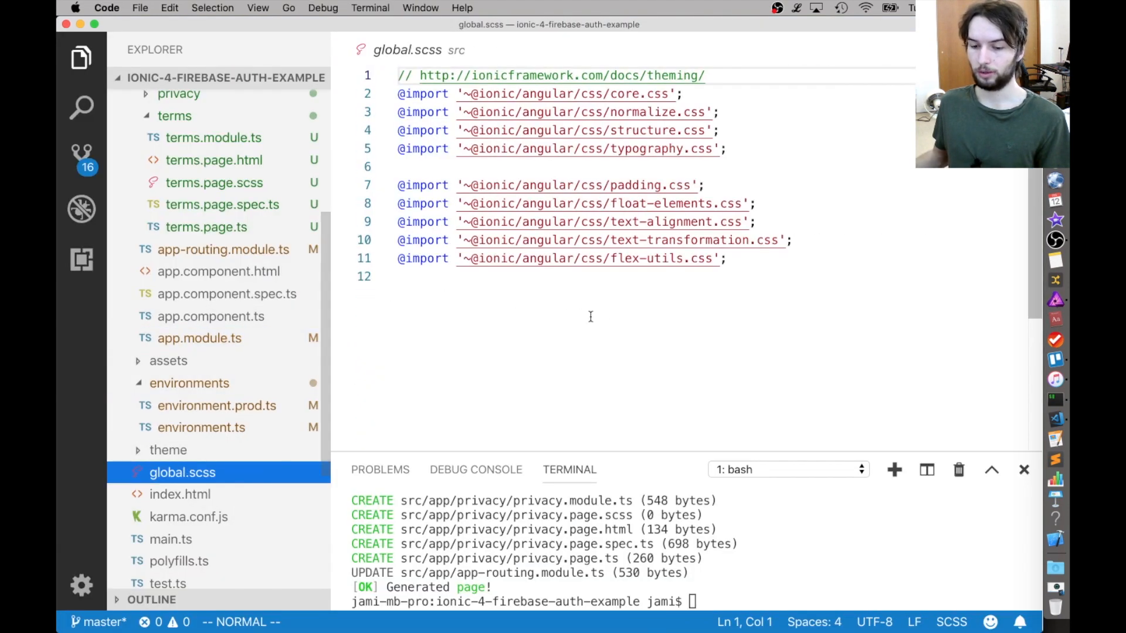
{"action": "type", "text": "@import '~firebaseui/dist/firebaseui.css';"}
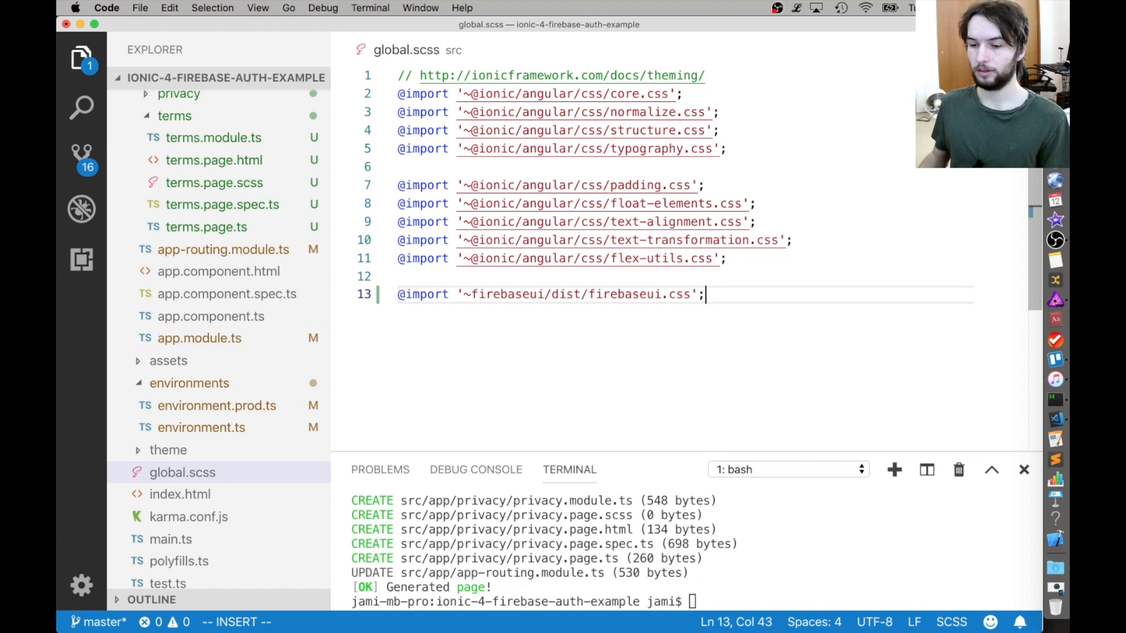
{"action": "key", "text": "Escape"}
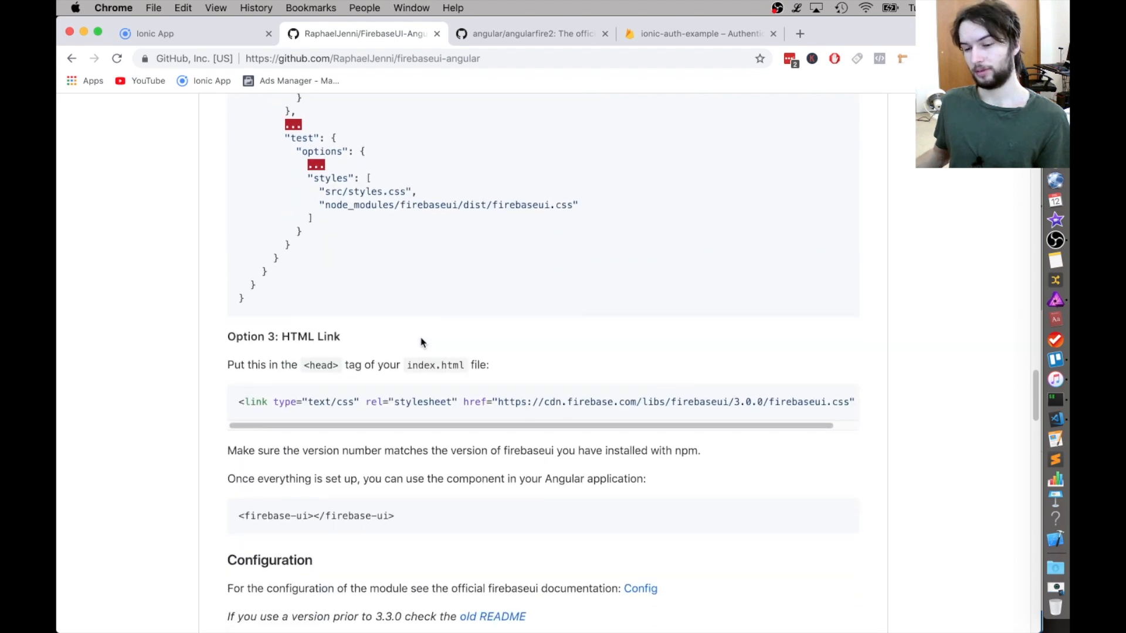
{"action": "scroll", "scroll_direction": "down", "scroll_amount": 3}
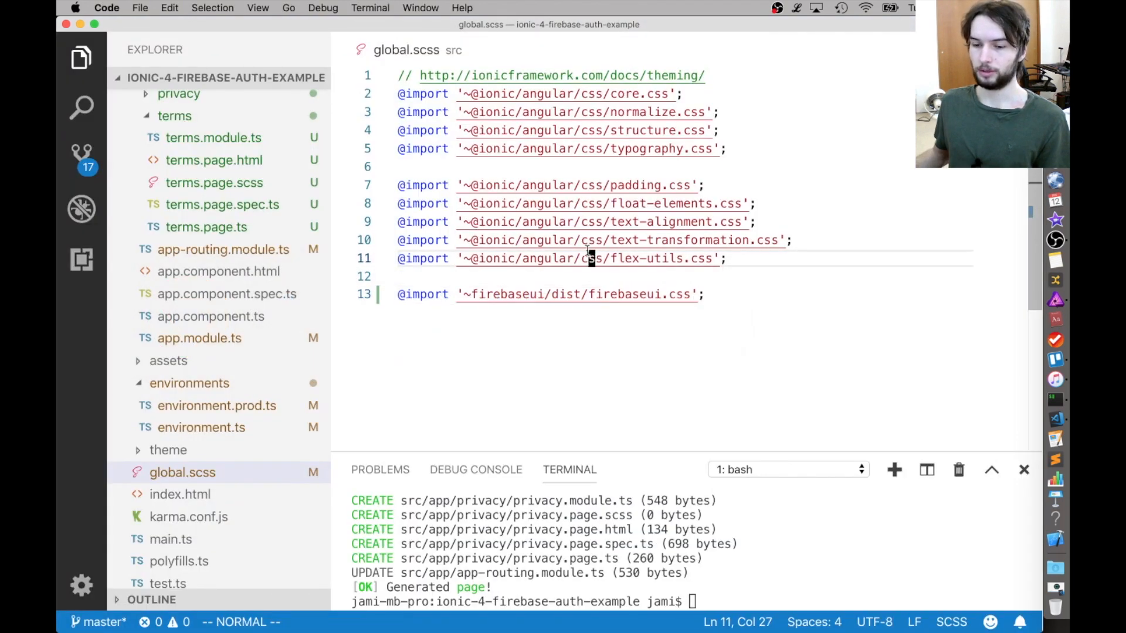
Insert <firebase-ui></firebase-ui> into home.page.html's ion-content, then check the browser
{"action": "left_click", "coordinate": [213, 233]}
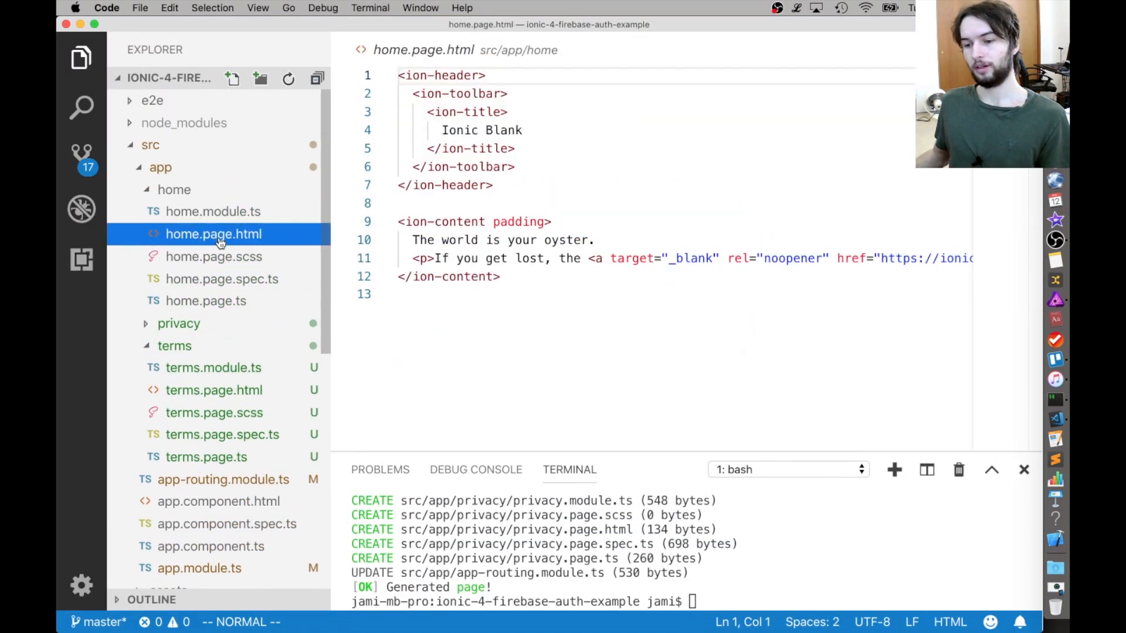
{"action": "left_click", "coordinate": [416, 258]}
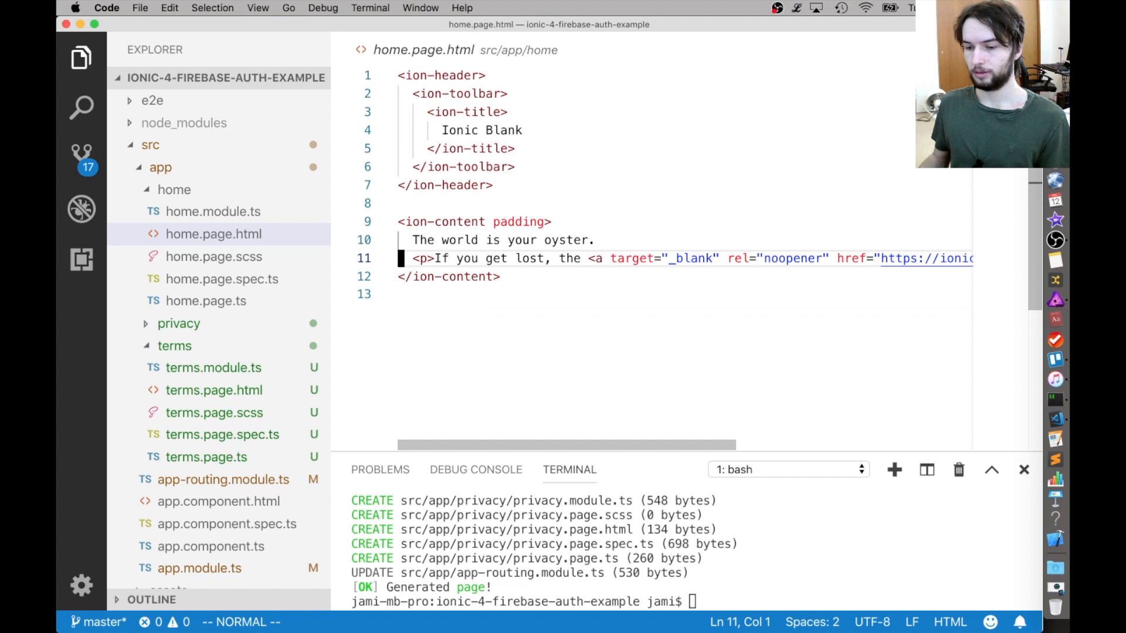
{"action": "type", "text": "<firebase-ui></firebase-ui>"}
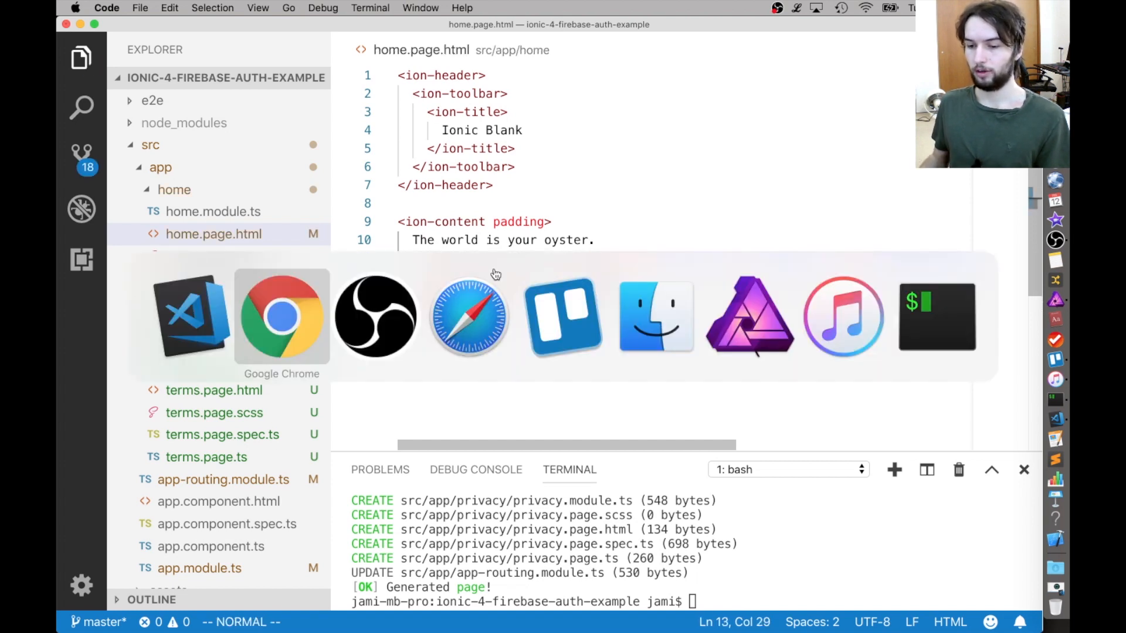
{"action": "left_click", "coordinate": [280, 316]}
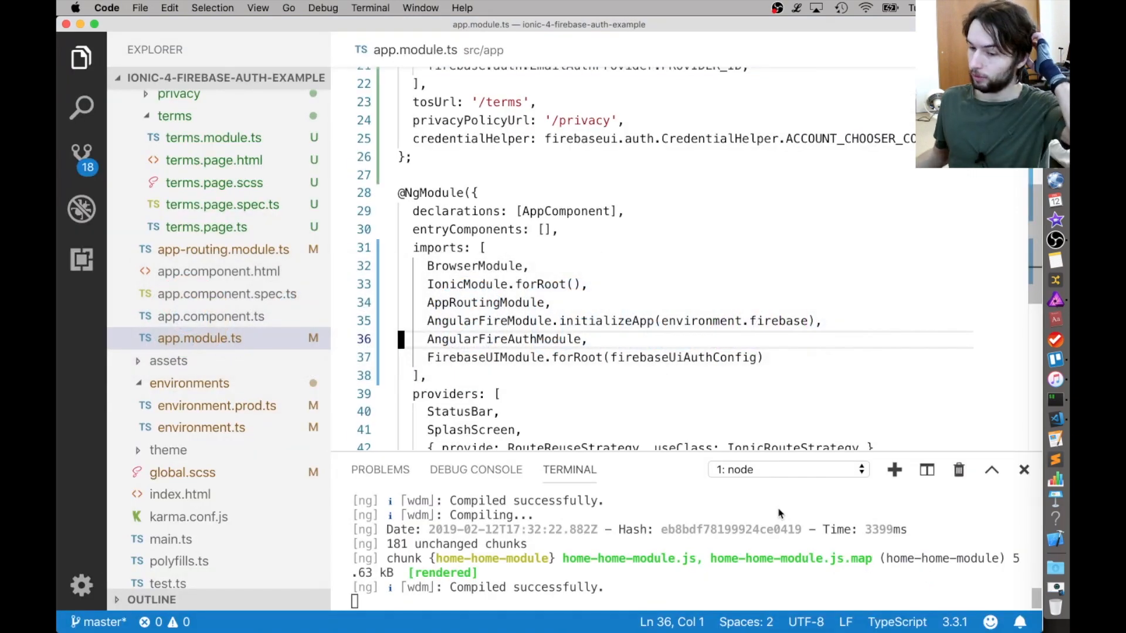
{"action": "mouse_move", "coordinate": [113, 201]}
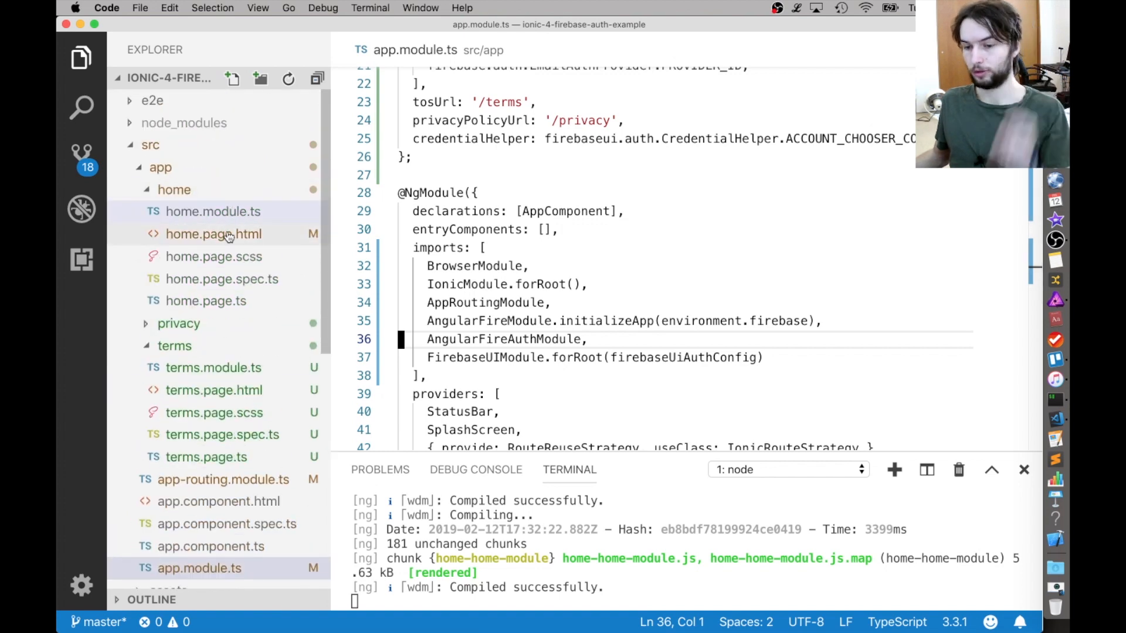
{"action": "left_click", "coordinate": [212, 234]}
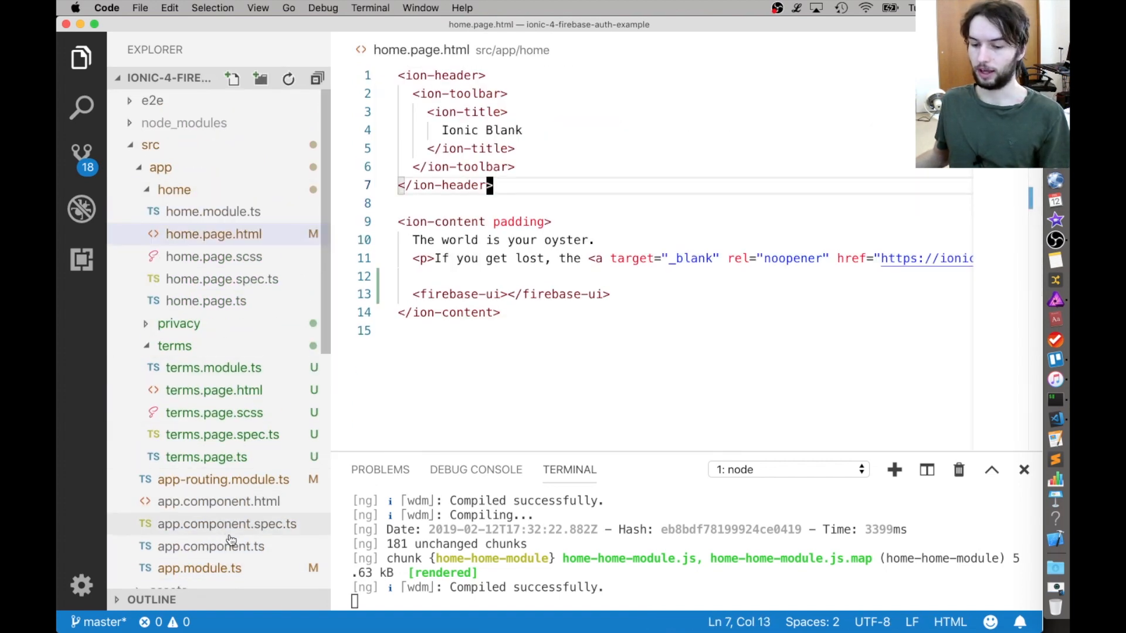
{"action": "mouse_move", "coordinate": [275, 218]}
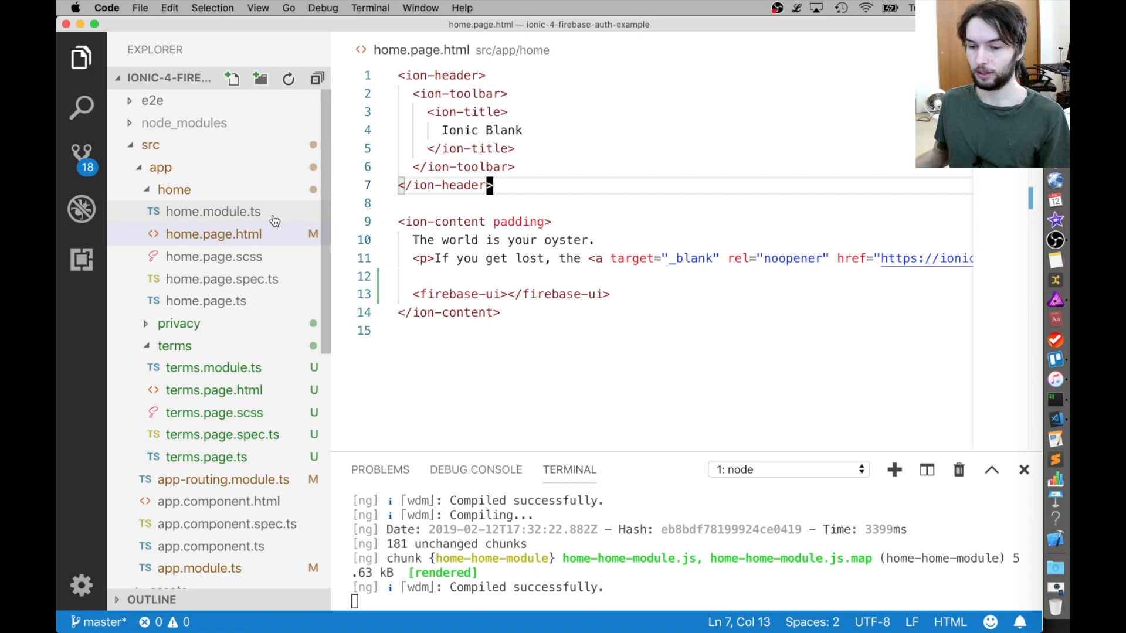
Add FirebaseUIModule with auto-import to home.module.ts imports, then view the email sign-in form
{"action": "left_click", "coordinate": [212, 212]}
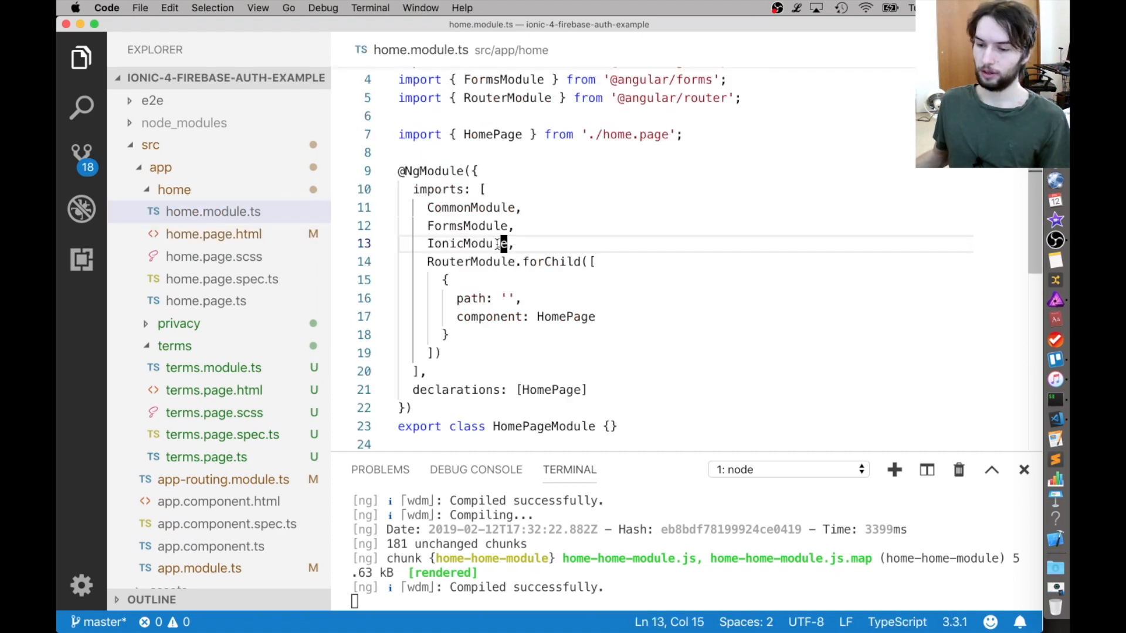
{"action": "type", "text": "FirebaseUIModule"}
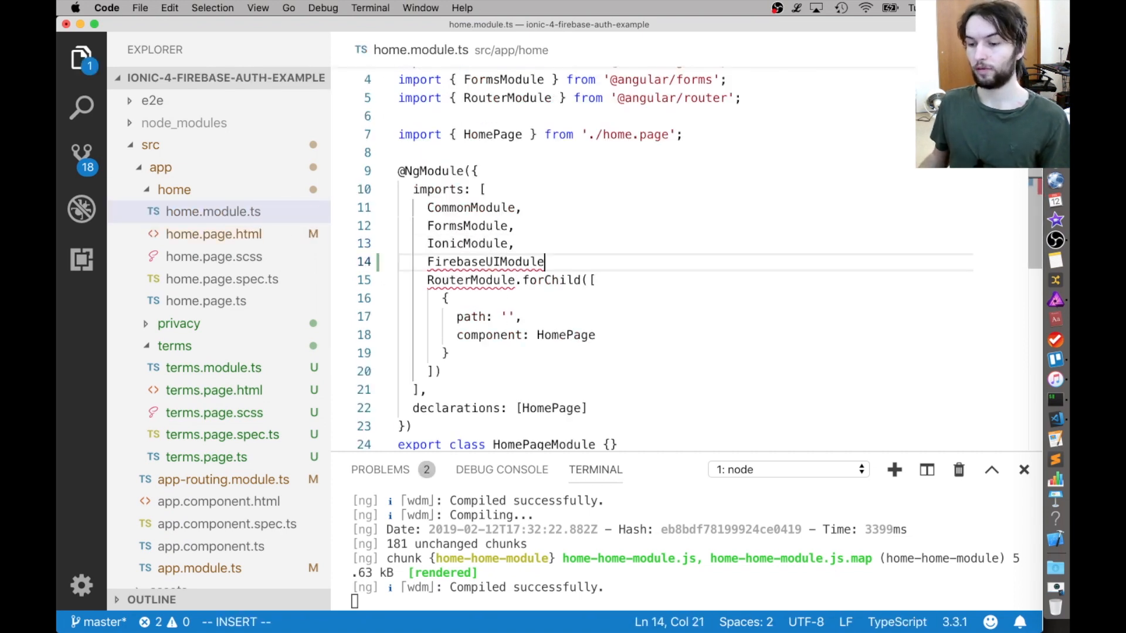
{"action": "type", "text": ","}
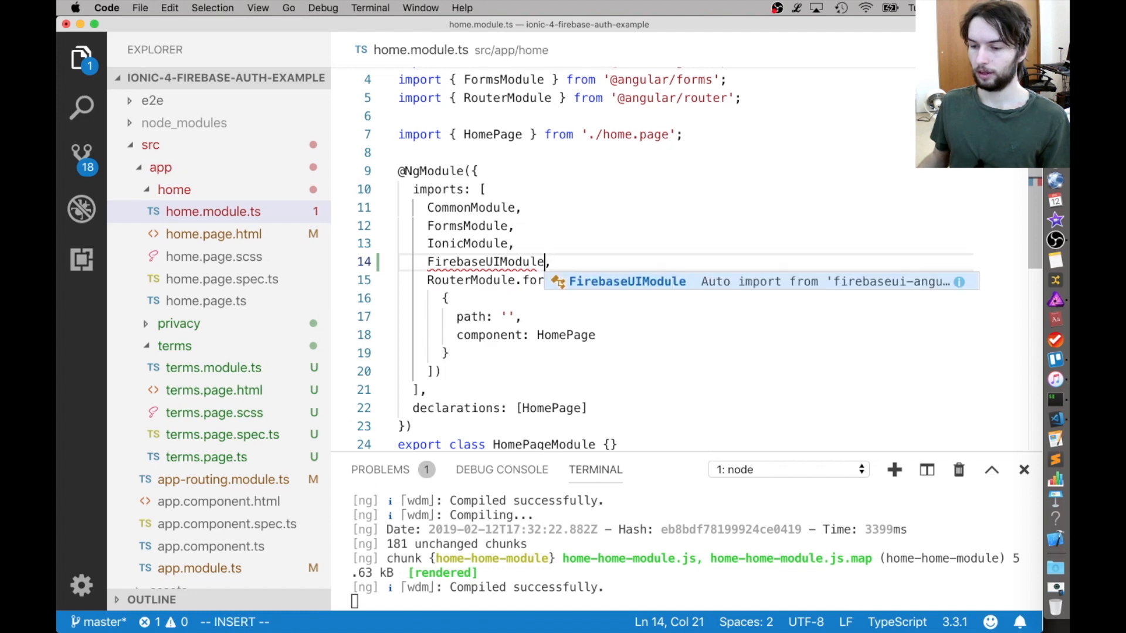
{"action": "key", "text": "Enter"}
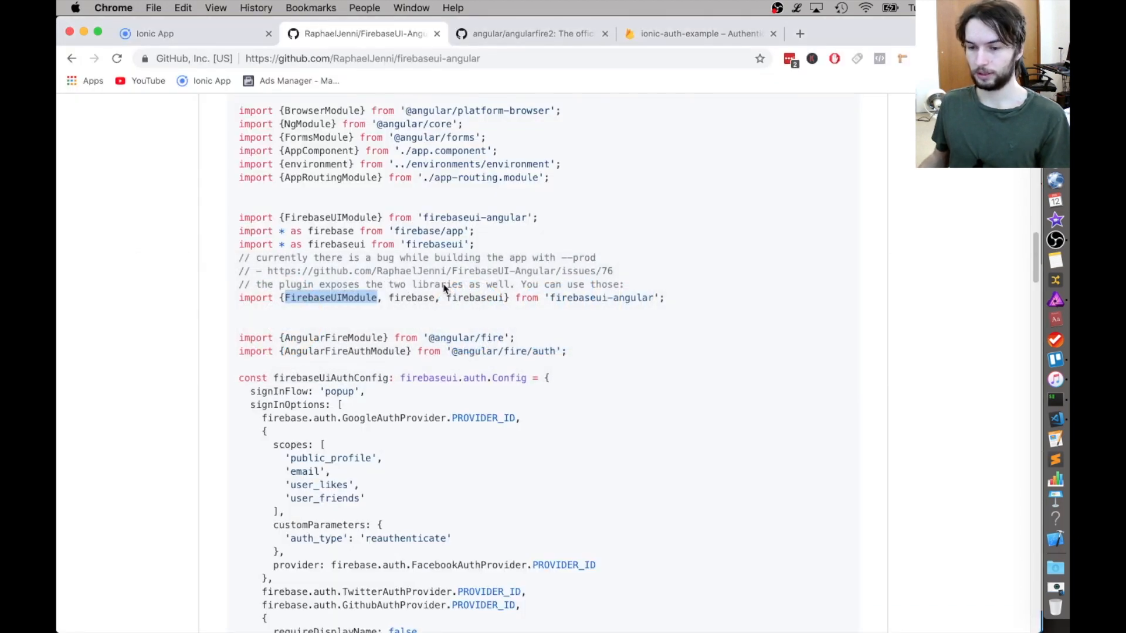
{"action": "left_click", "coordinate": [153, 33]}
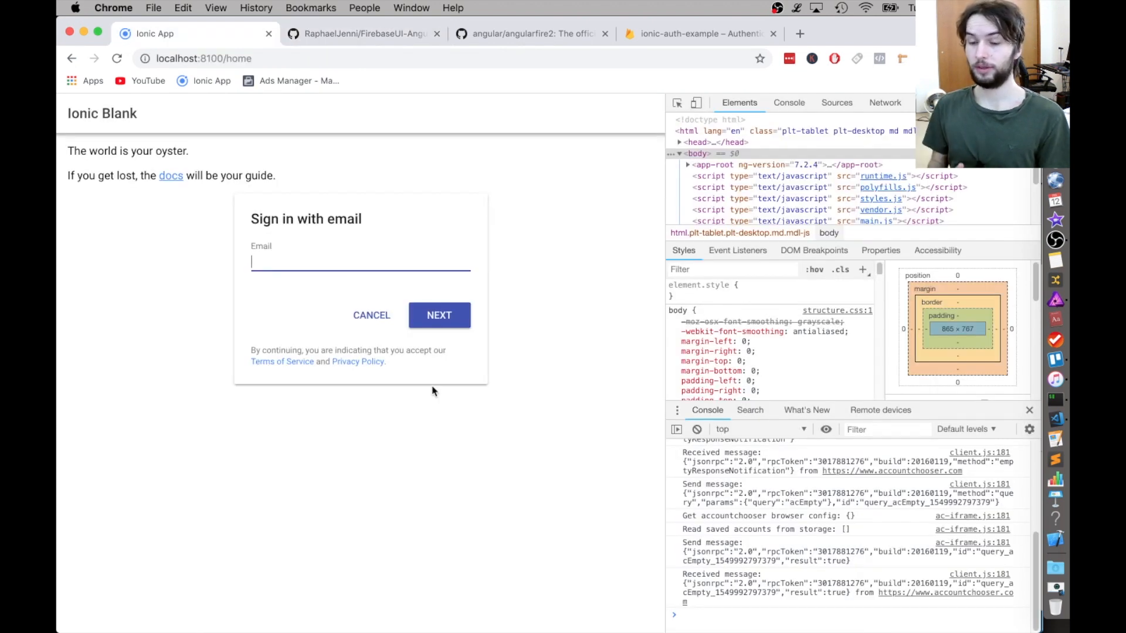
{"action": "mouse_move", "coordinate": [324, 246]}
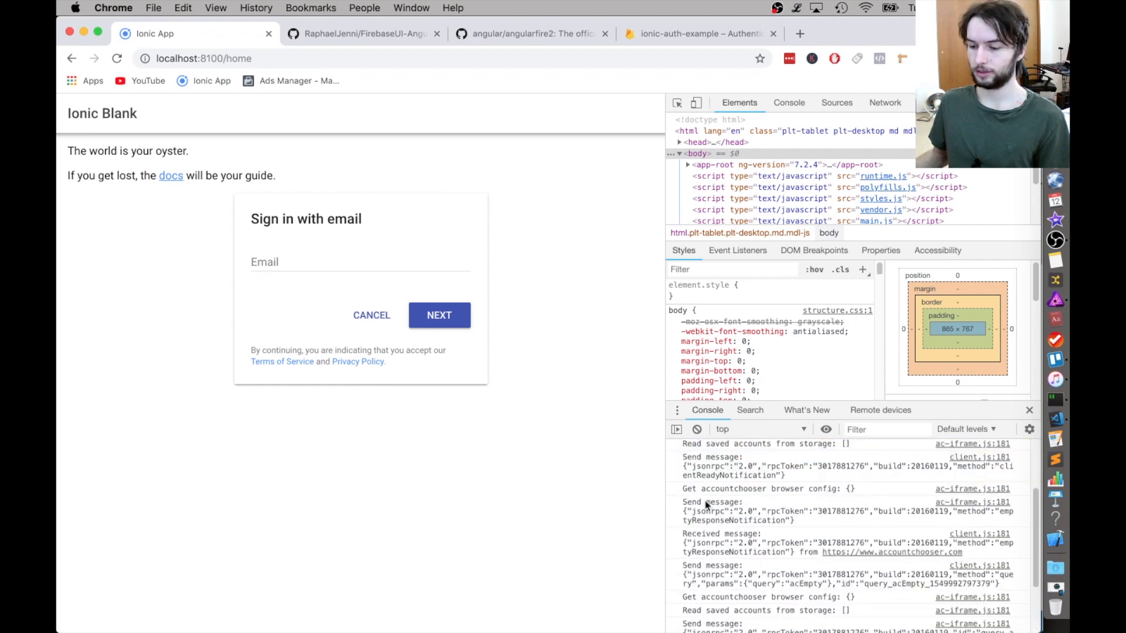
{"action": "scroll", "scroll_direction": "down", "scroll_amount": 3}
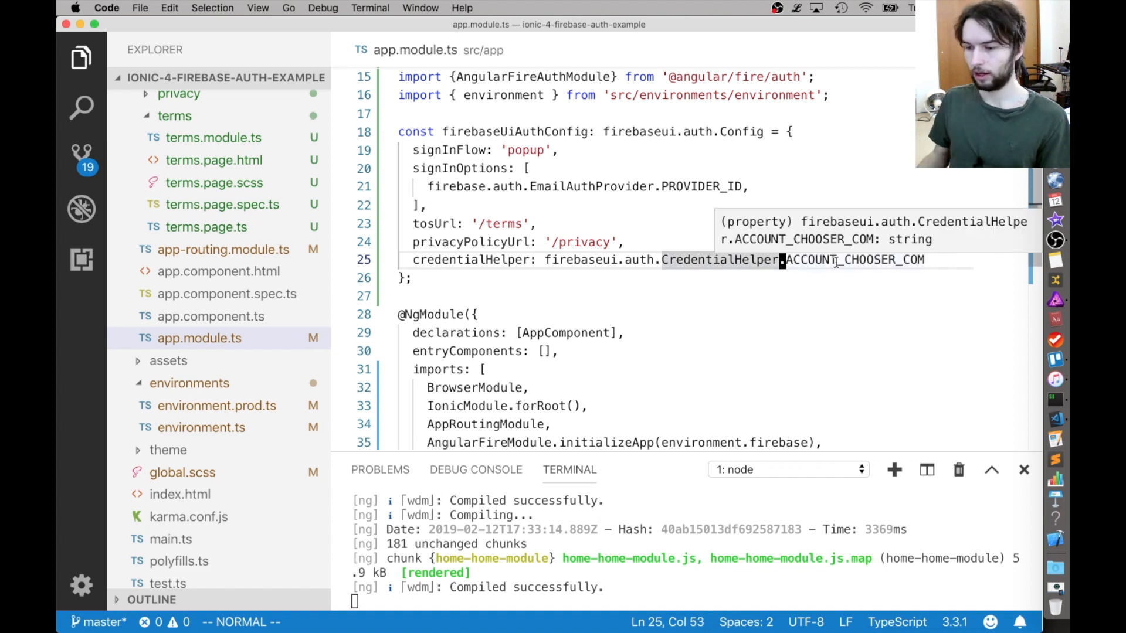
Reload localhost:8100/home, follow the Privacy Policy link, and close that tab
{"action": "type", "text": "."}
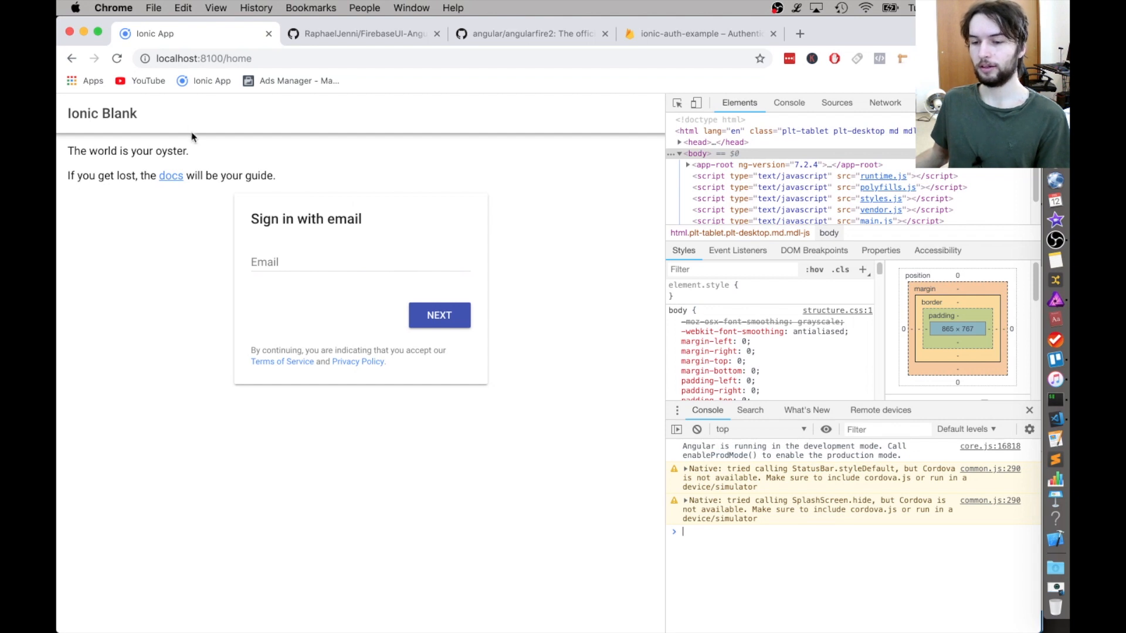
{"action": "left_click", "coordinate": [359, 262]}
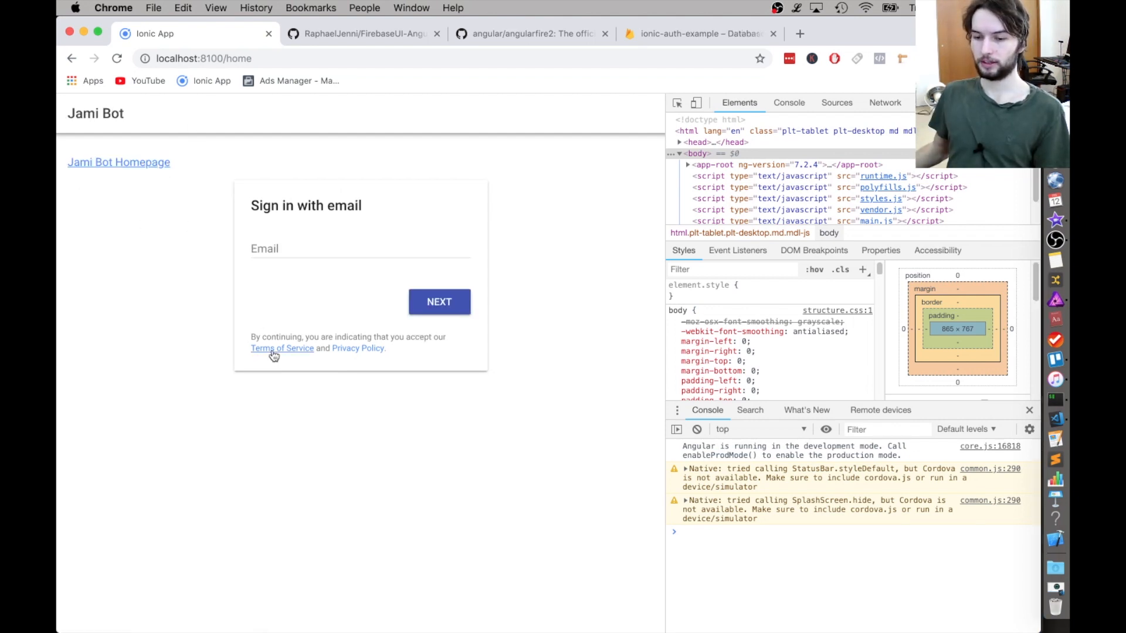
{"action": "mouse_move", "coordinate": [282, 351]}
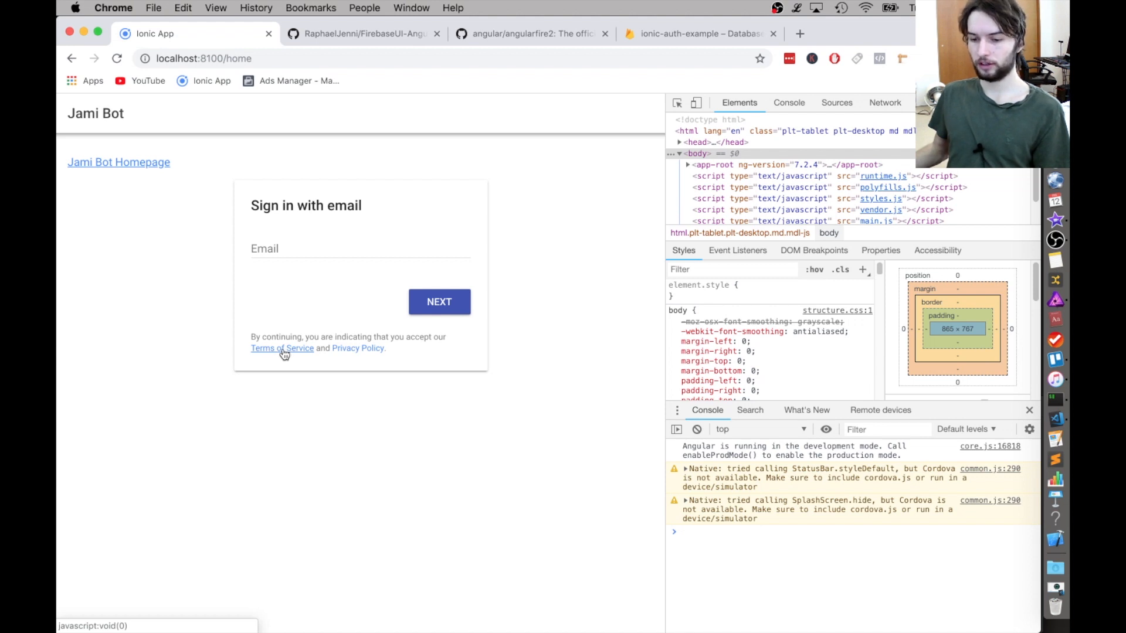
{"action": "mouse_move", "coordinate": [269, 350]}
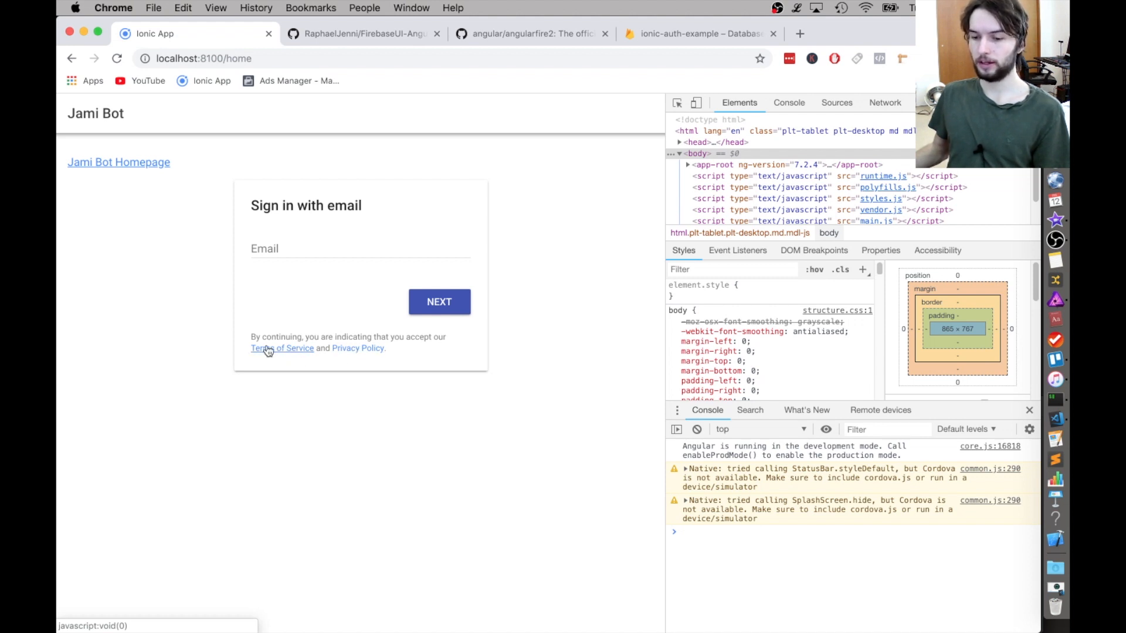
{"action": "left_click", "coordinate": [281, 349]}
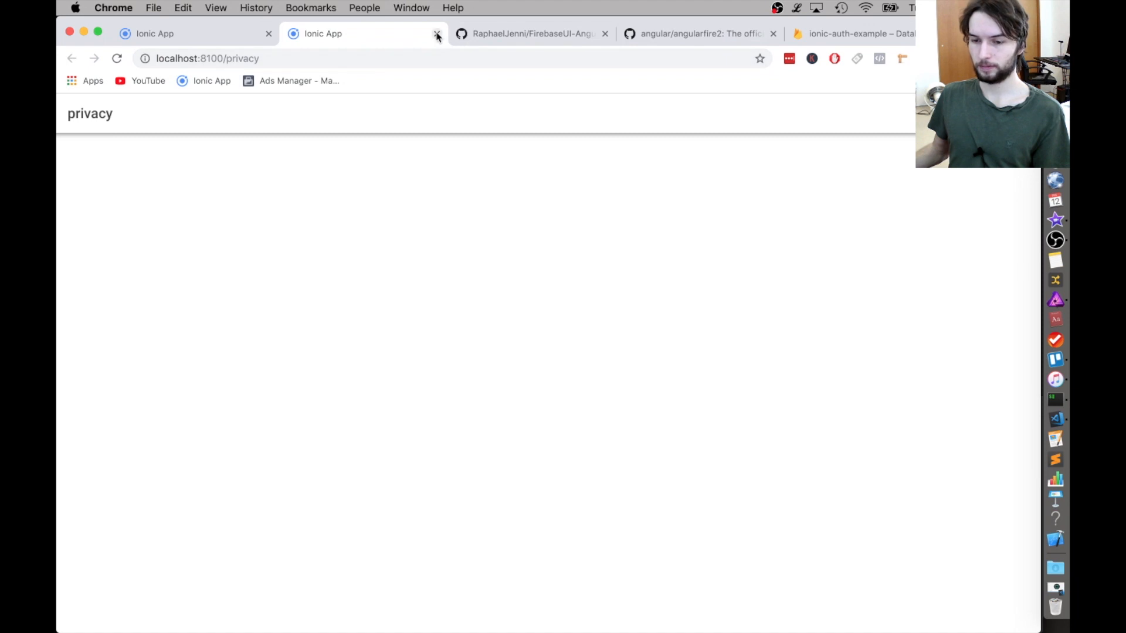
{"action": "left_click", "coordinate": [437, 34]}
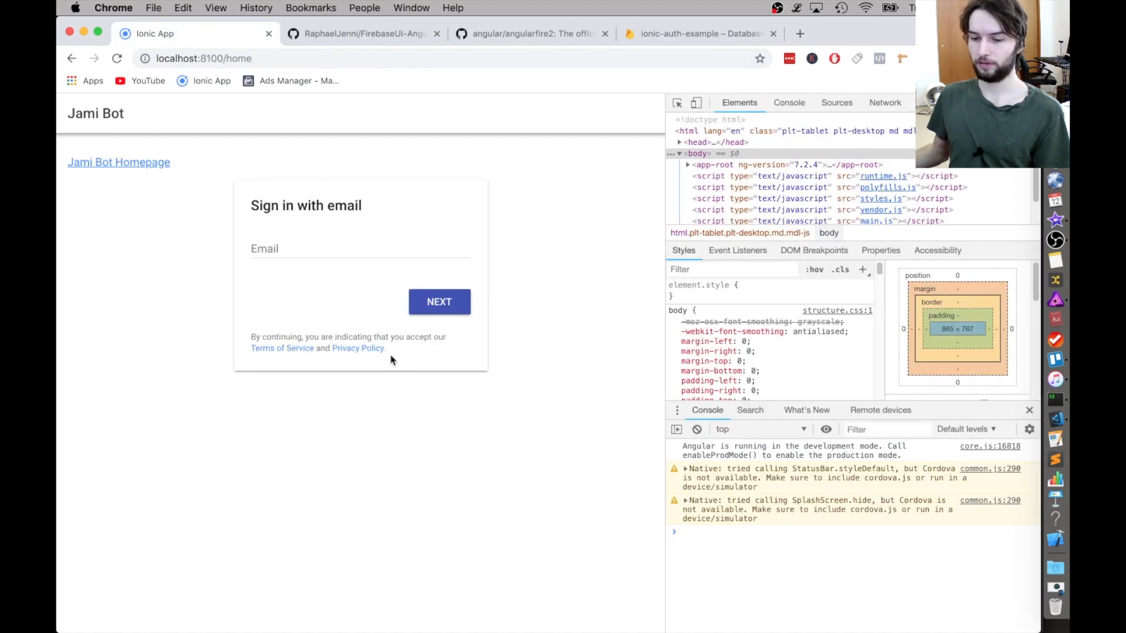
{"action": "mouse_move", "coordinate": [378, 339]}
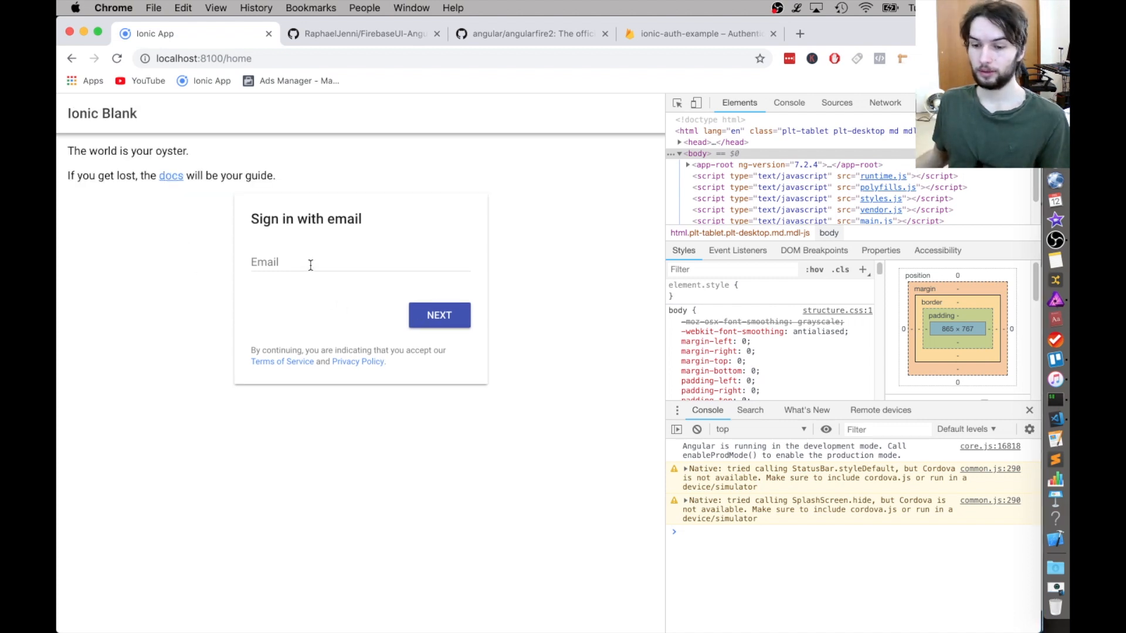
Sign up a new email account with name and password, then view Firebase Authentication users
{"action": "left_click", "coordinate": [310, 262]}
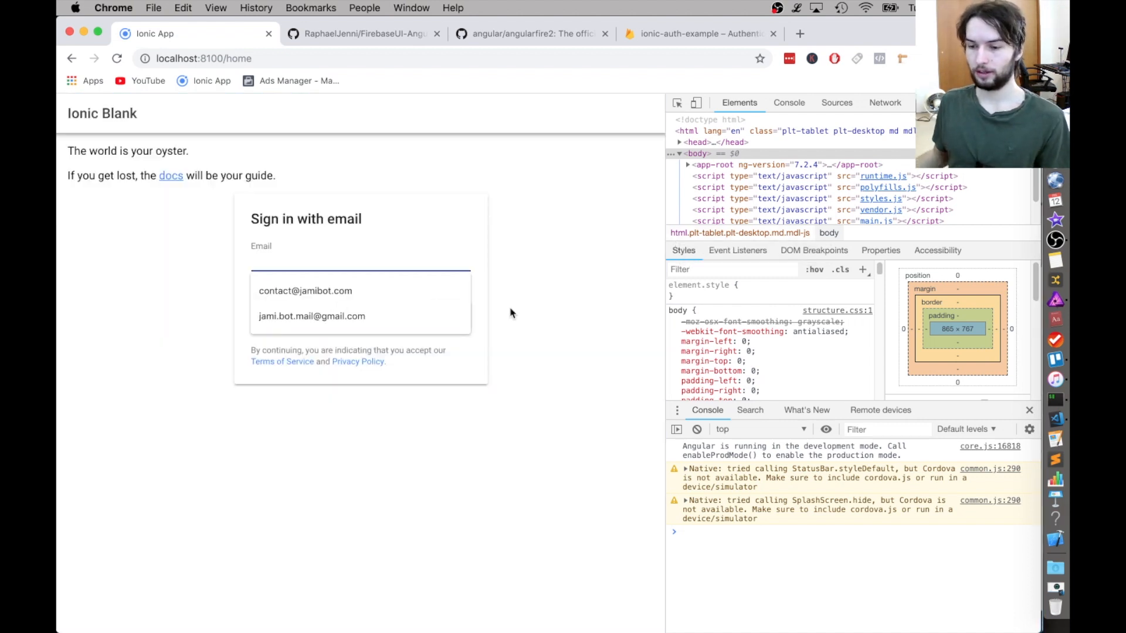
{"action": "left_click", "coordinate": [311, 316]}
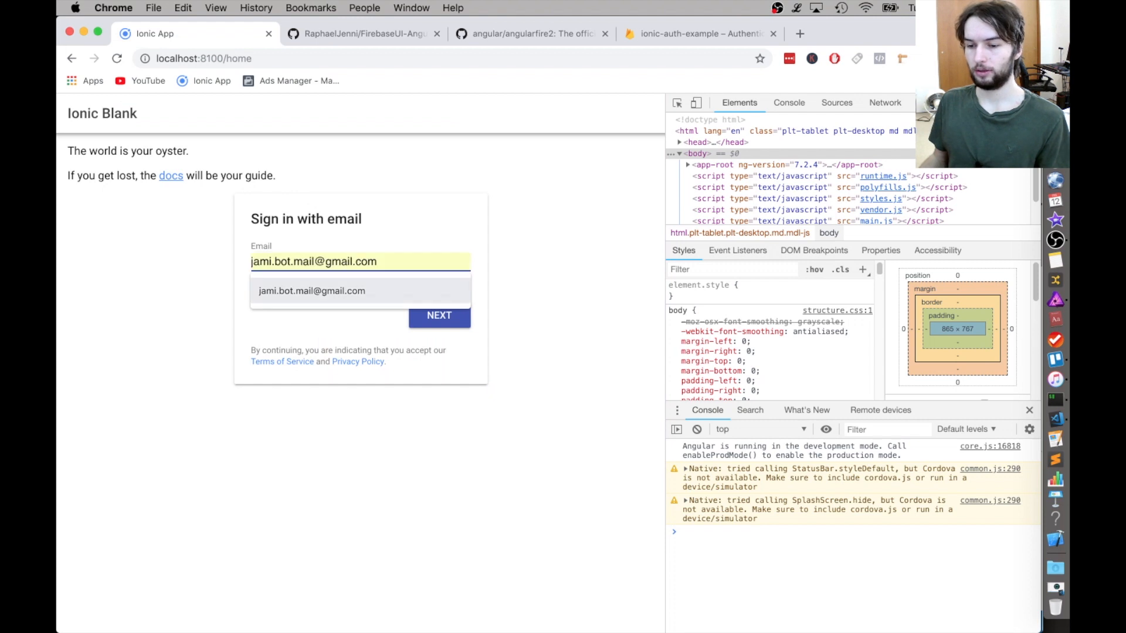
{"action": "left_click", "coordinate": [439, 315]}
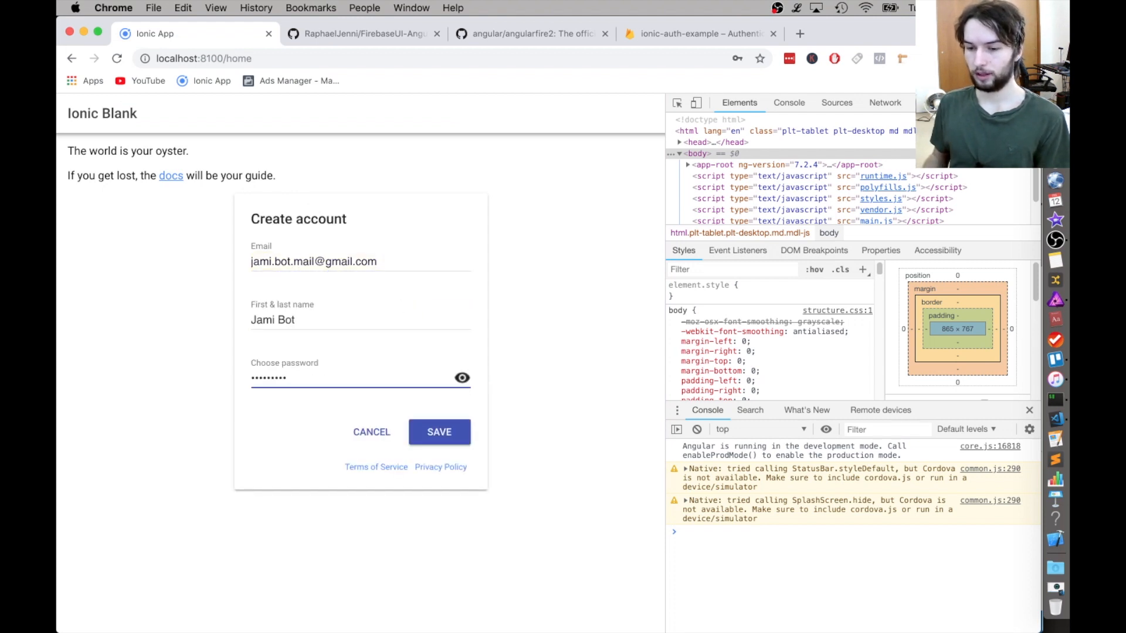
{"action": "left_click", "coordinate": [438, 432]}
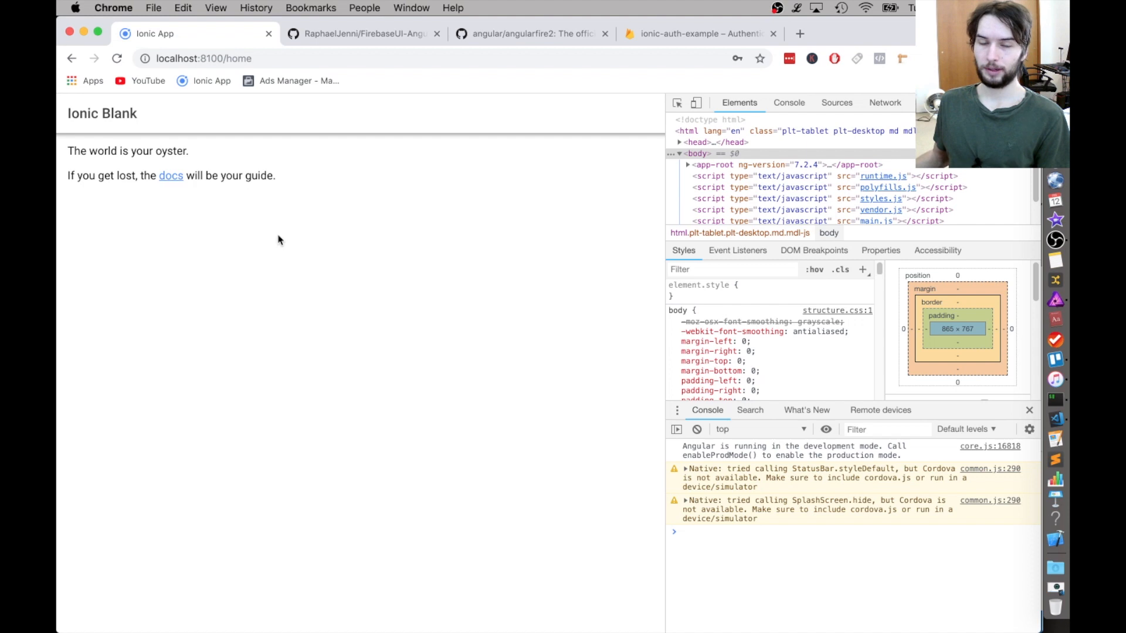
{"action": "mouse_move", "coordinate": [720, 51]}
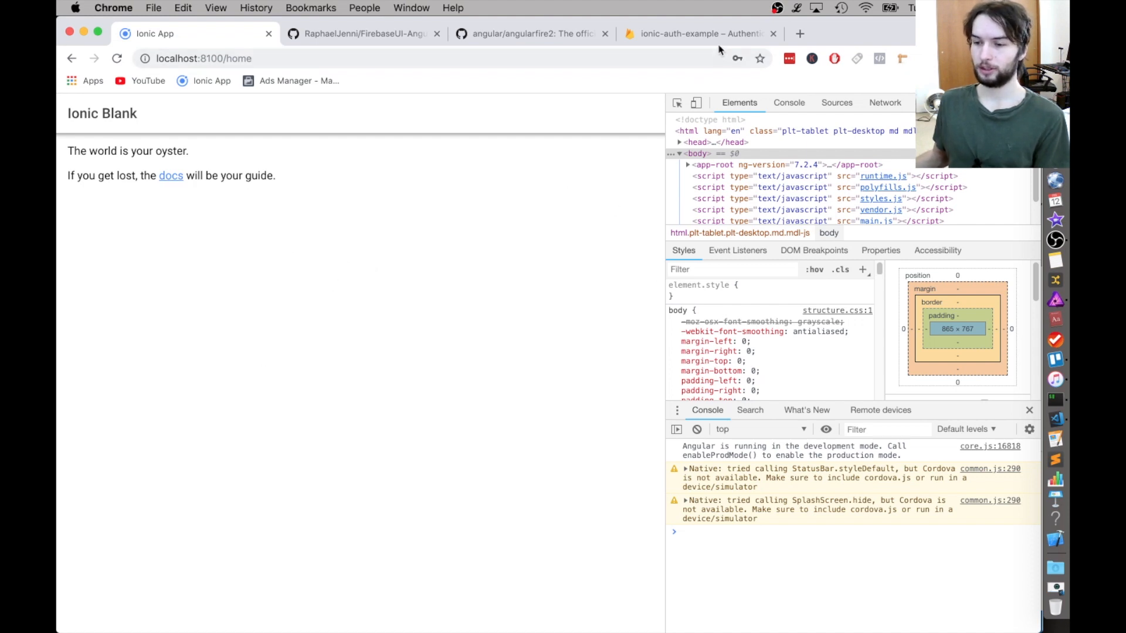
{"action": "left_click", "coordinate": [696, 33]}
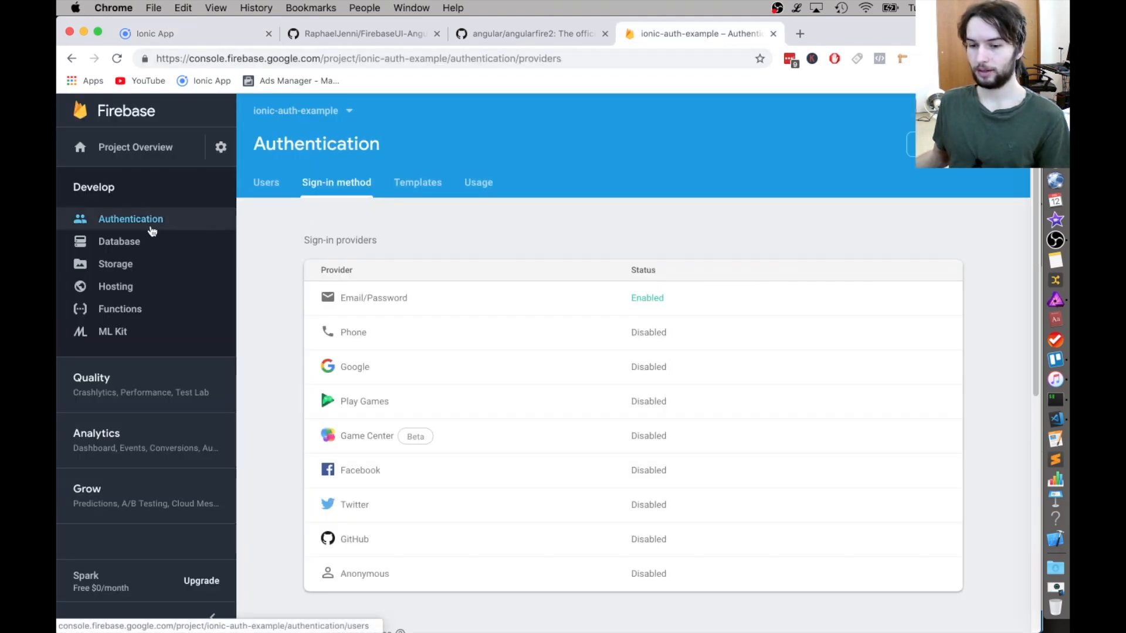
{"action": "left_click", "coordinate": [265, 182]}
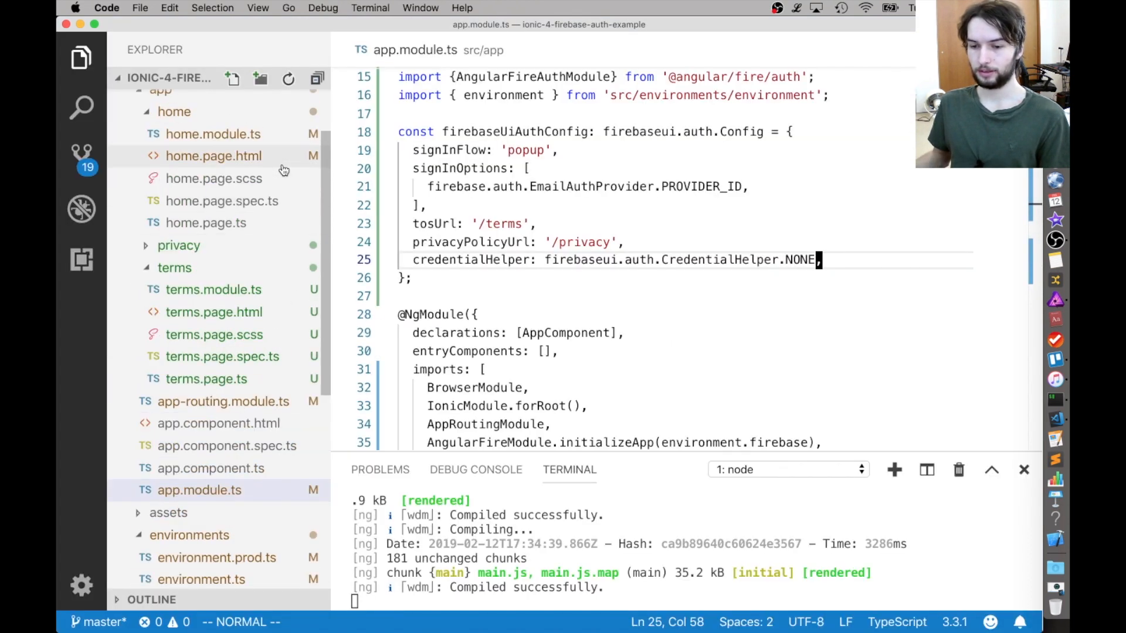
Add constructor(public afAuth: AngularFireAuth) to home.page.ts, then reopen home.page.html below firebase-ui
{"action": "left_click", "coordinate": [206, 223]}
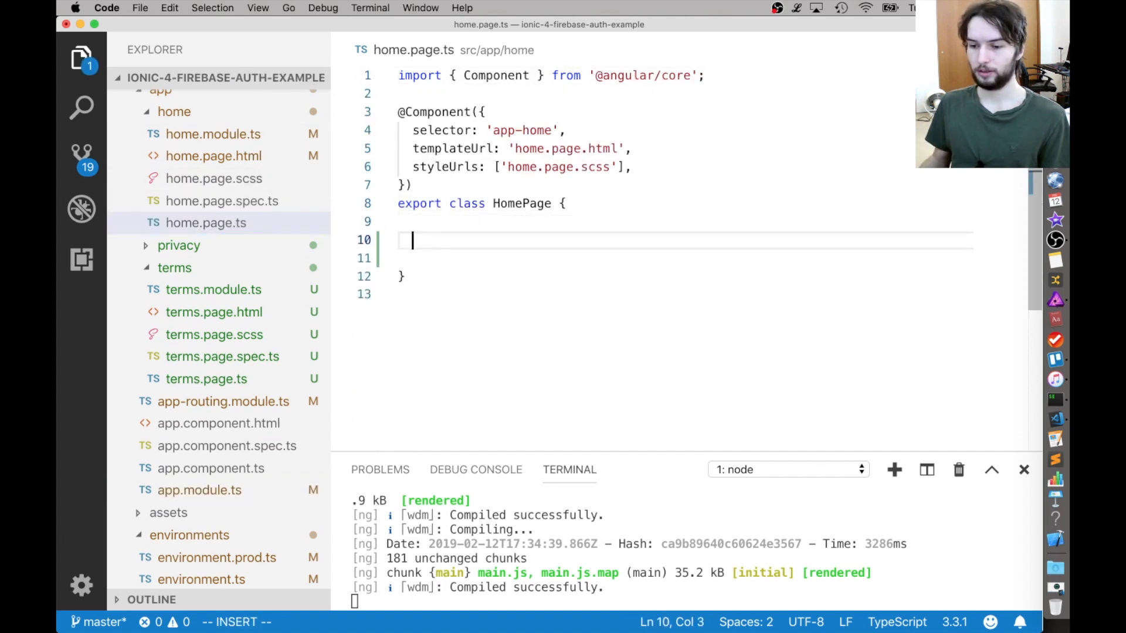
{"action": "type", "text": "constructor() {"}
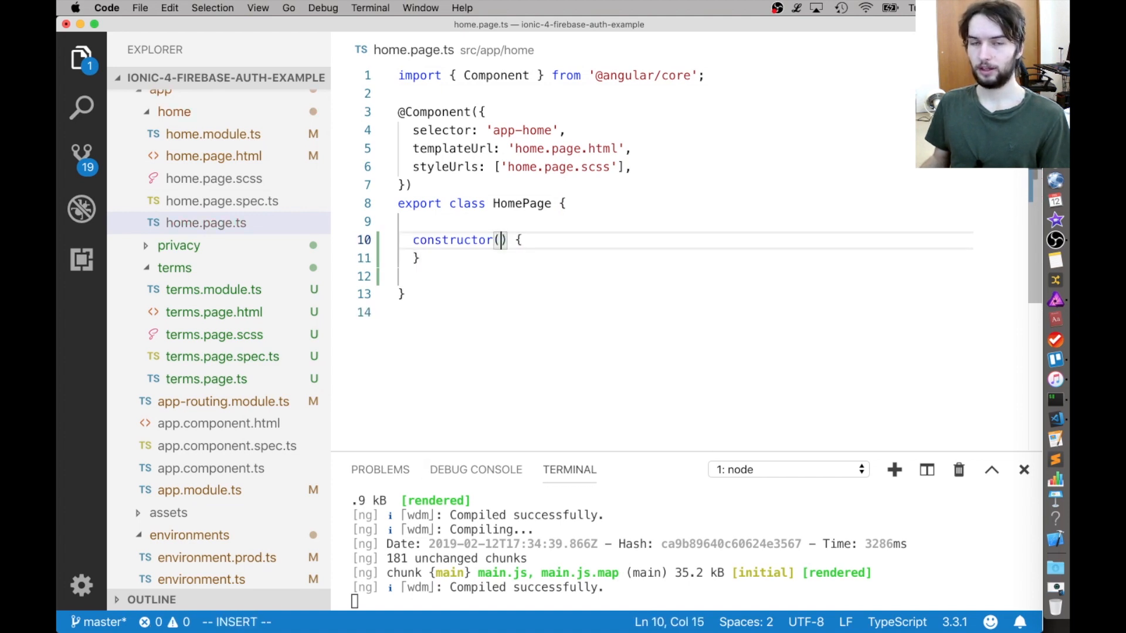
{"action": "type", "text": "private"}
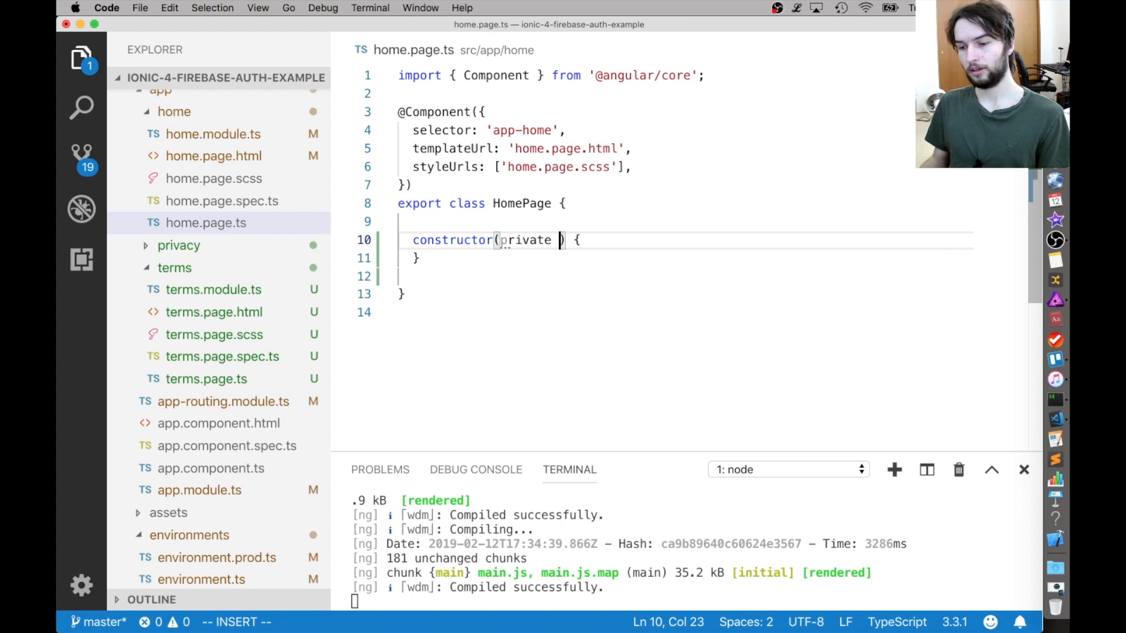
{"action": "type", "text": "afAuth"}
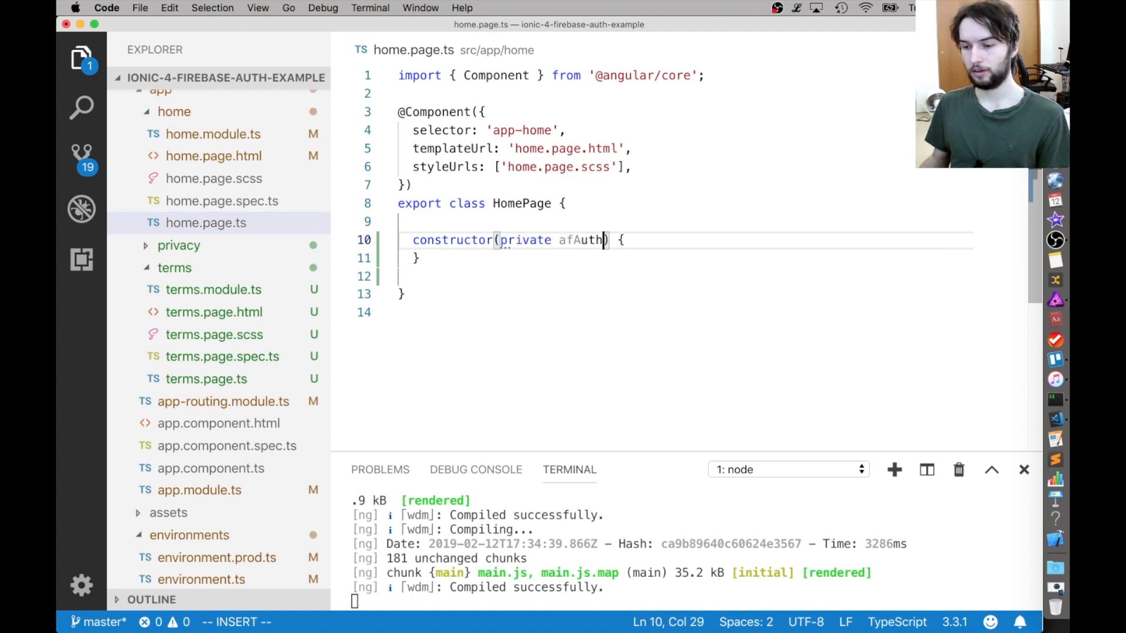
{"action": "type", "text": ": AngularFireAuth"}
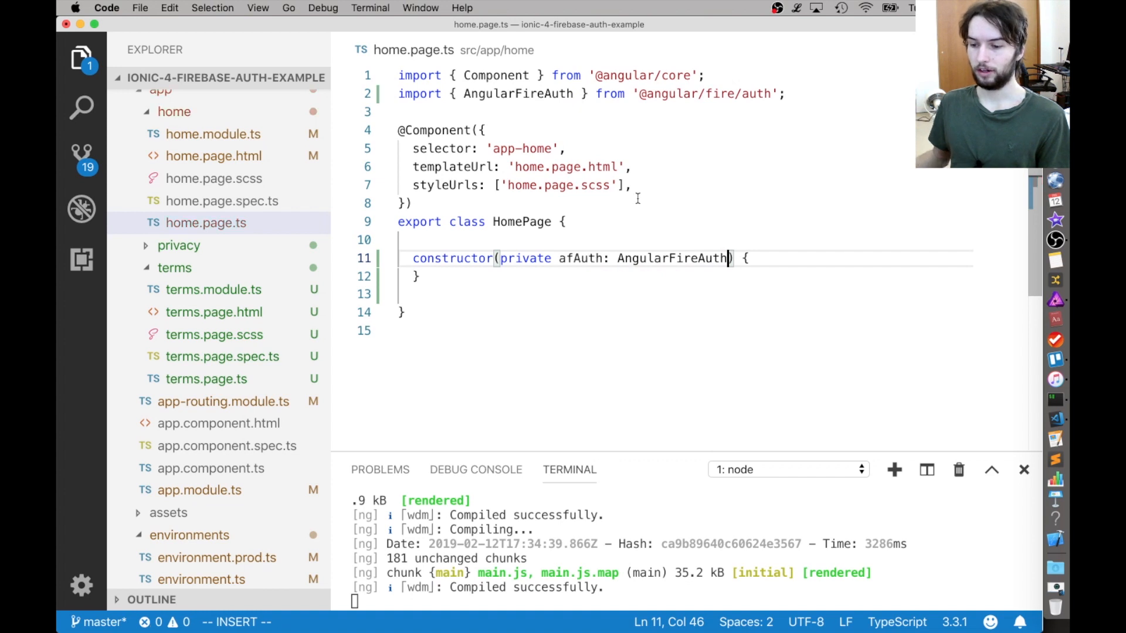
{"action": "double_click", "coordinate": [673, 259]}
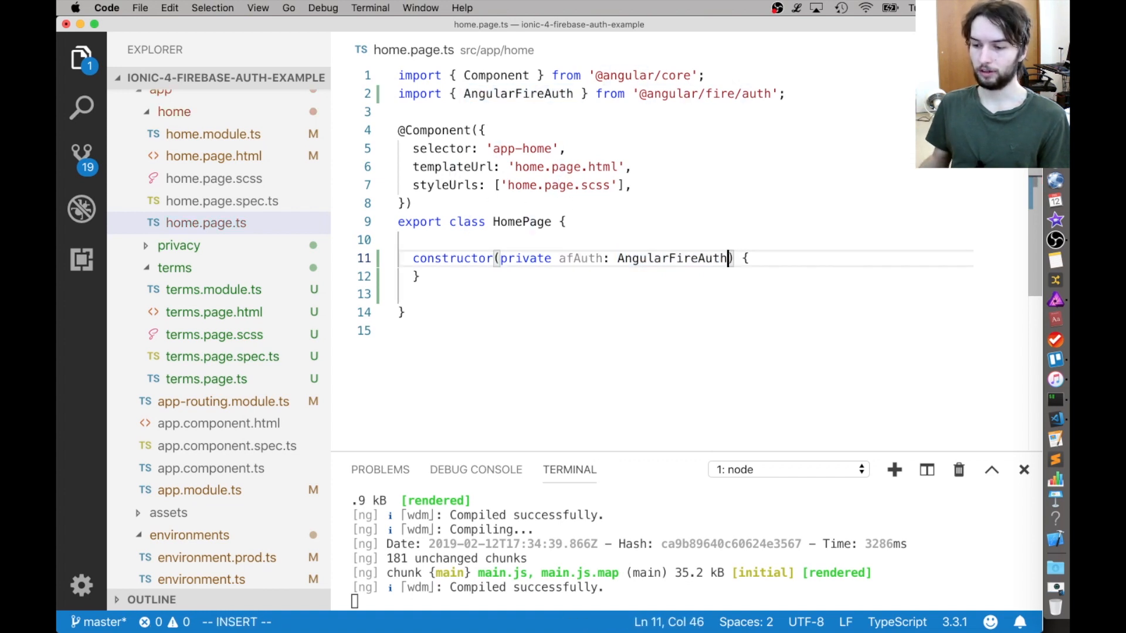
{"action": "type", "text": "public"}
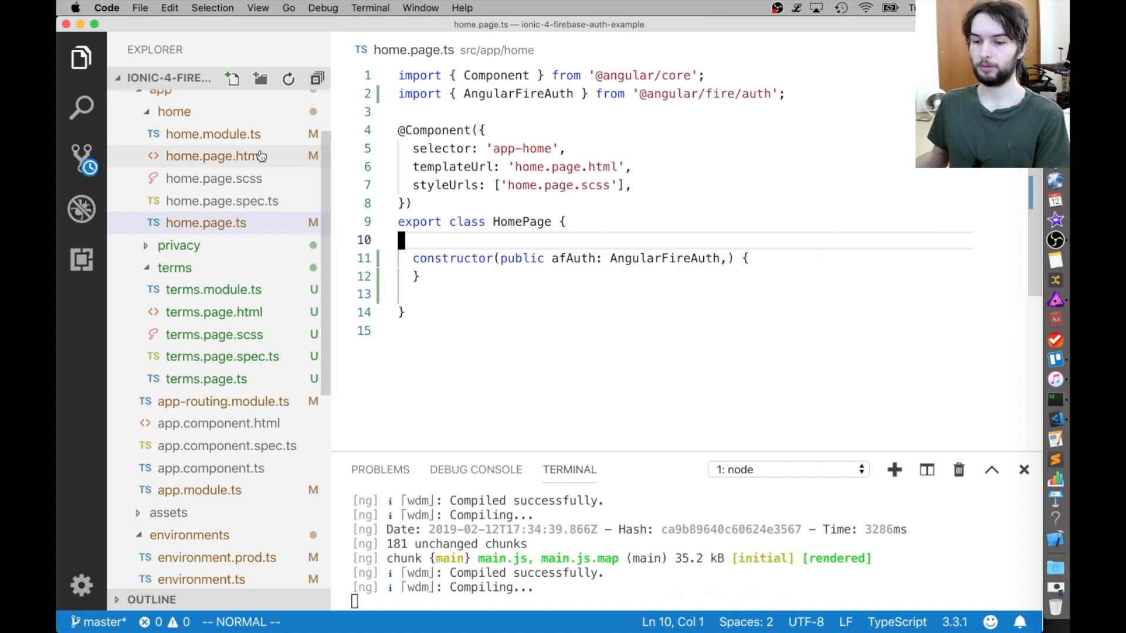
{"action": "left_click", "coordinate": [213, 156]}
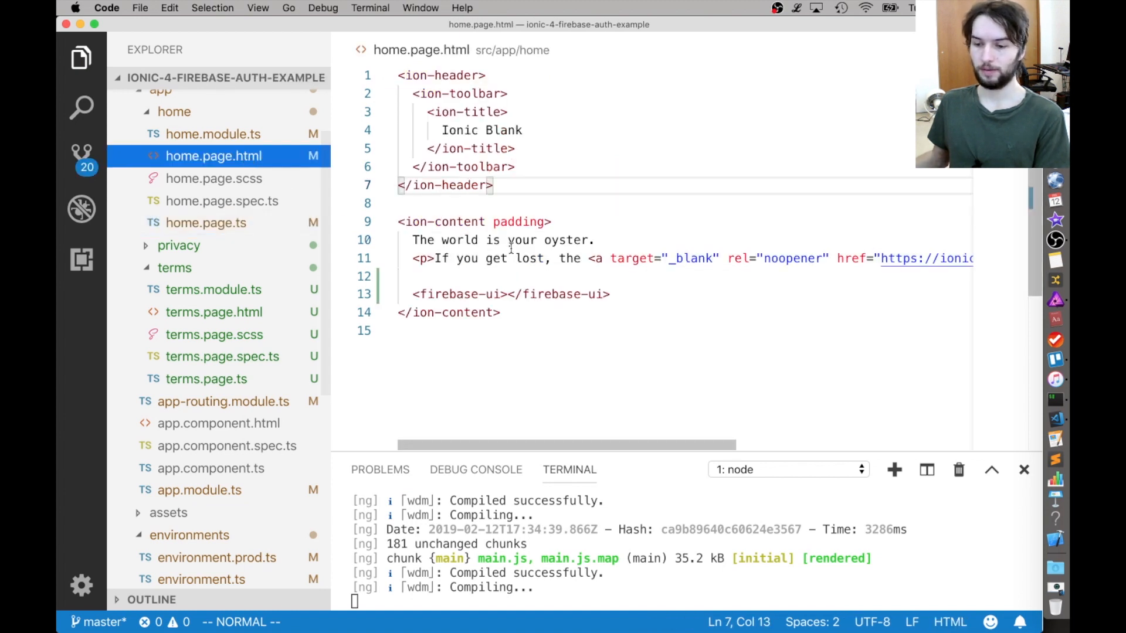
{"action": "left_click", "coordinate": [484, 294]}
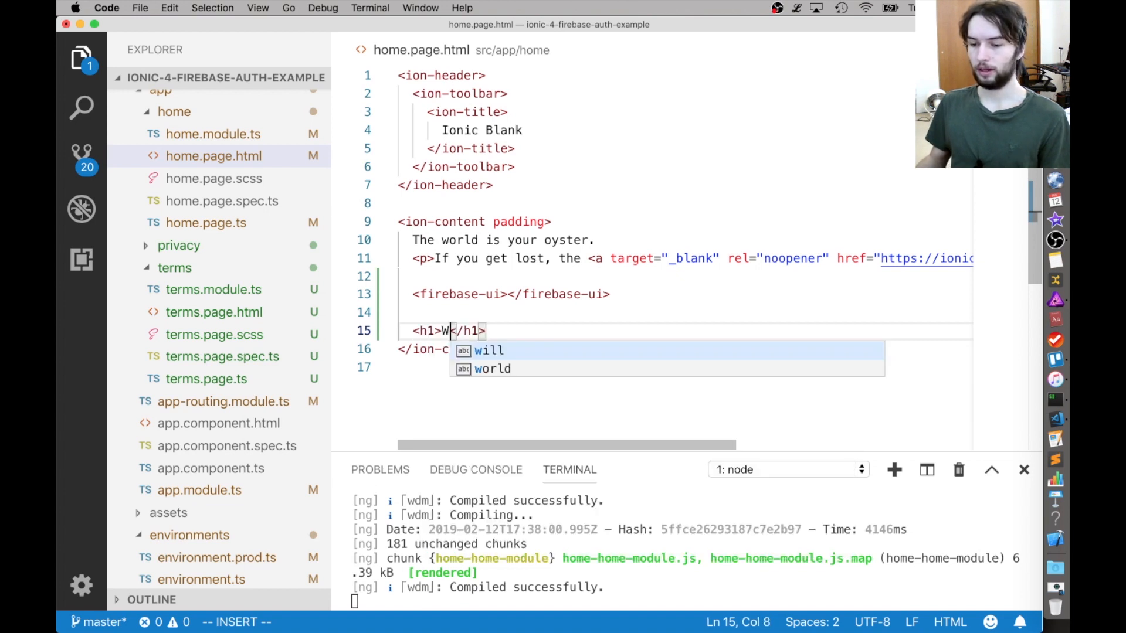
Type the h1 text 'Welcome {{afAuth.auth.currentUser.displayName}}' in home.page.html
{"action": "type", "text": "elcome {{}}"}
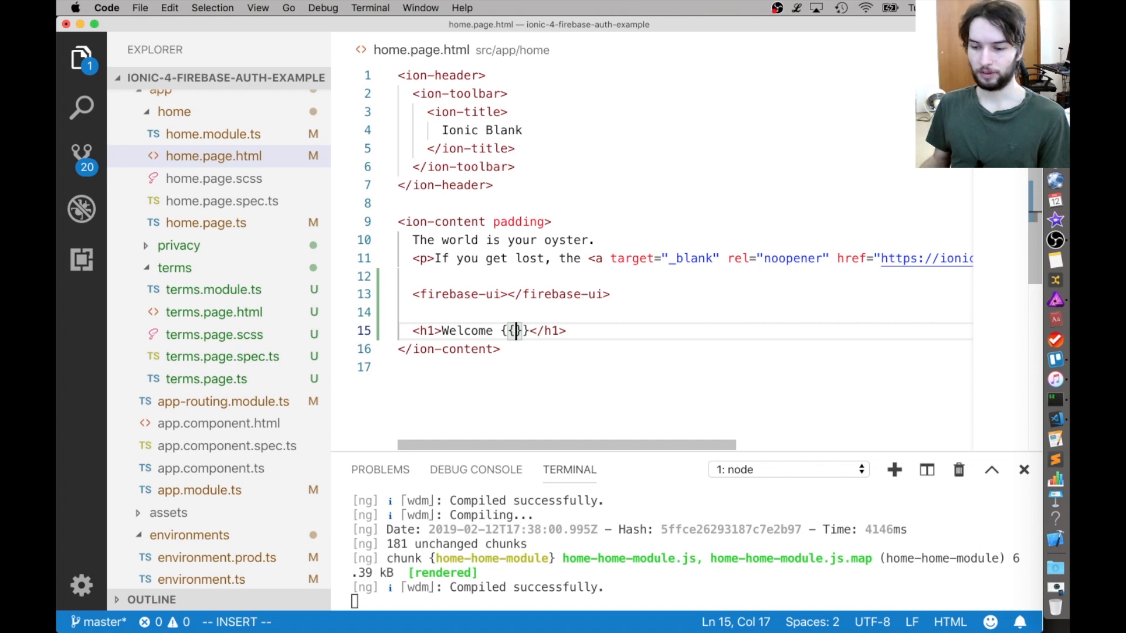
{"action": "type", "text": "afAuth"}
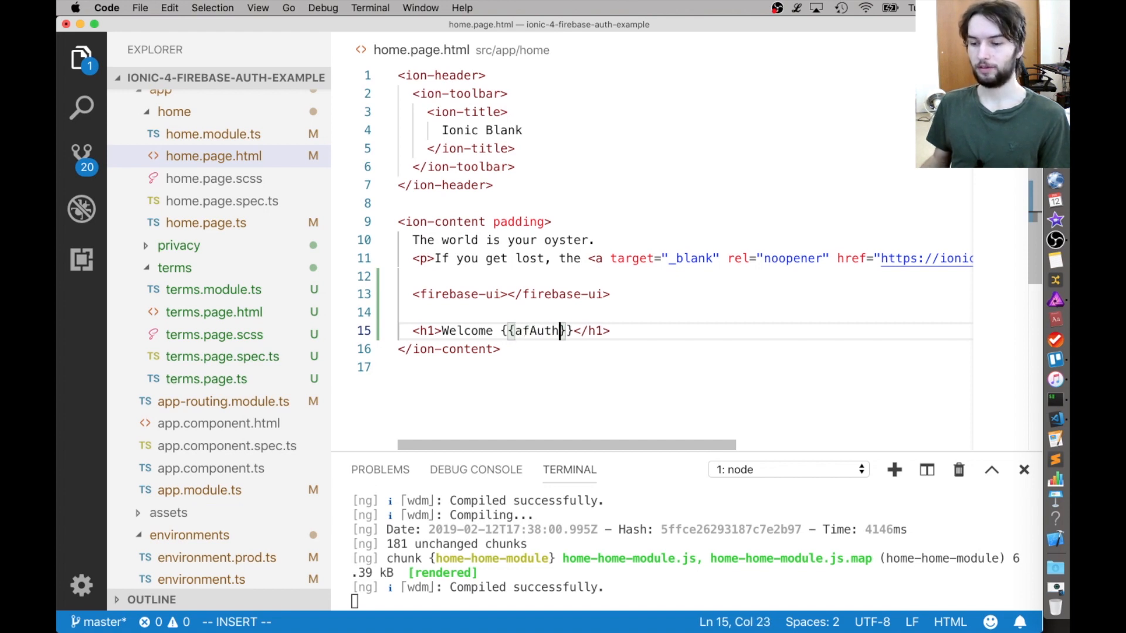
{"action": "type", "text": ".auth"}
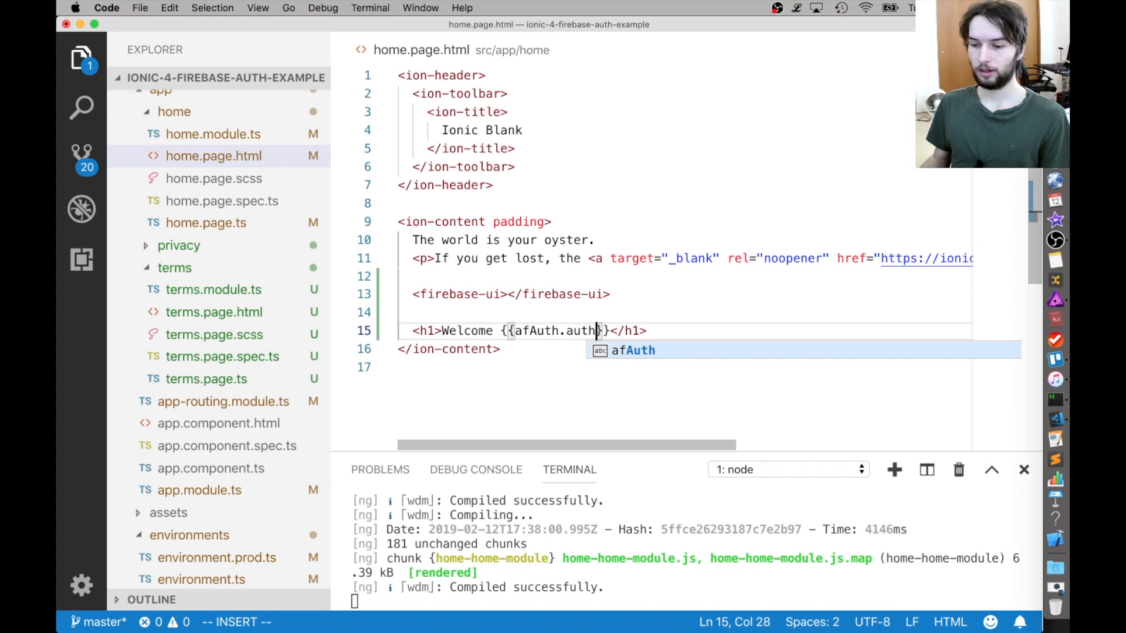
{"action": "type", "text": ".current"}
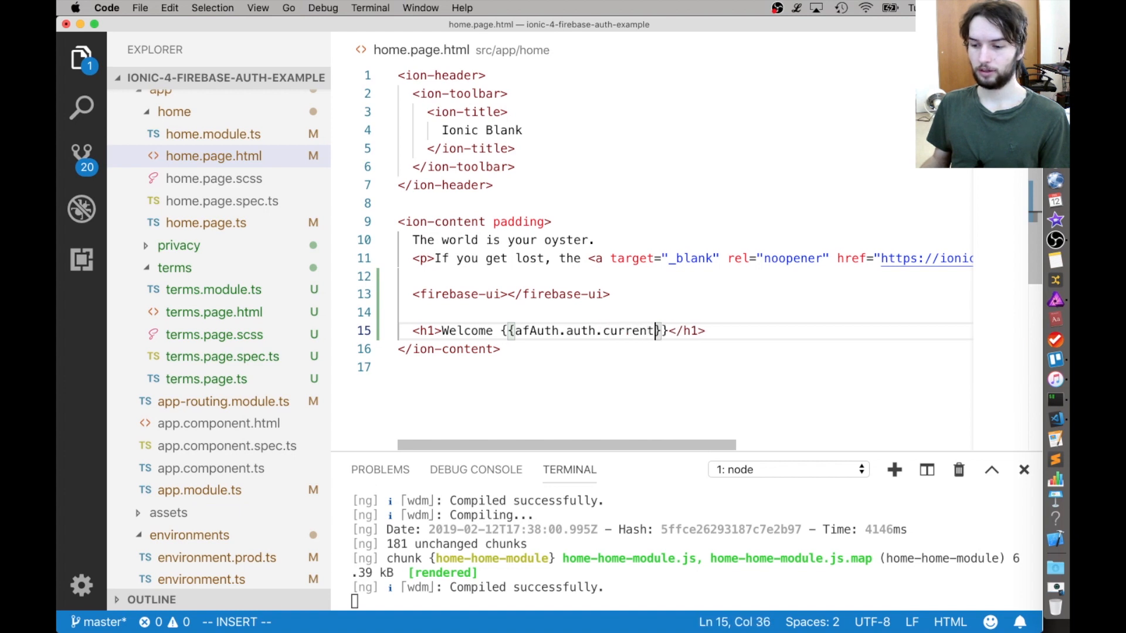
{"action": "type", "text": "User"}
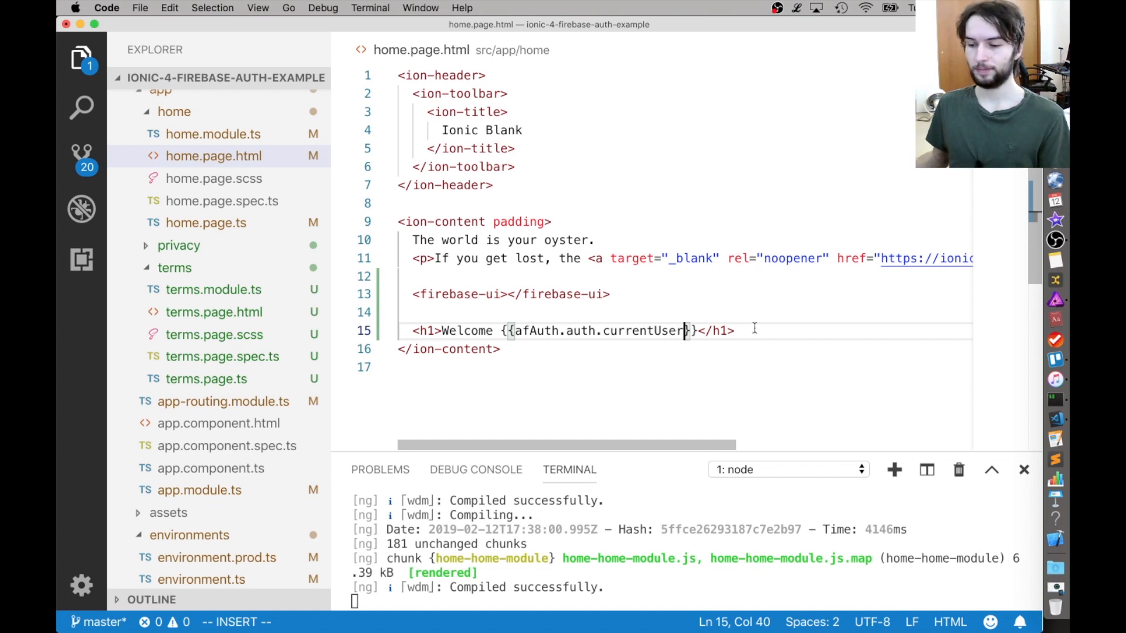
{"action": "type", "text": ".dis"}
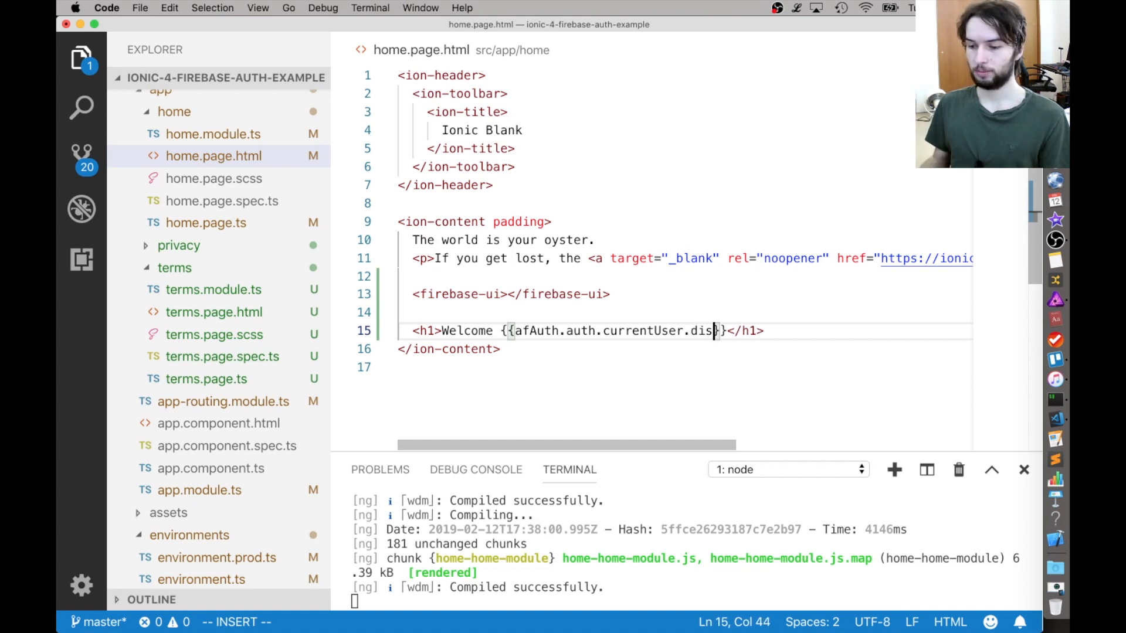
{"action": "type", "text": "playName"}
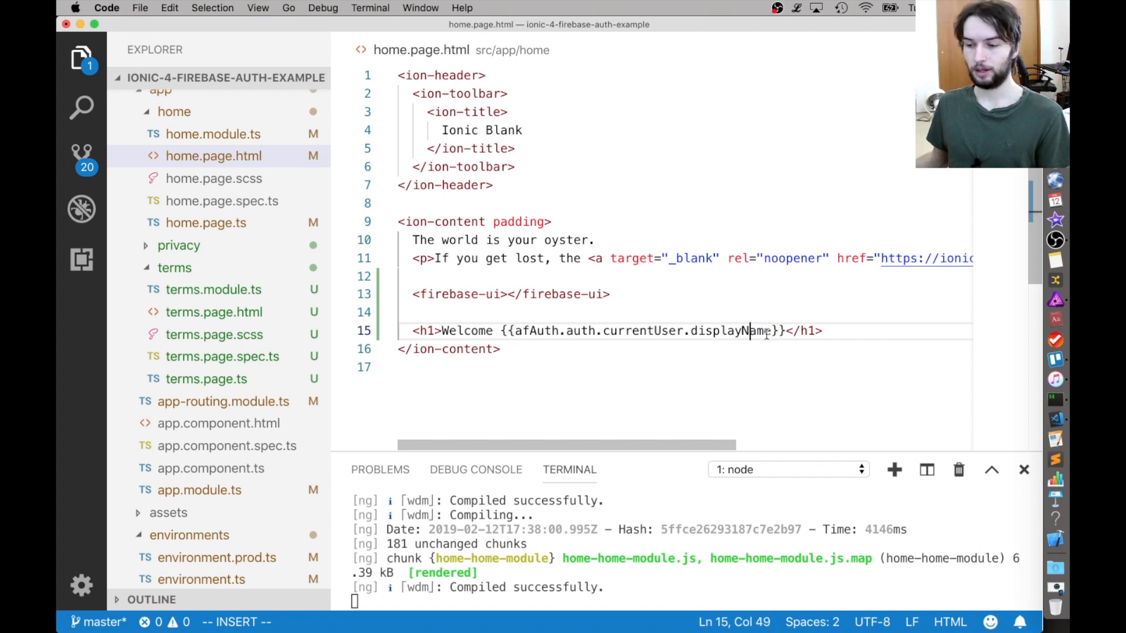
{"action": "key", "text": "Escape"}
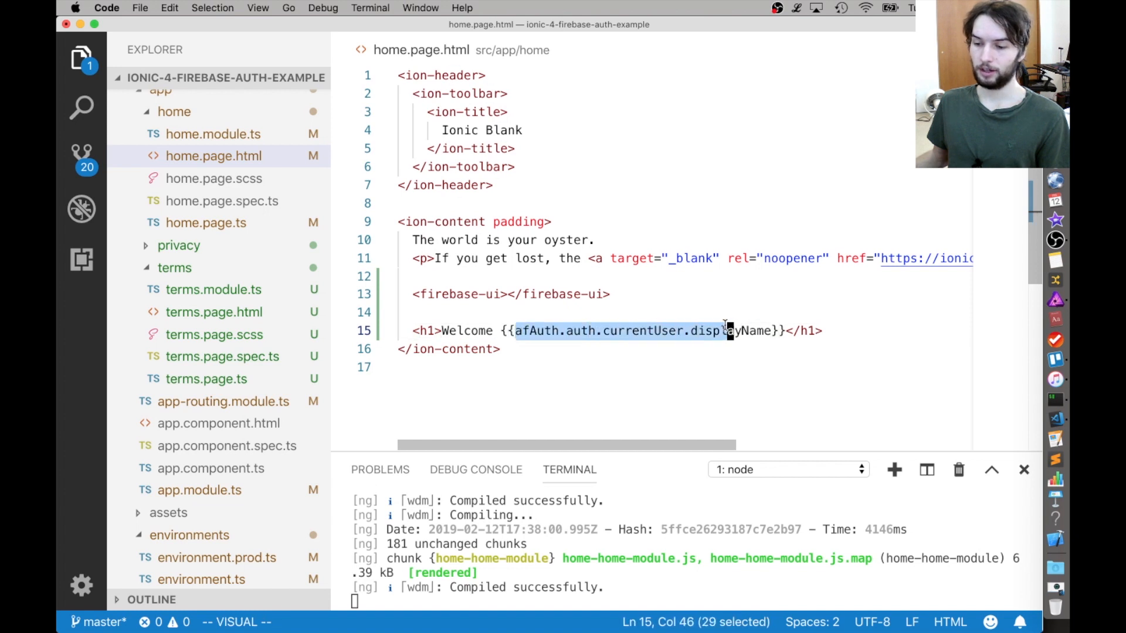
{"action": "key", "text": "escape"}
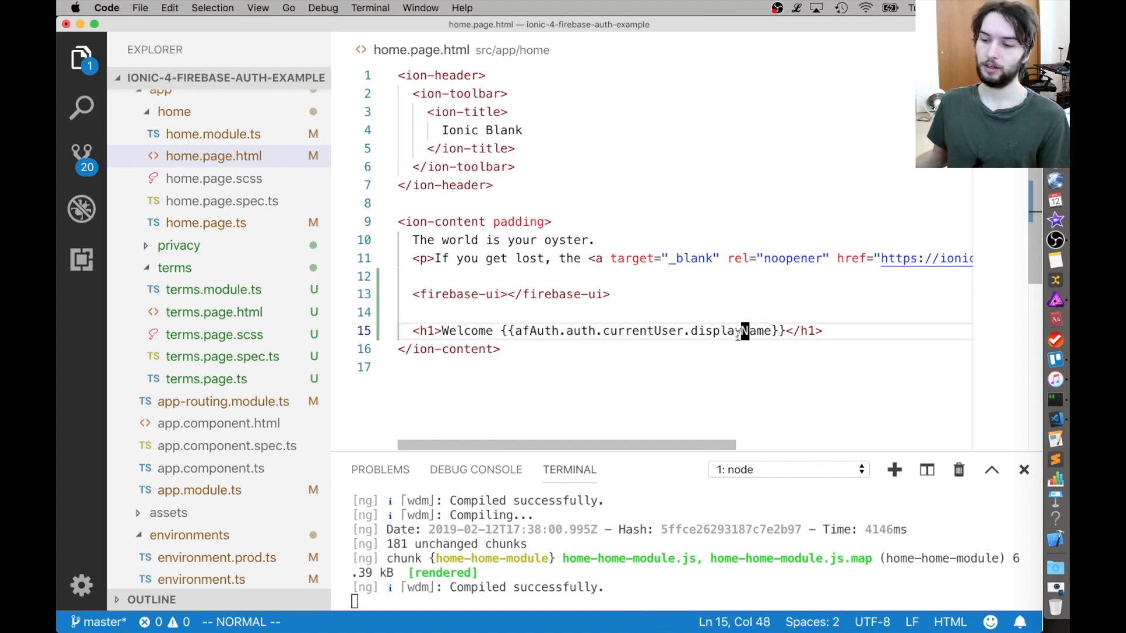
Add *ngIf="afAuth.auth.currentUser" to the h1 and save the template
{"action": "double_click", "coordinate": [725, 330]}
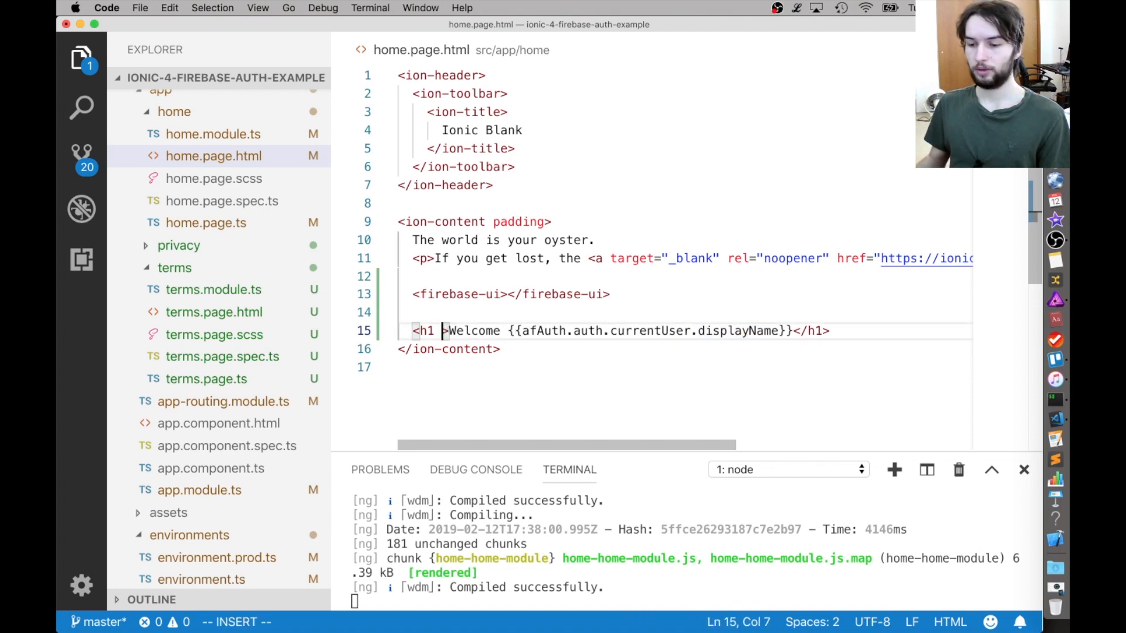
{"action": "type", "text": "*ngIf=\"afAuth.auth.currentUser\">"}
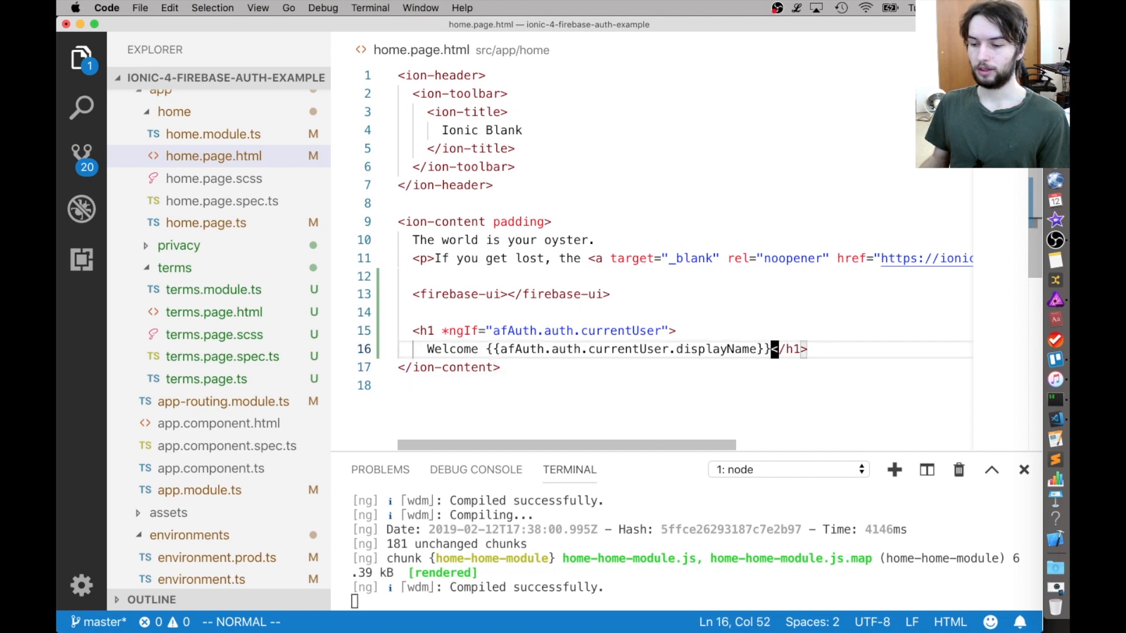
{"action": "key", "text": "Return"}
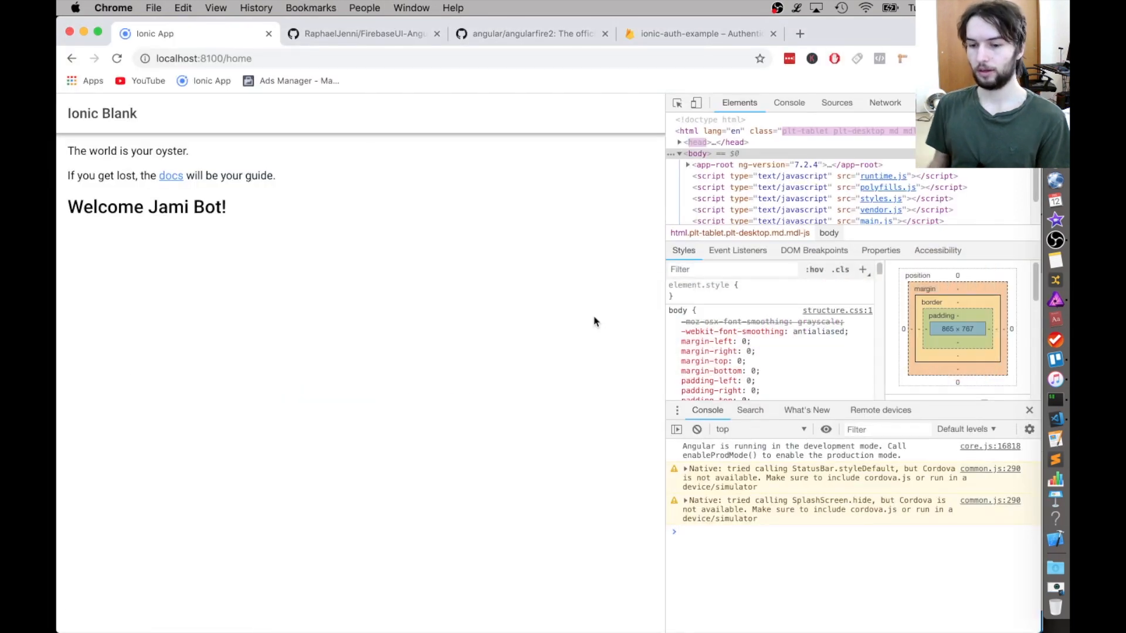
{"action": "mouse_move", "coordinate": [169, 236]}
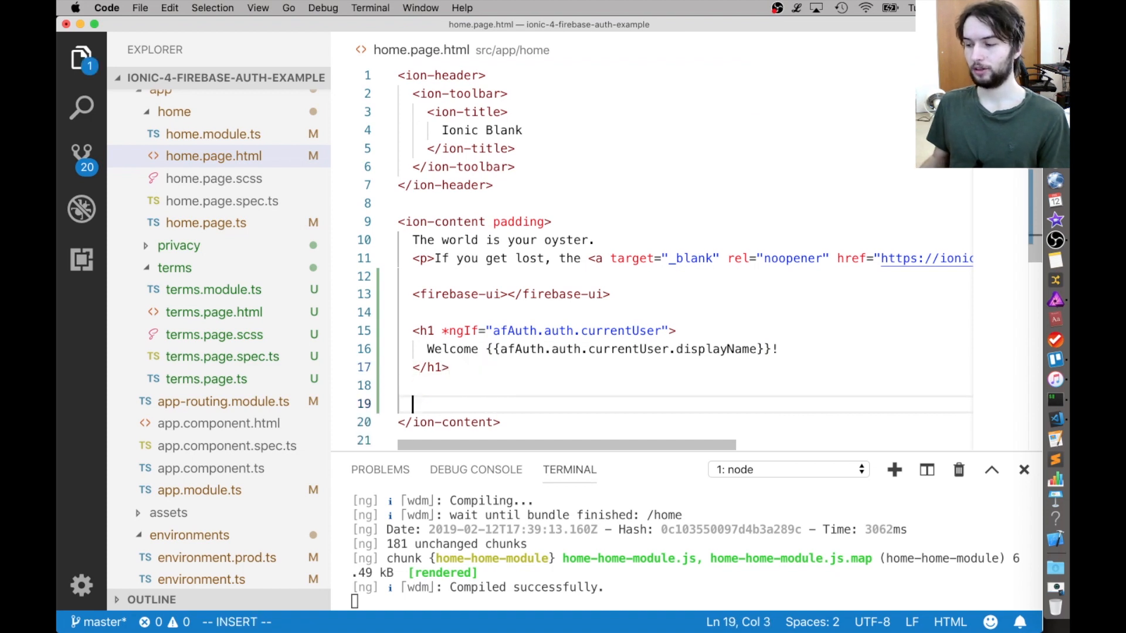
{"action": "mouse_move", "coordinate": [499, 381]}
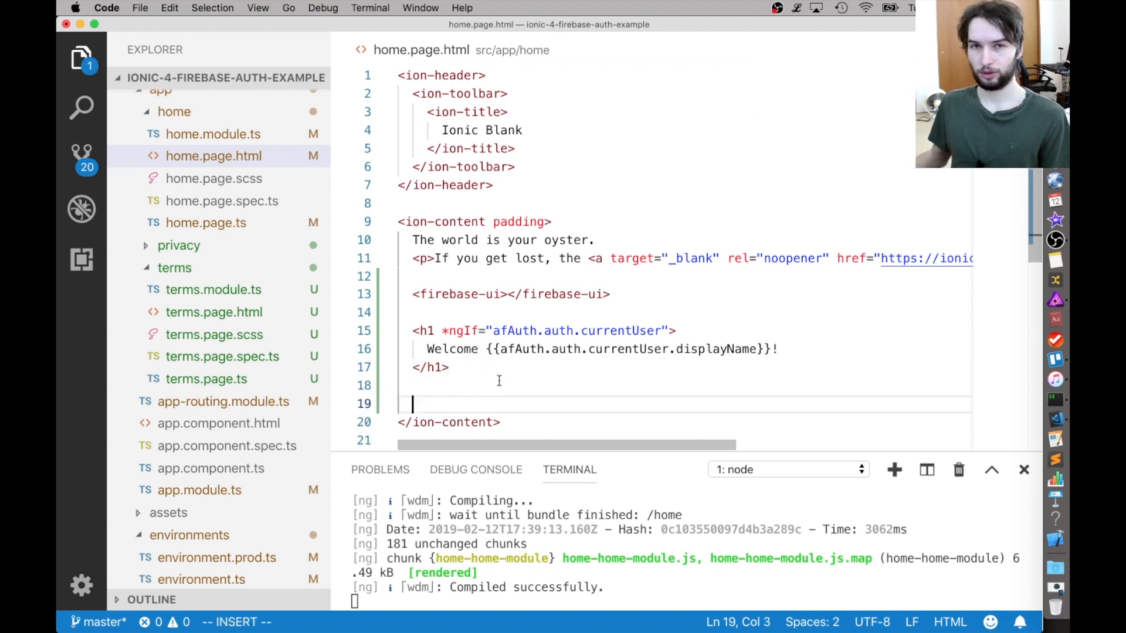
{"action": "mouse_move", "coordinate": [751, 305]}
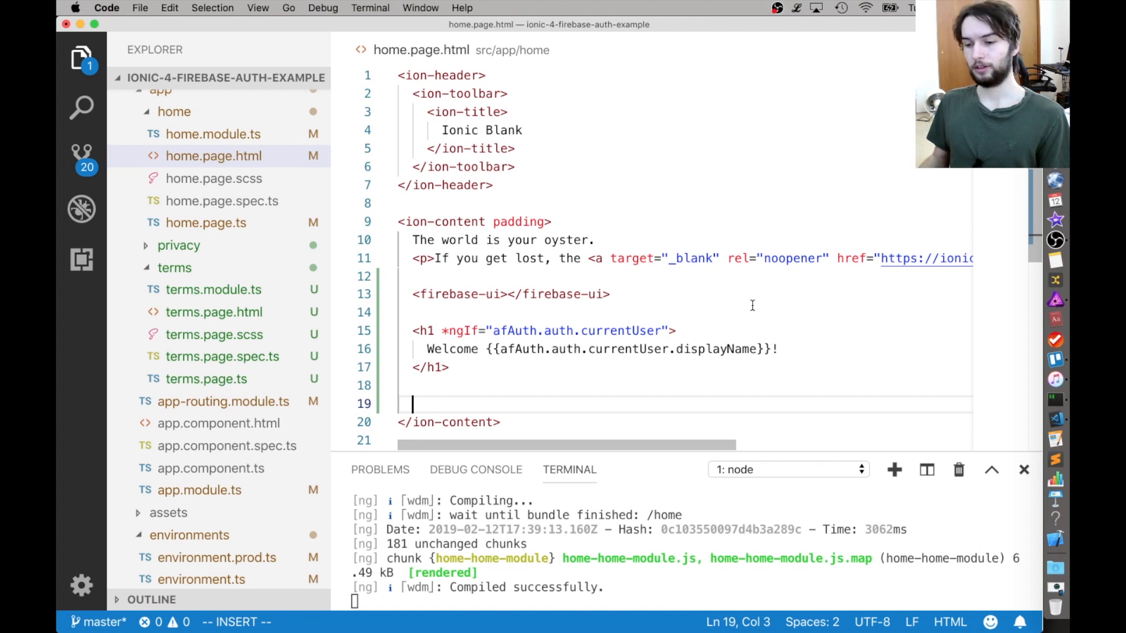
Add a Sign Out ion-button shown for afAuth.auth.currentUser, calling signOut() on click
{"action": "type", "text": "ion-bu"}
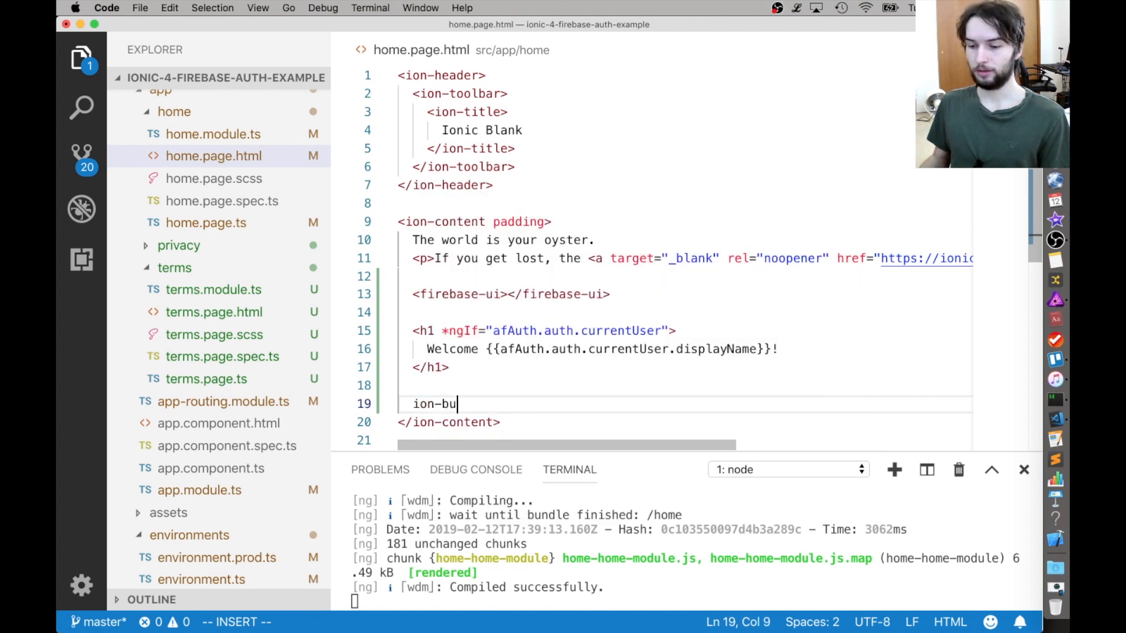
{"action": "type", "text": "<ion-button *ngIf=\"afAuth.auth.currentUser\">Sign Out</ion-button>"}
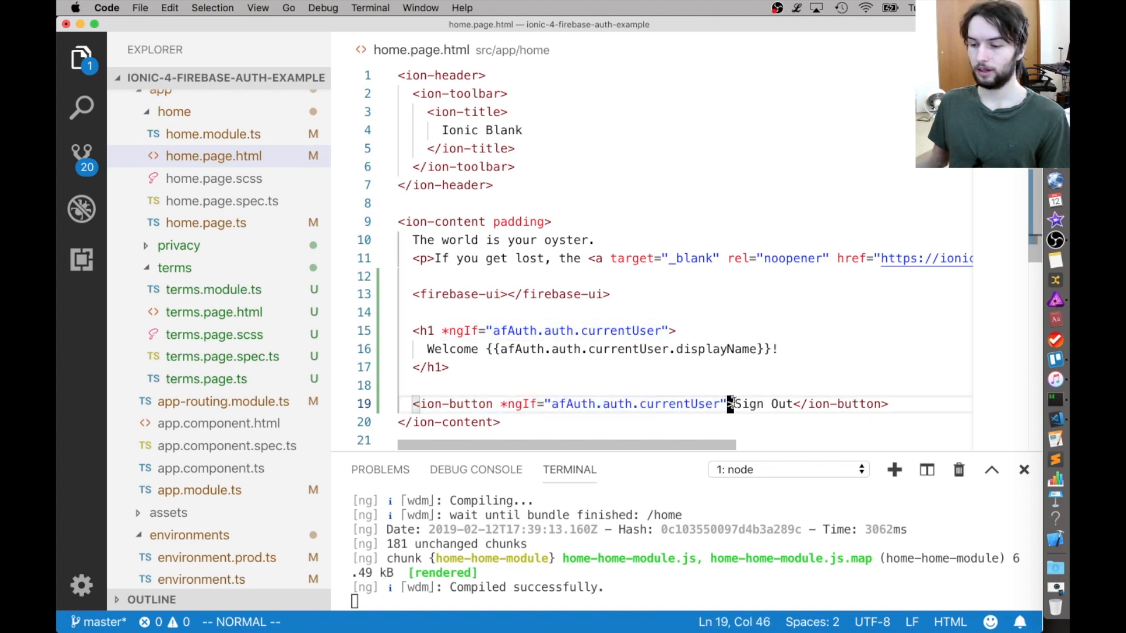
{"action": "key", "text": "i"}
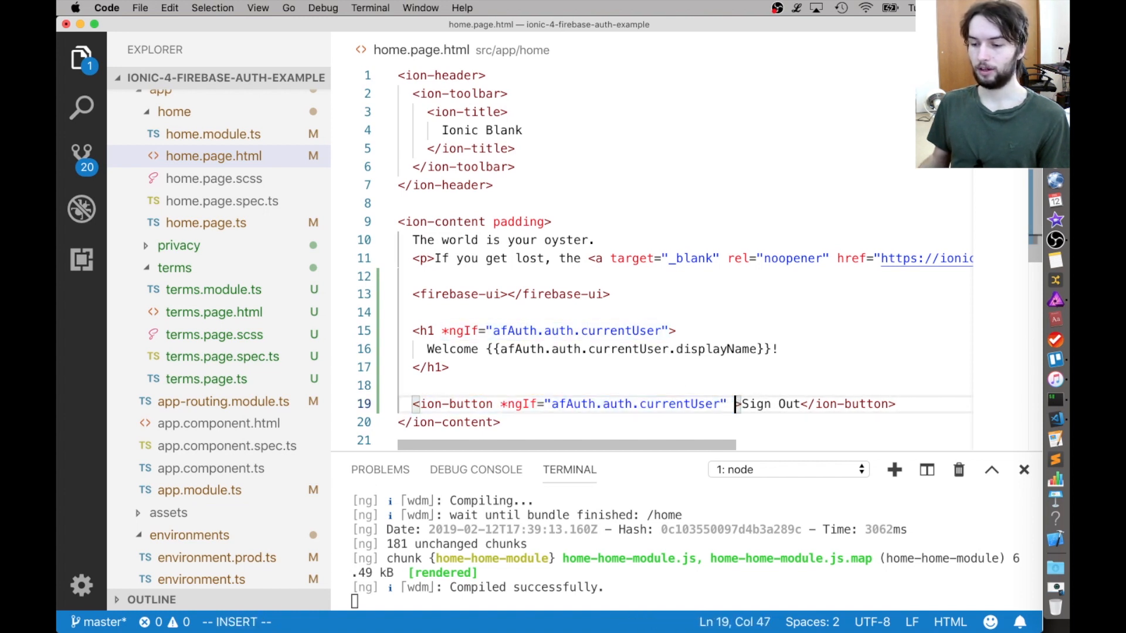
{"action": "type", "text": "(click)"}
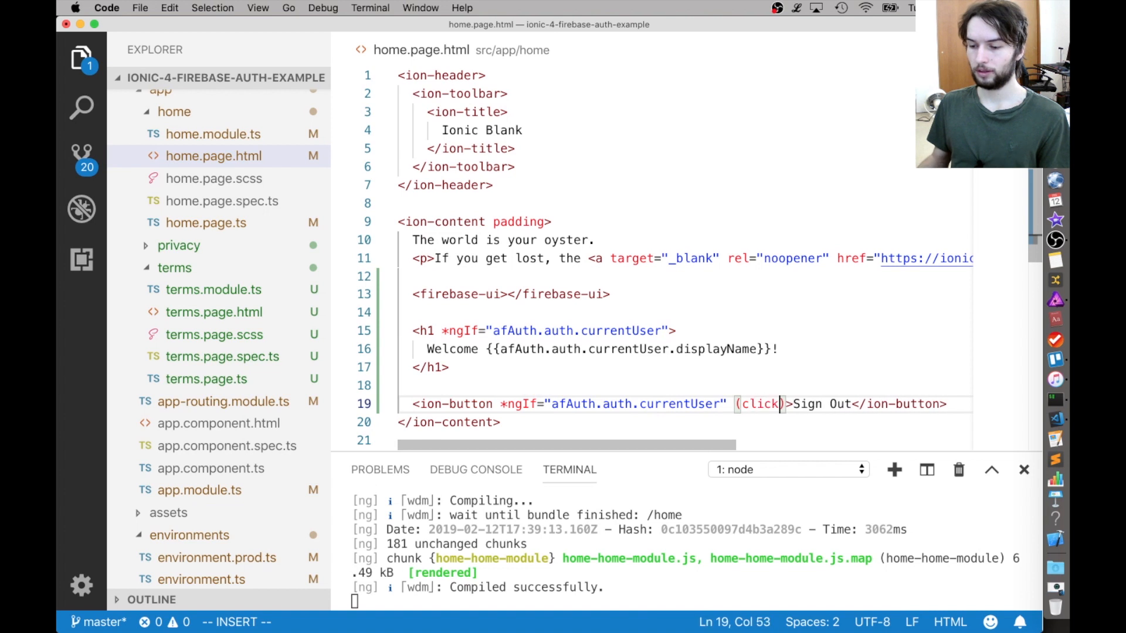
{"action": "type", "text": "=\""}
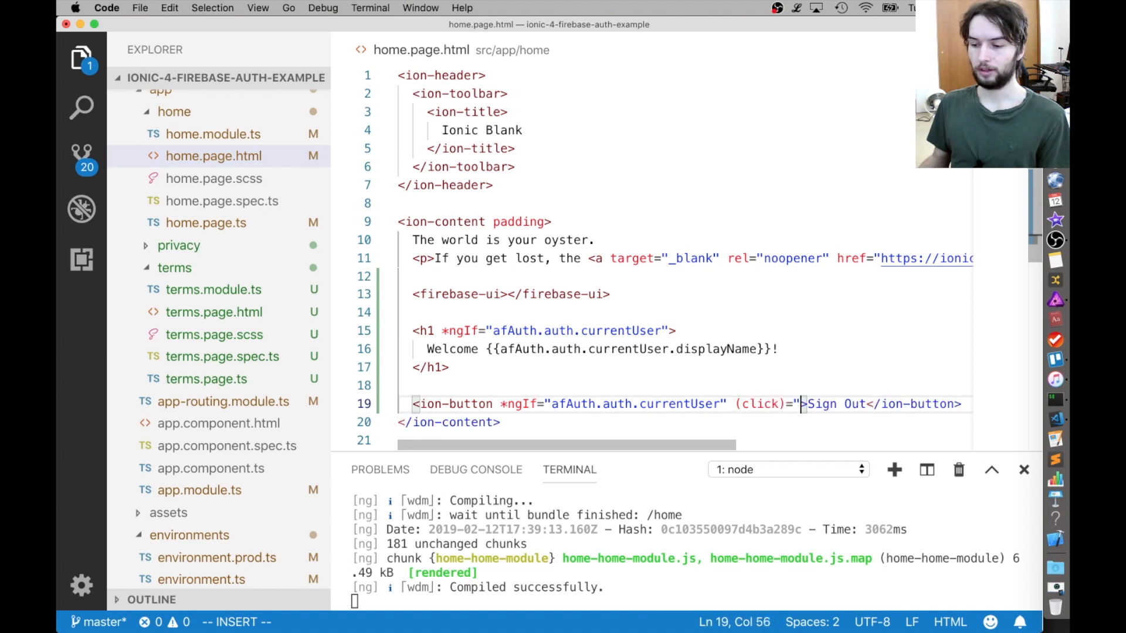
{"action": "type", "text": "signOut()"}
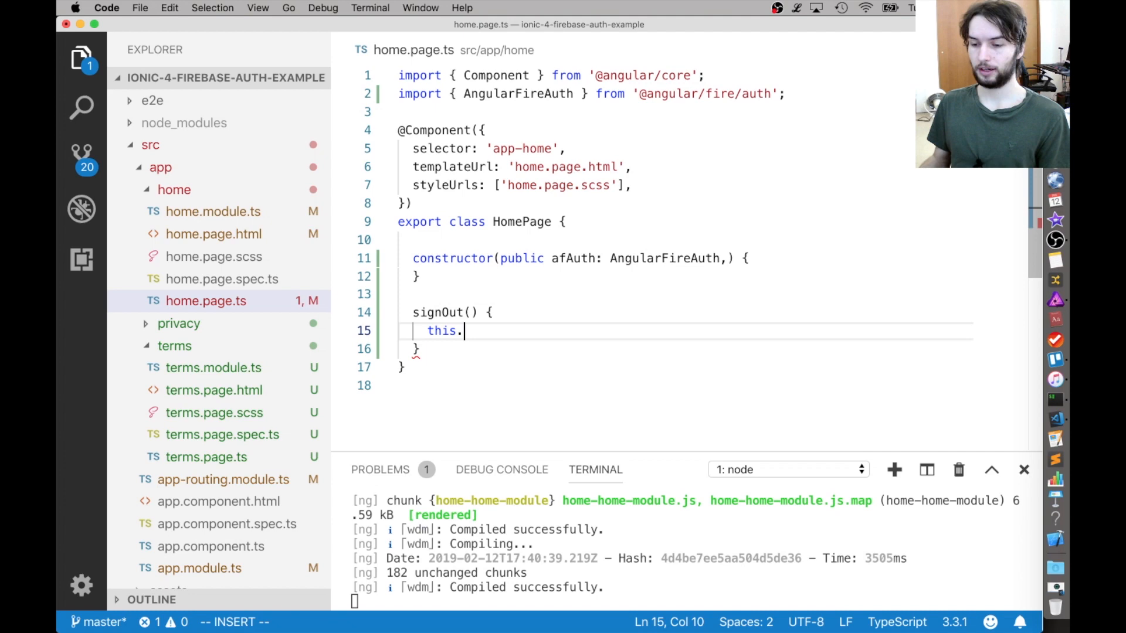
Write signOut() body: this.afAuth.auth.signOut().then(() => { location.reload(); })
{"action": "type", "text": "af"}
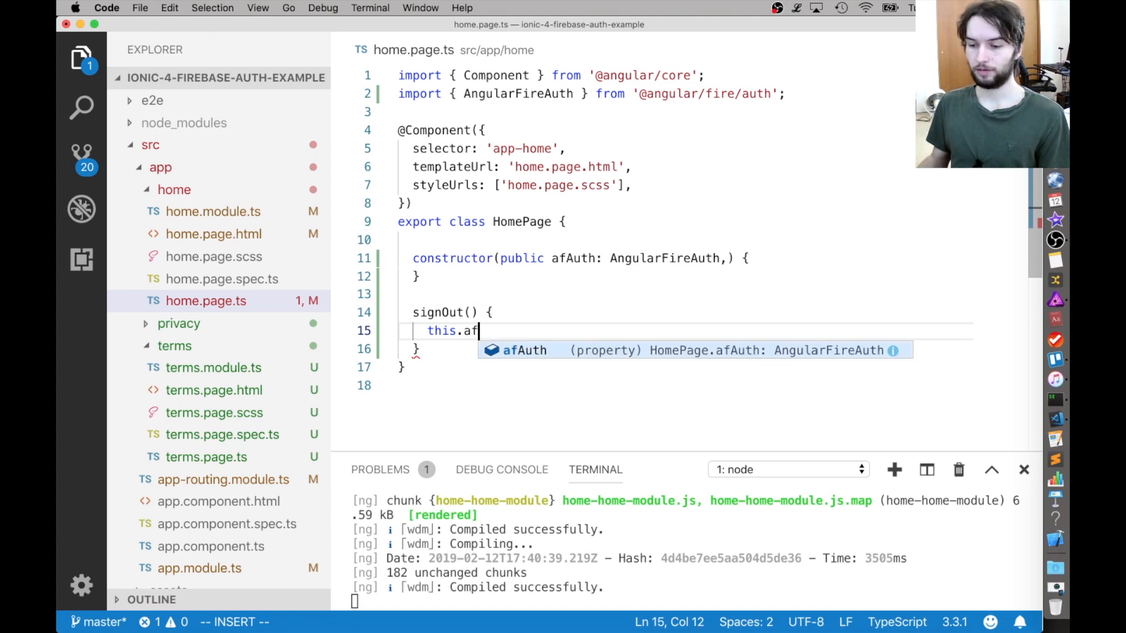
{"action": "type", "text": "Auth.auth.s"}
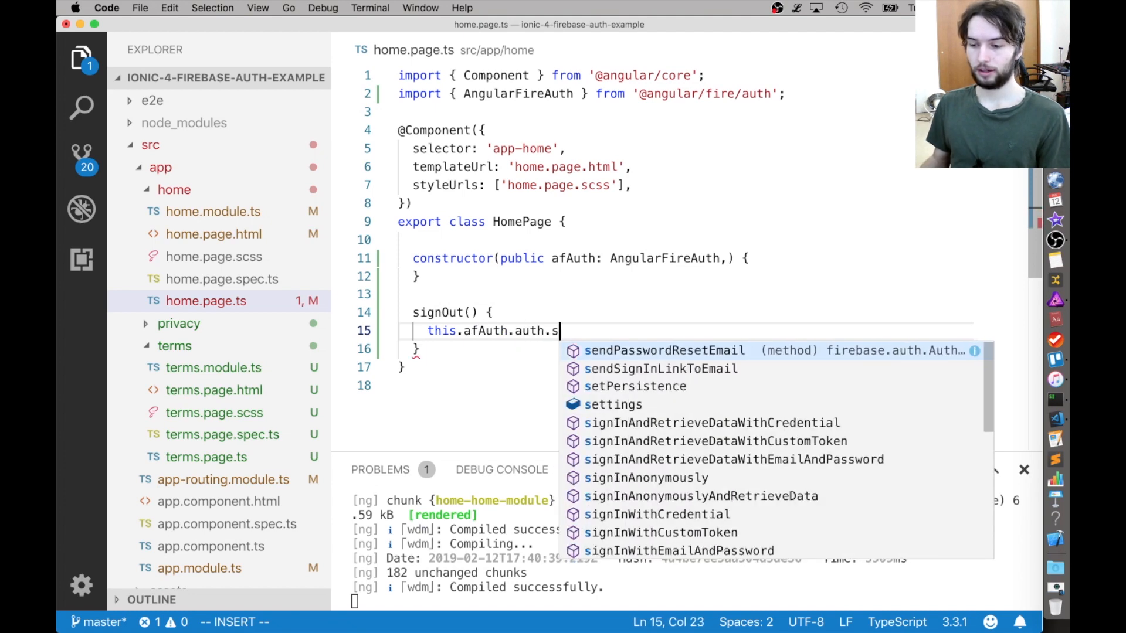
{"action": "type", "text": "ignOut"}
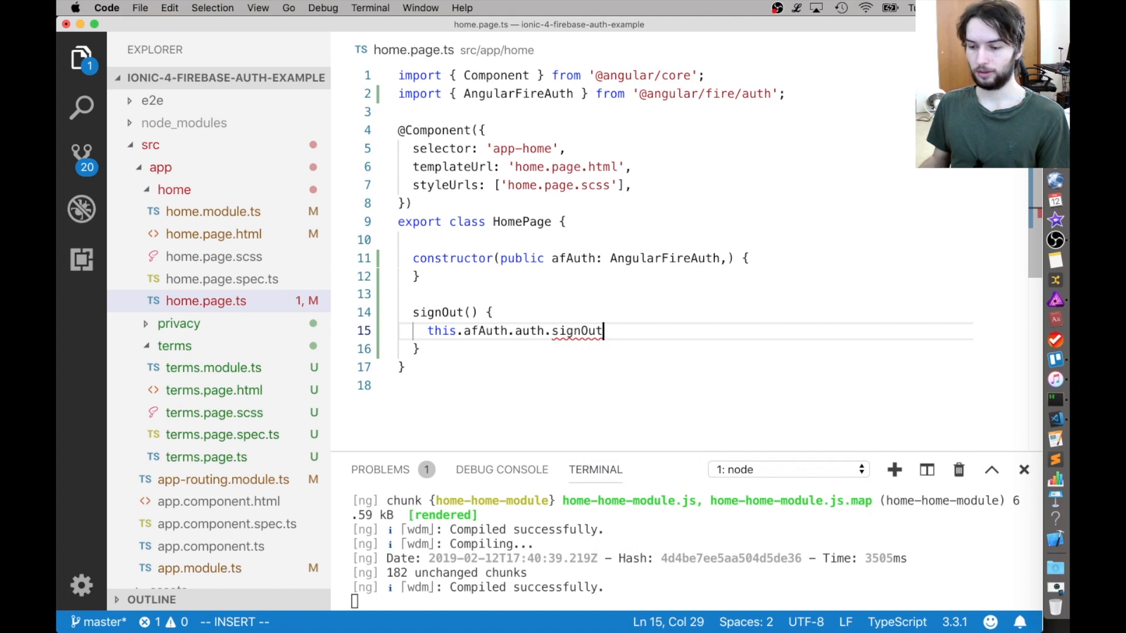
{"action": "type", "text": "().then("}
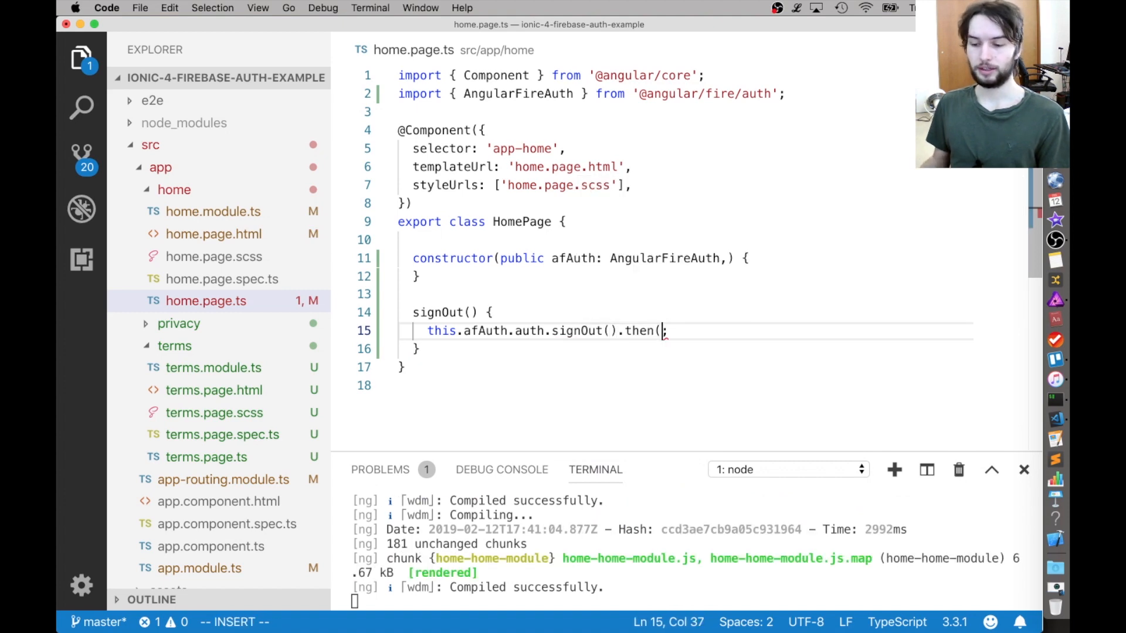
{"action": "type", "text": ") => {"}
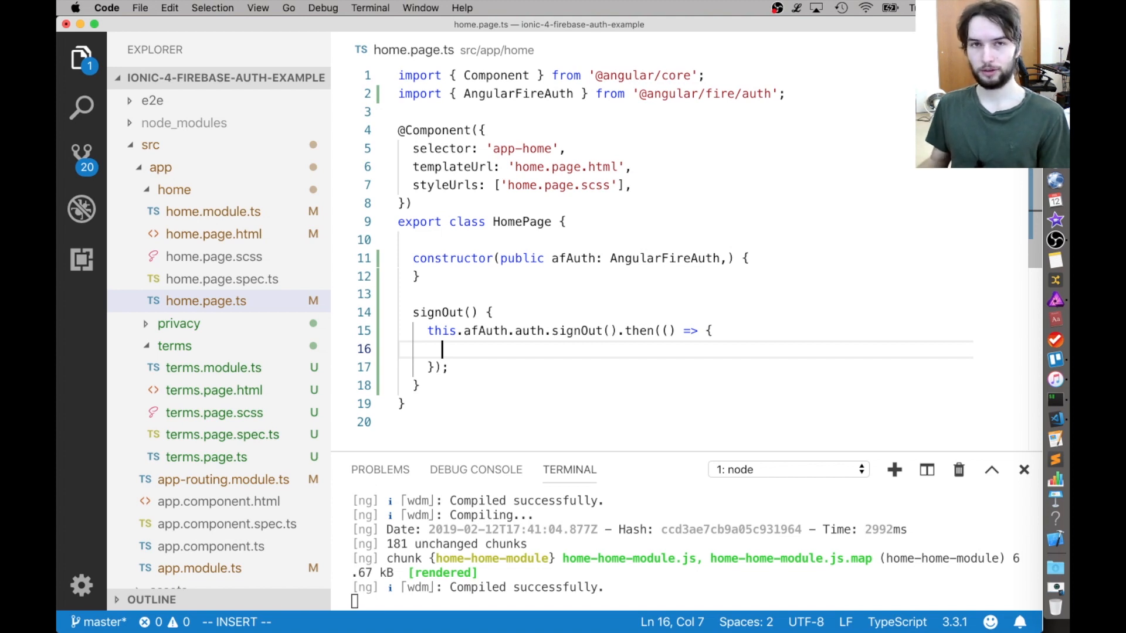
{"action": "type", "text": "location"}
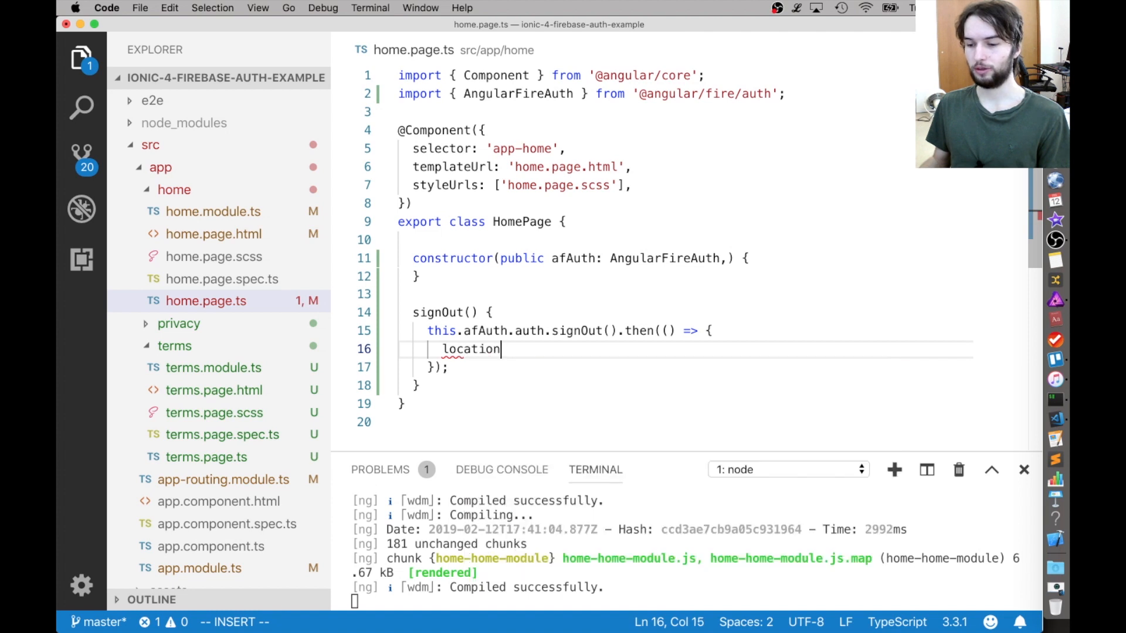
{"action": "type", "text": ".reload()"}
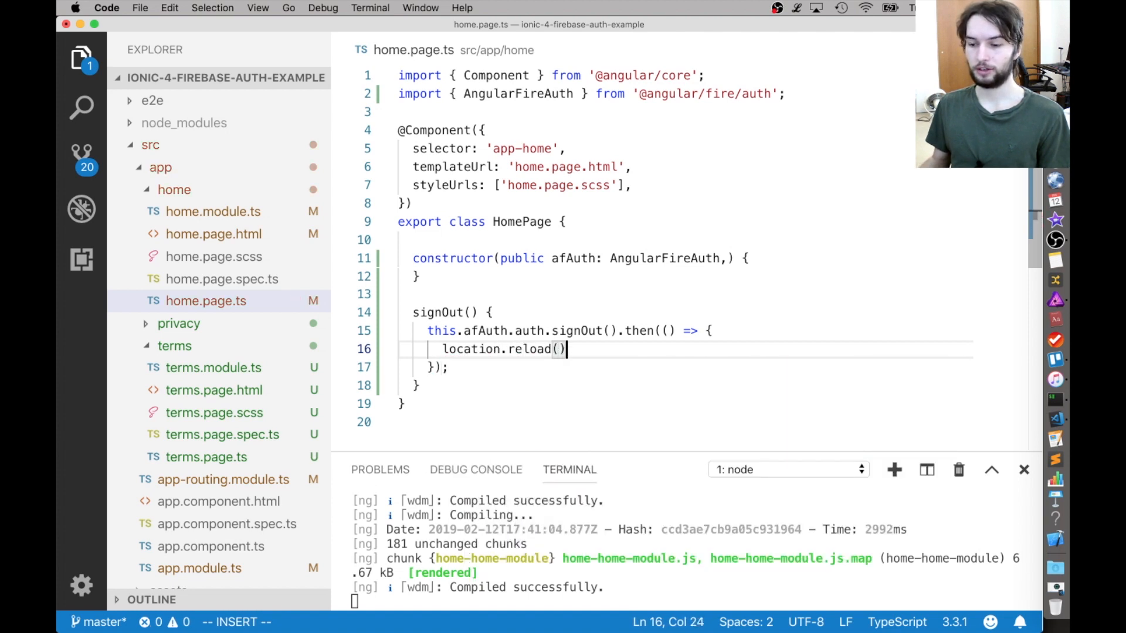
{"action": "key", "text": "Escape"}
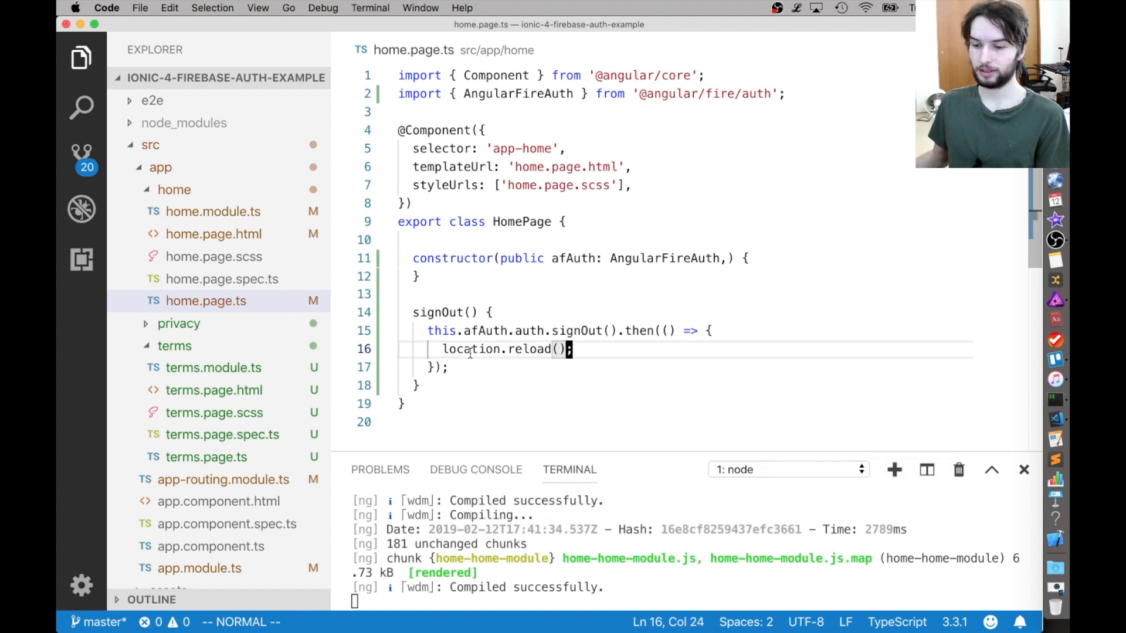
Return to home.page.html from the Explorer
{"action": "left_click", "coordinate": [416, 385]}
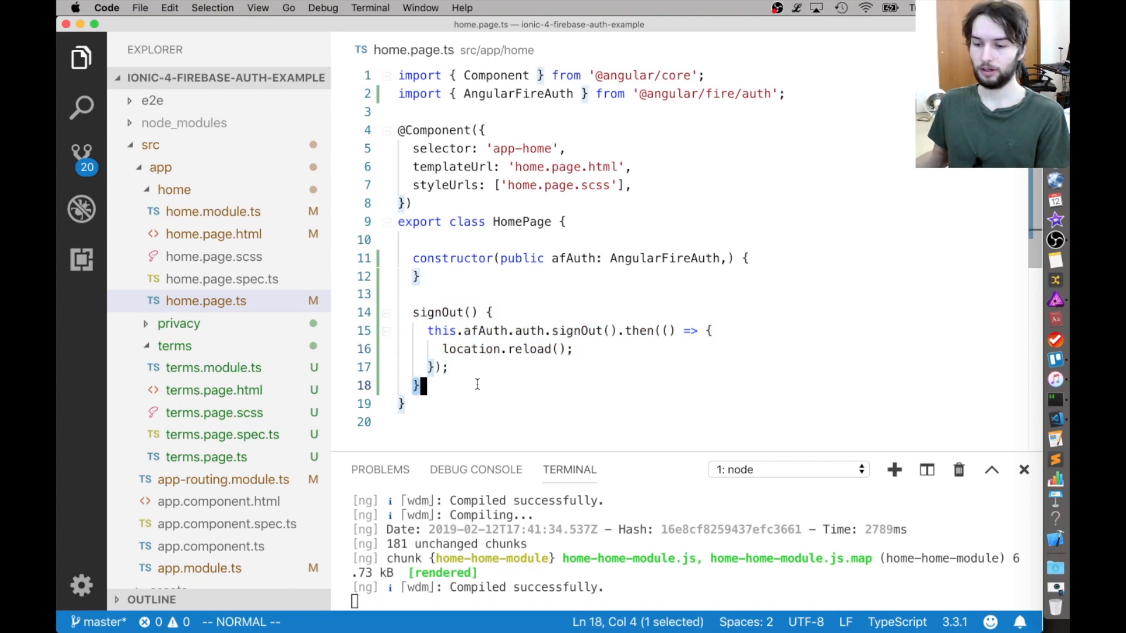
{"action": "left_click", "coordinate": [213, 234]}
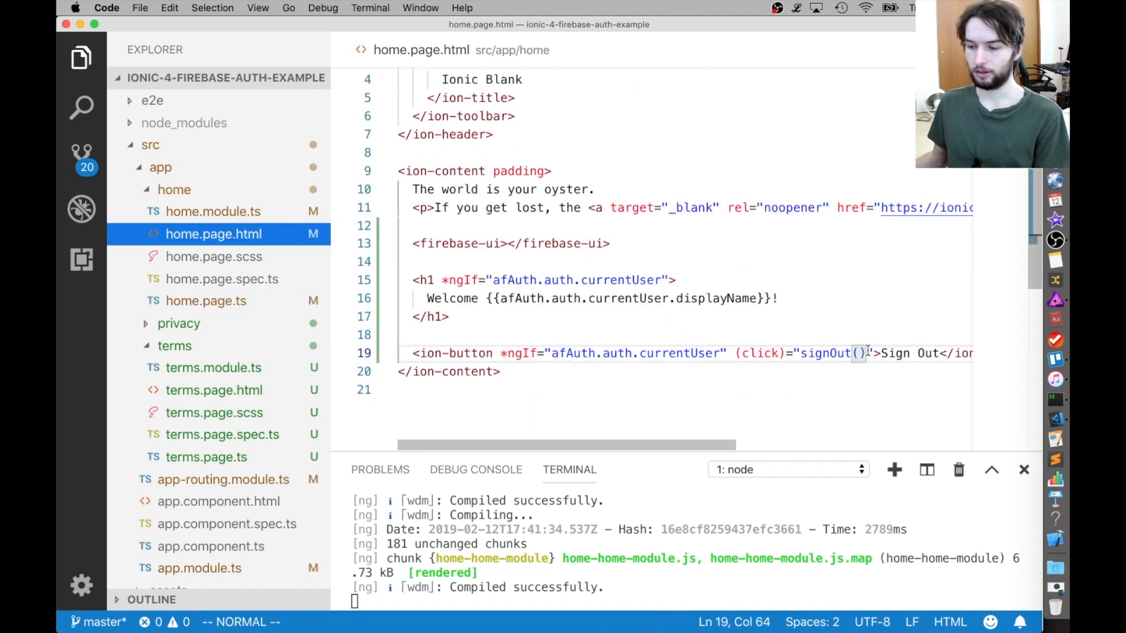
{"action": "scroll", "scroll_direction": "up", "scroll_amount": 3}
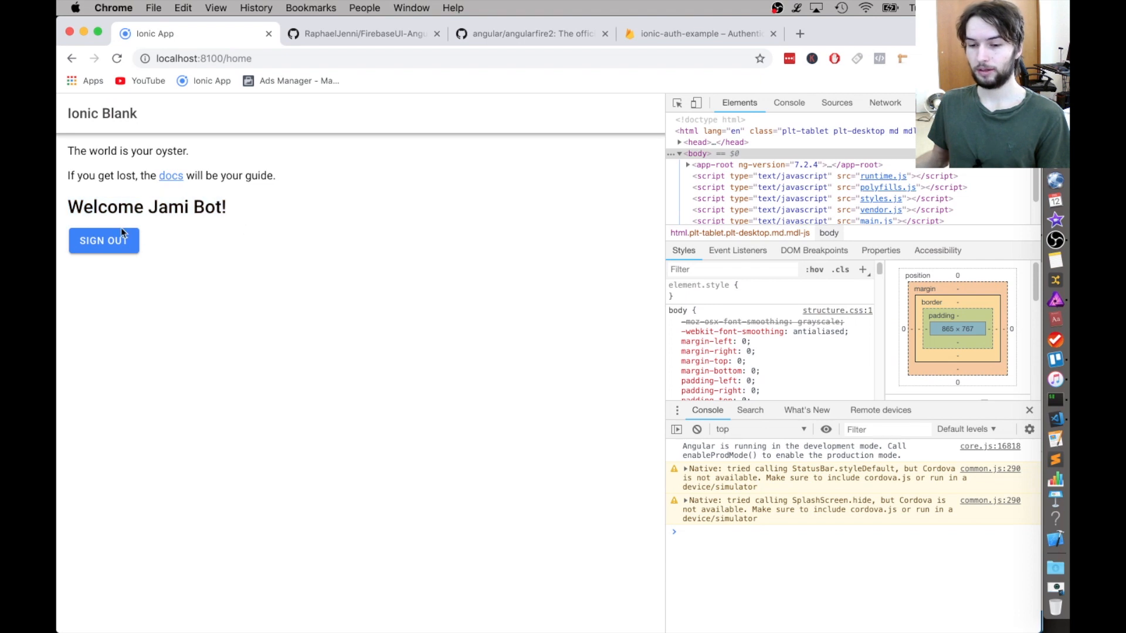
Sign out, then sign back in with the saved email and password
{"action": "left_click", "coordinate": [103, 240]}
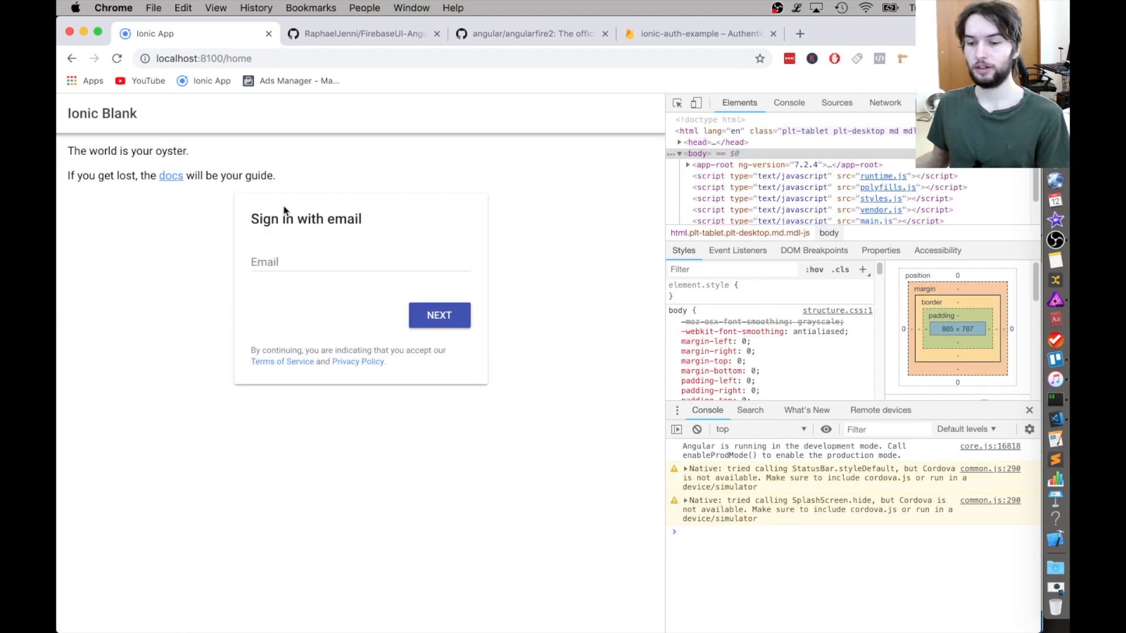
{"action": "mouse_move", "coordinate": [343, 320]}
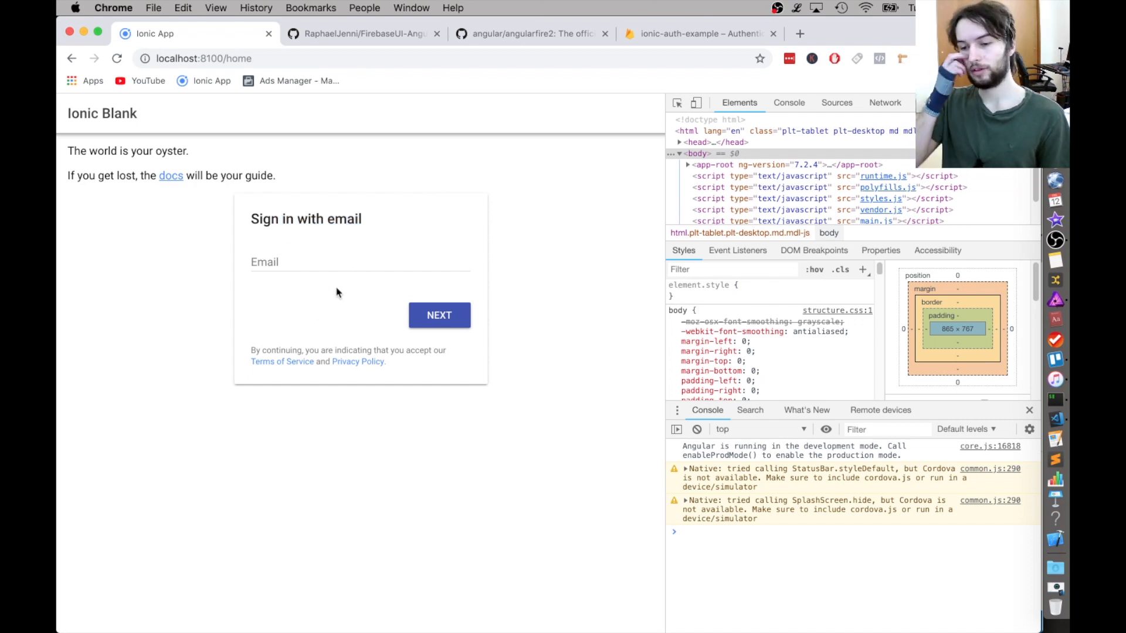
{"action": "mouse_move", "coordinate": [332, 278]}
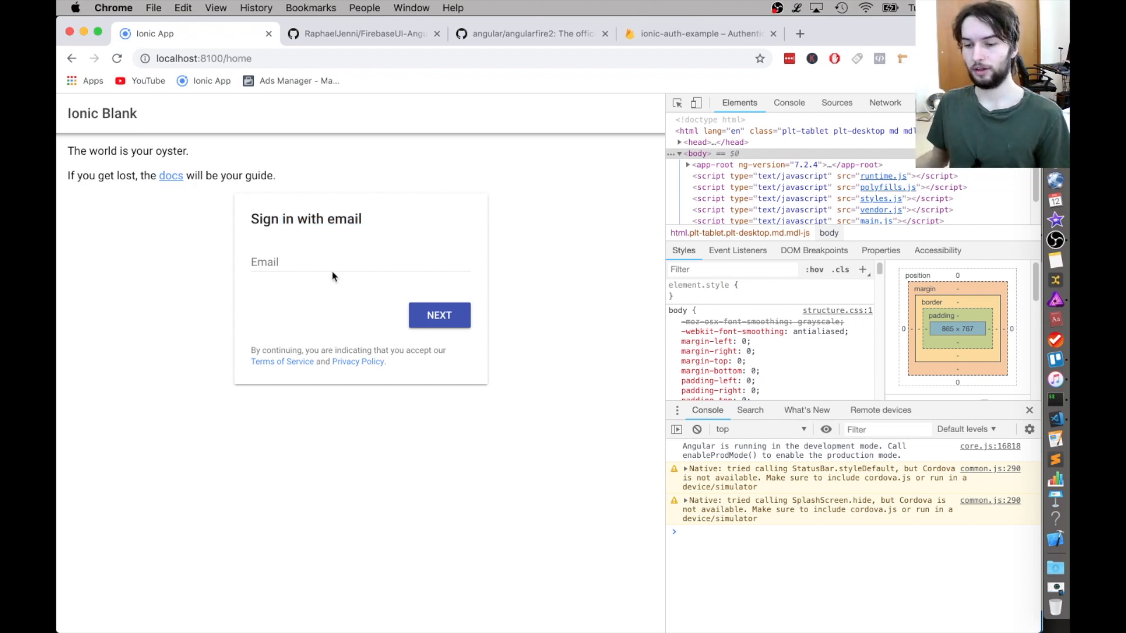
{"action": "mouse_move", "coordinate": [304, 281]}
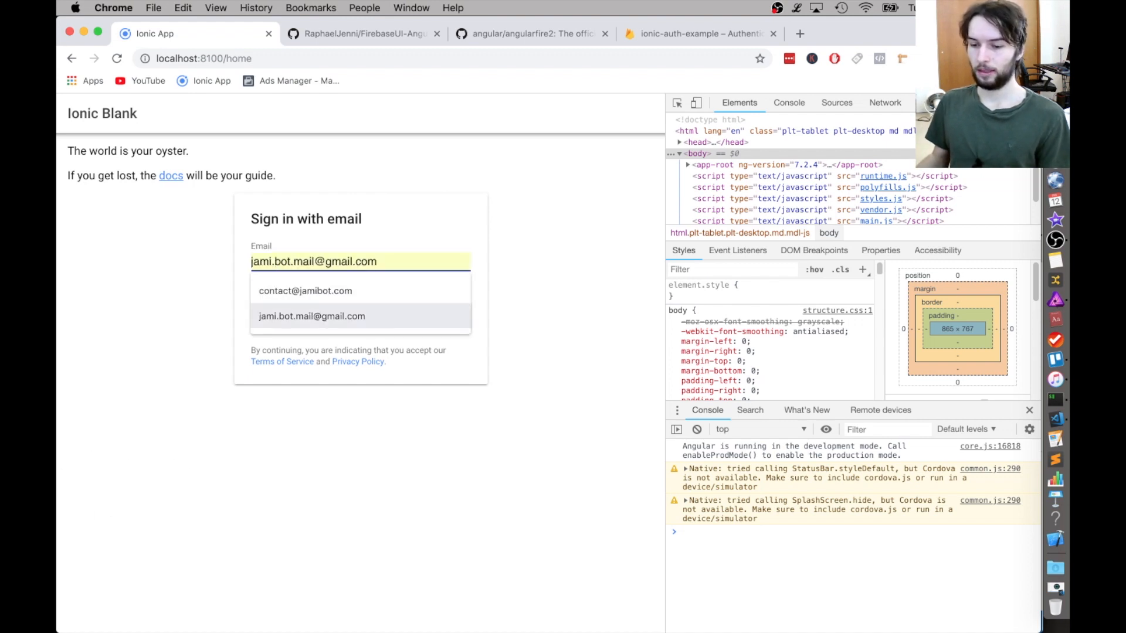
{"action": "left_click", "coordinate": [312, 316]}
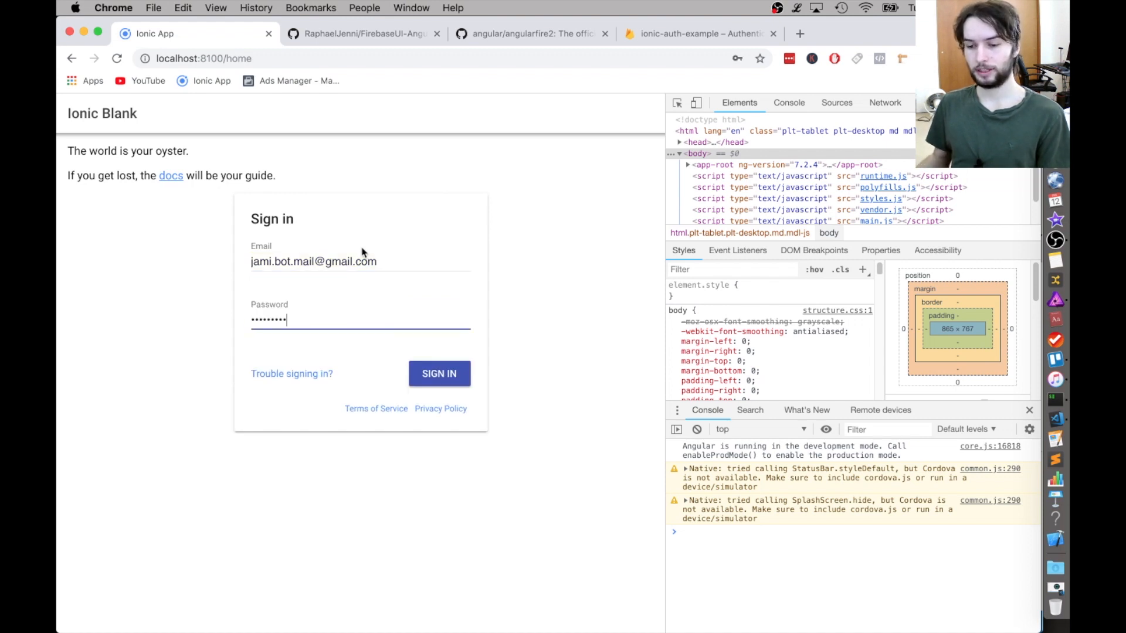
{"action": "mouse_move", "coordinate": [362, 255]}
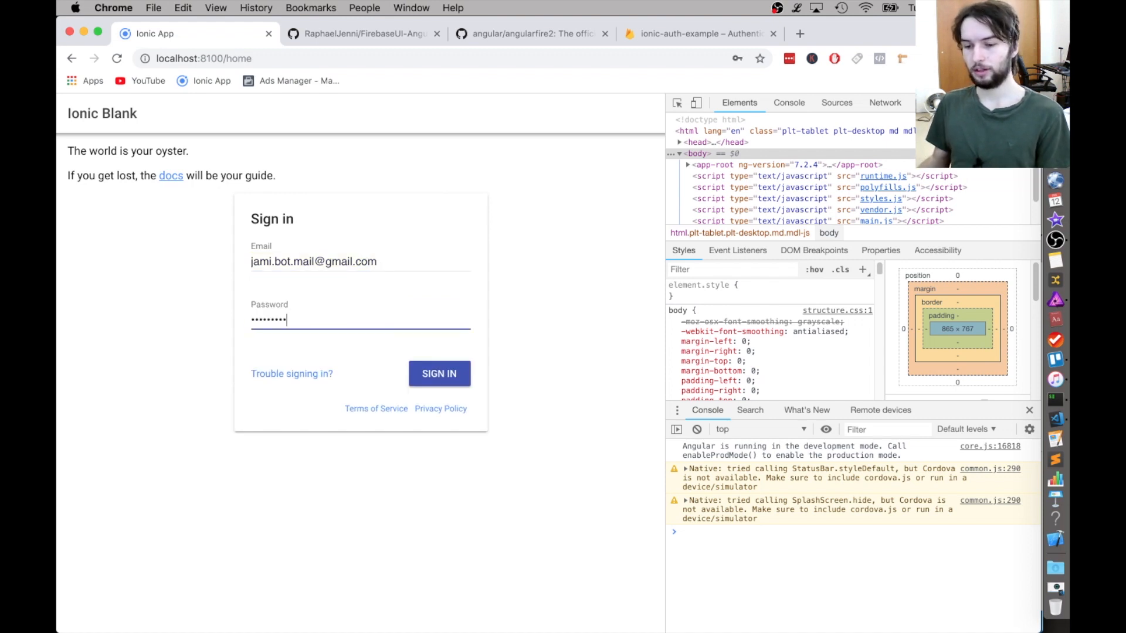
{"action": "left_click", "coordinate": [439, 374]}
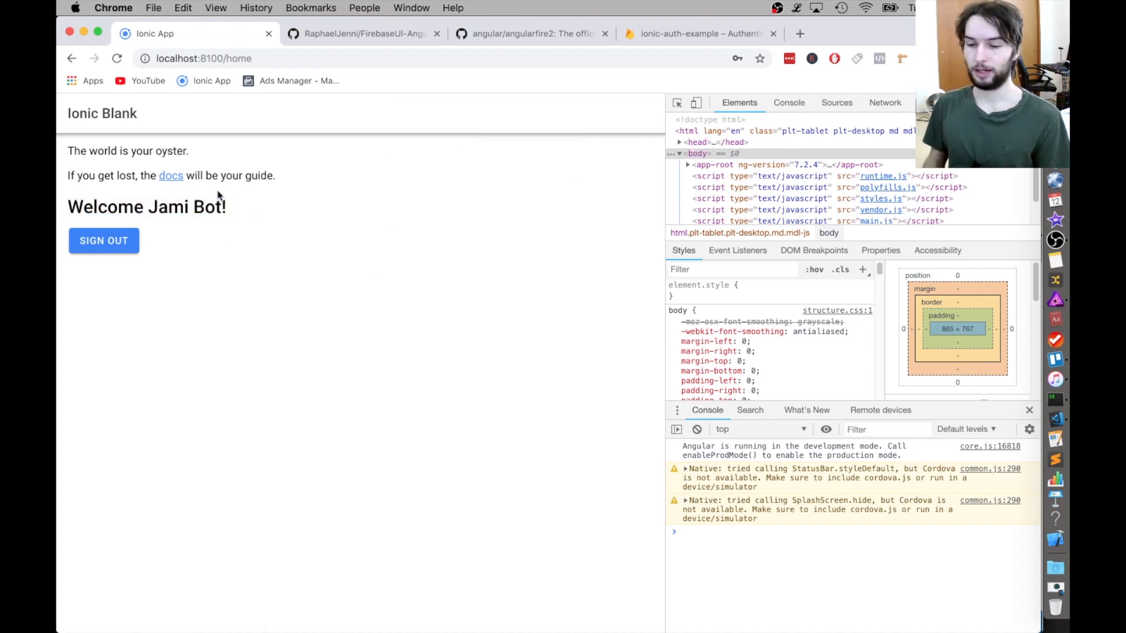
{"action": "mouse_move", "coordinate": [121, 252]}
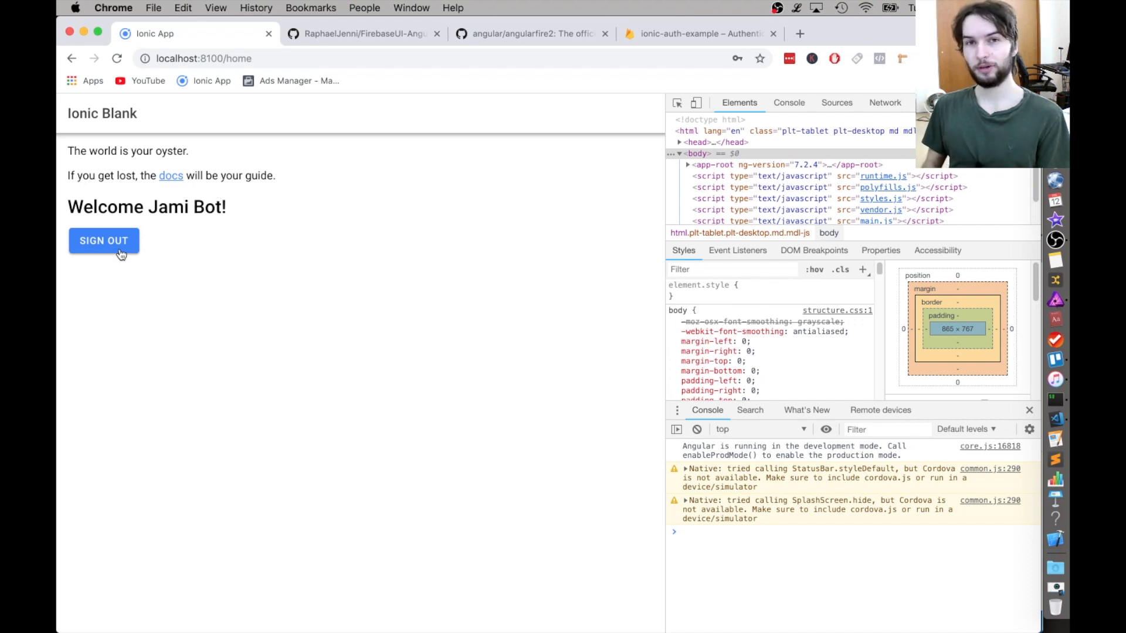